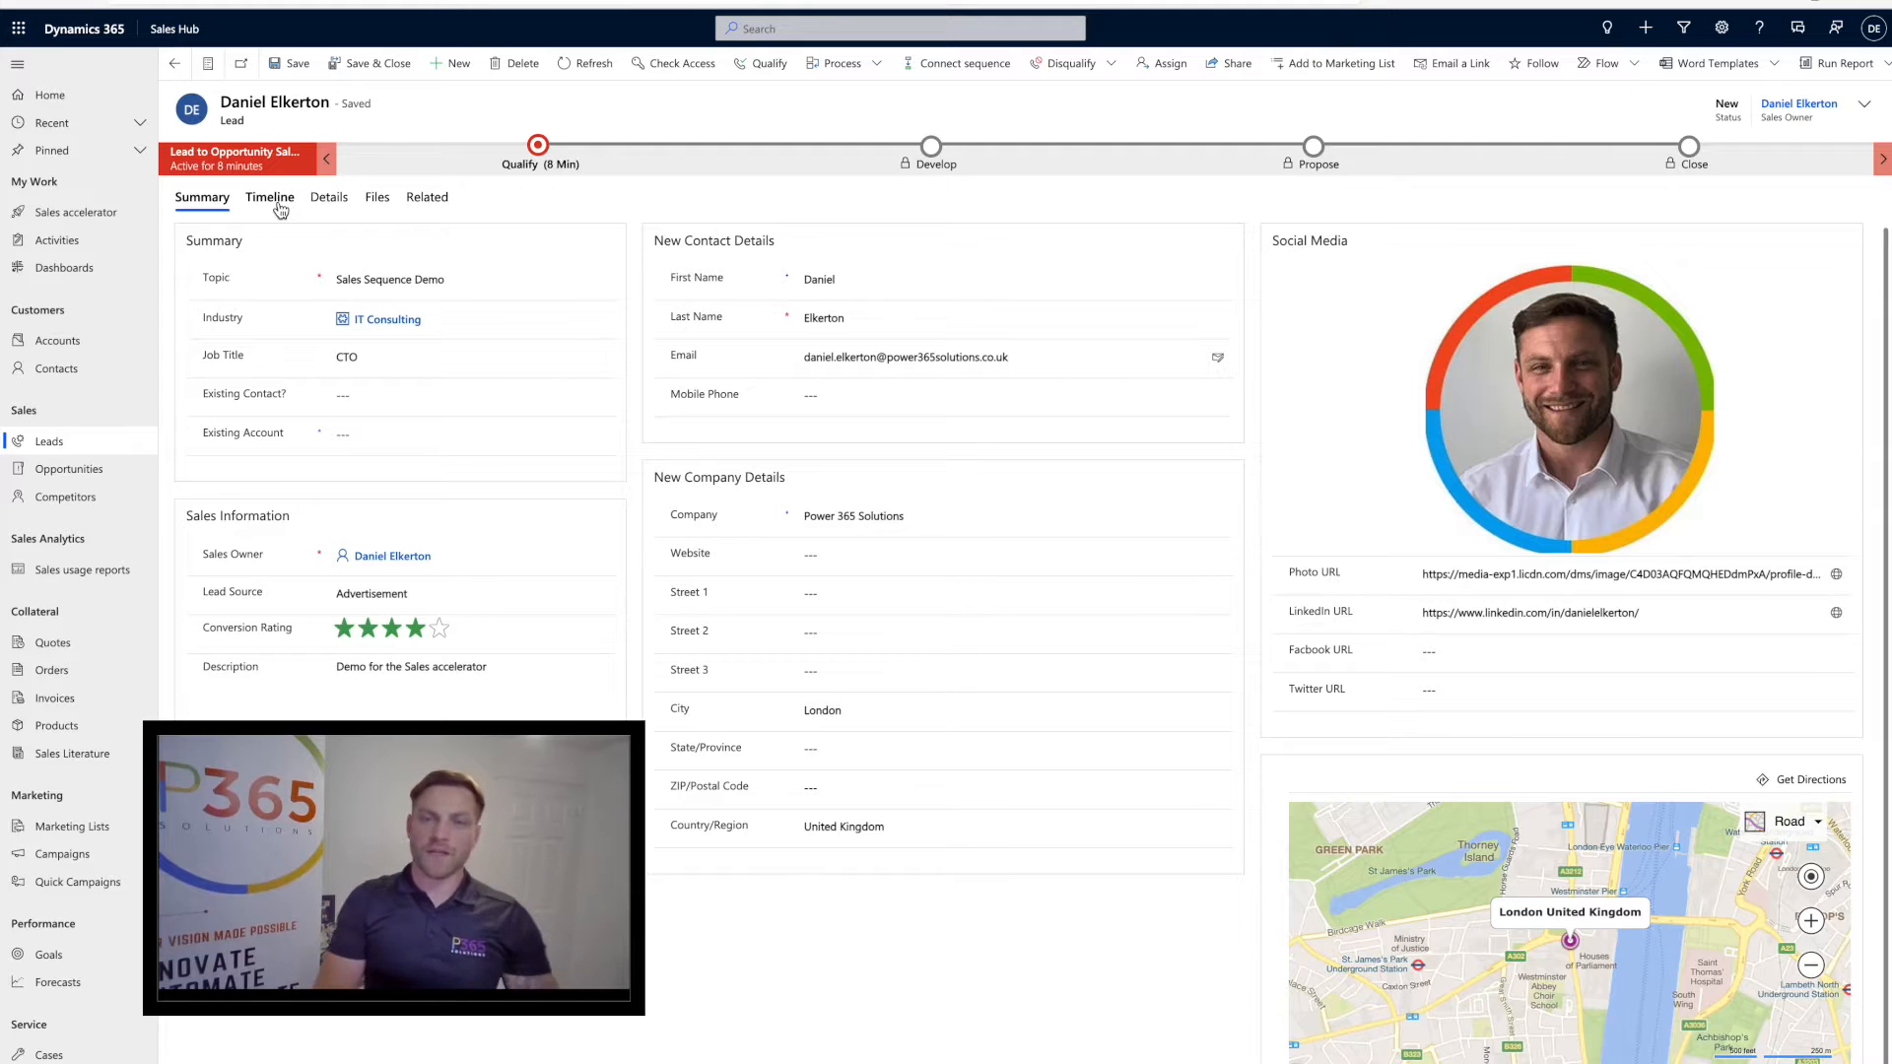
click(269, 197)
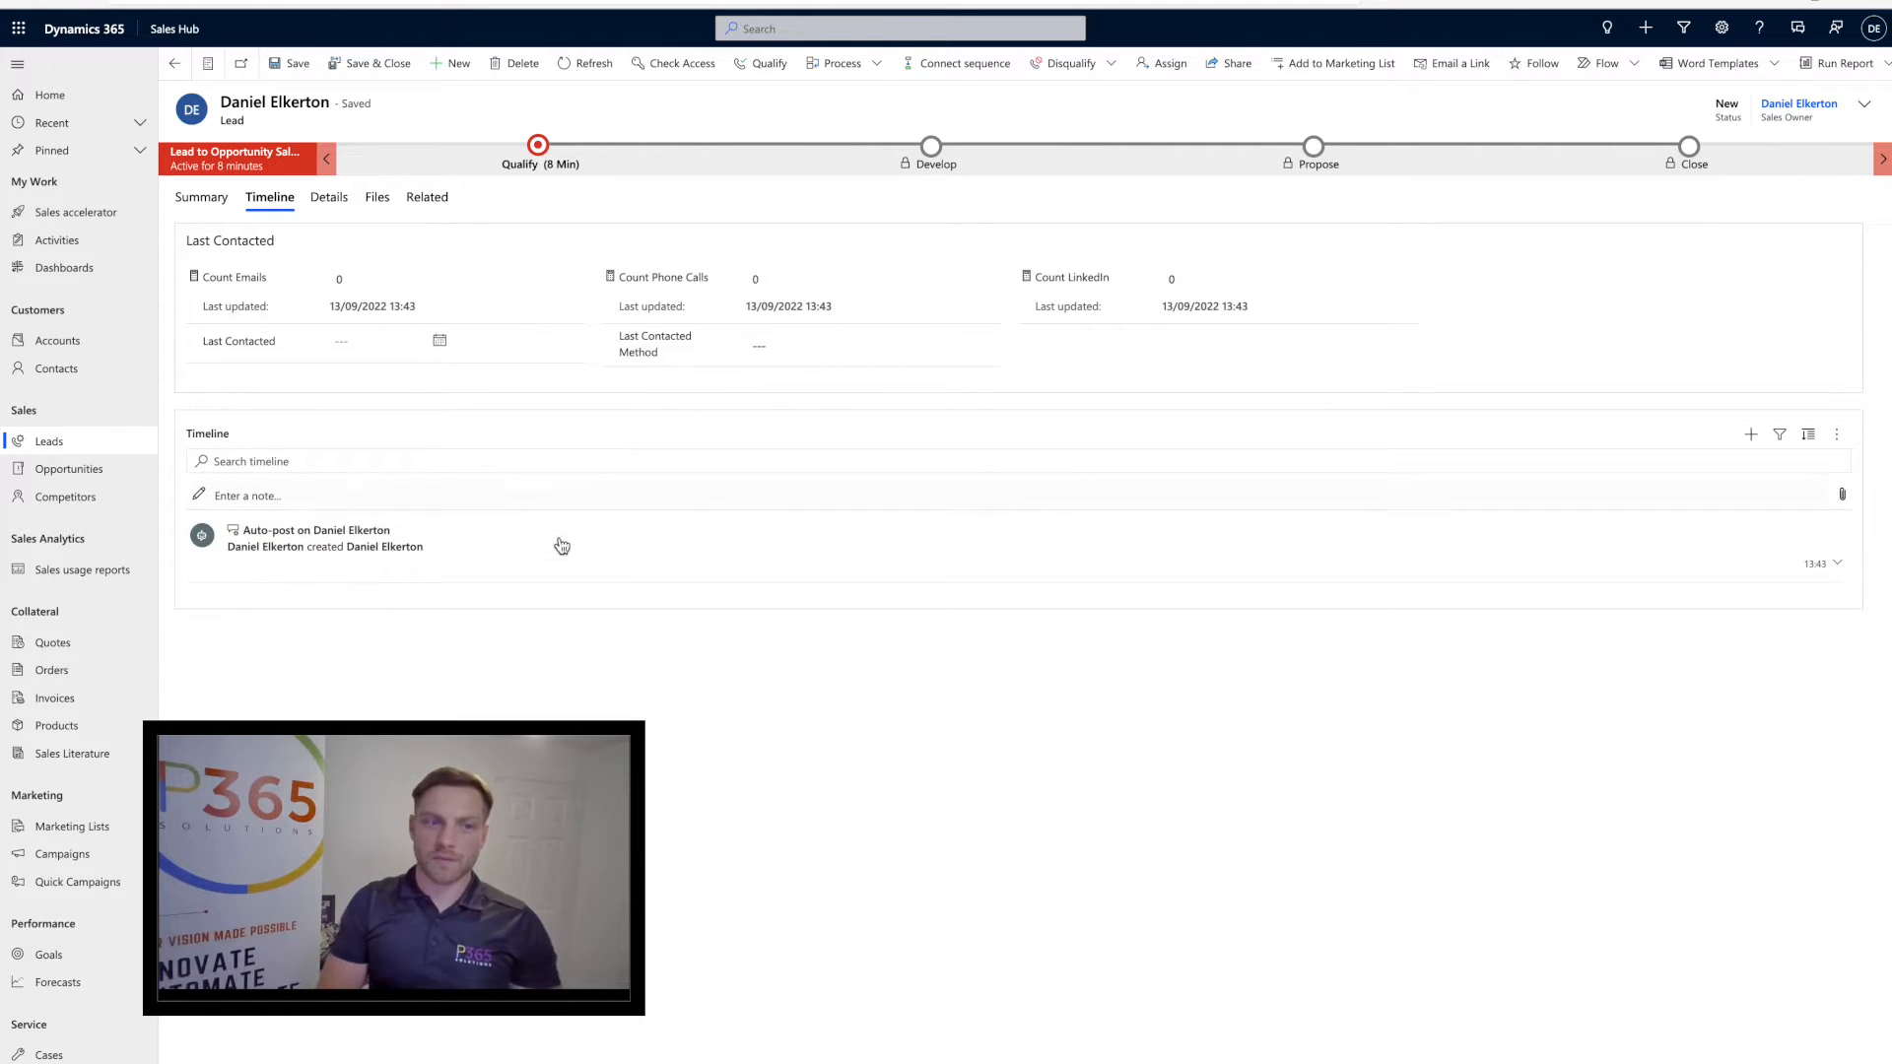
click(1750, 435)
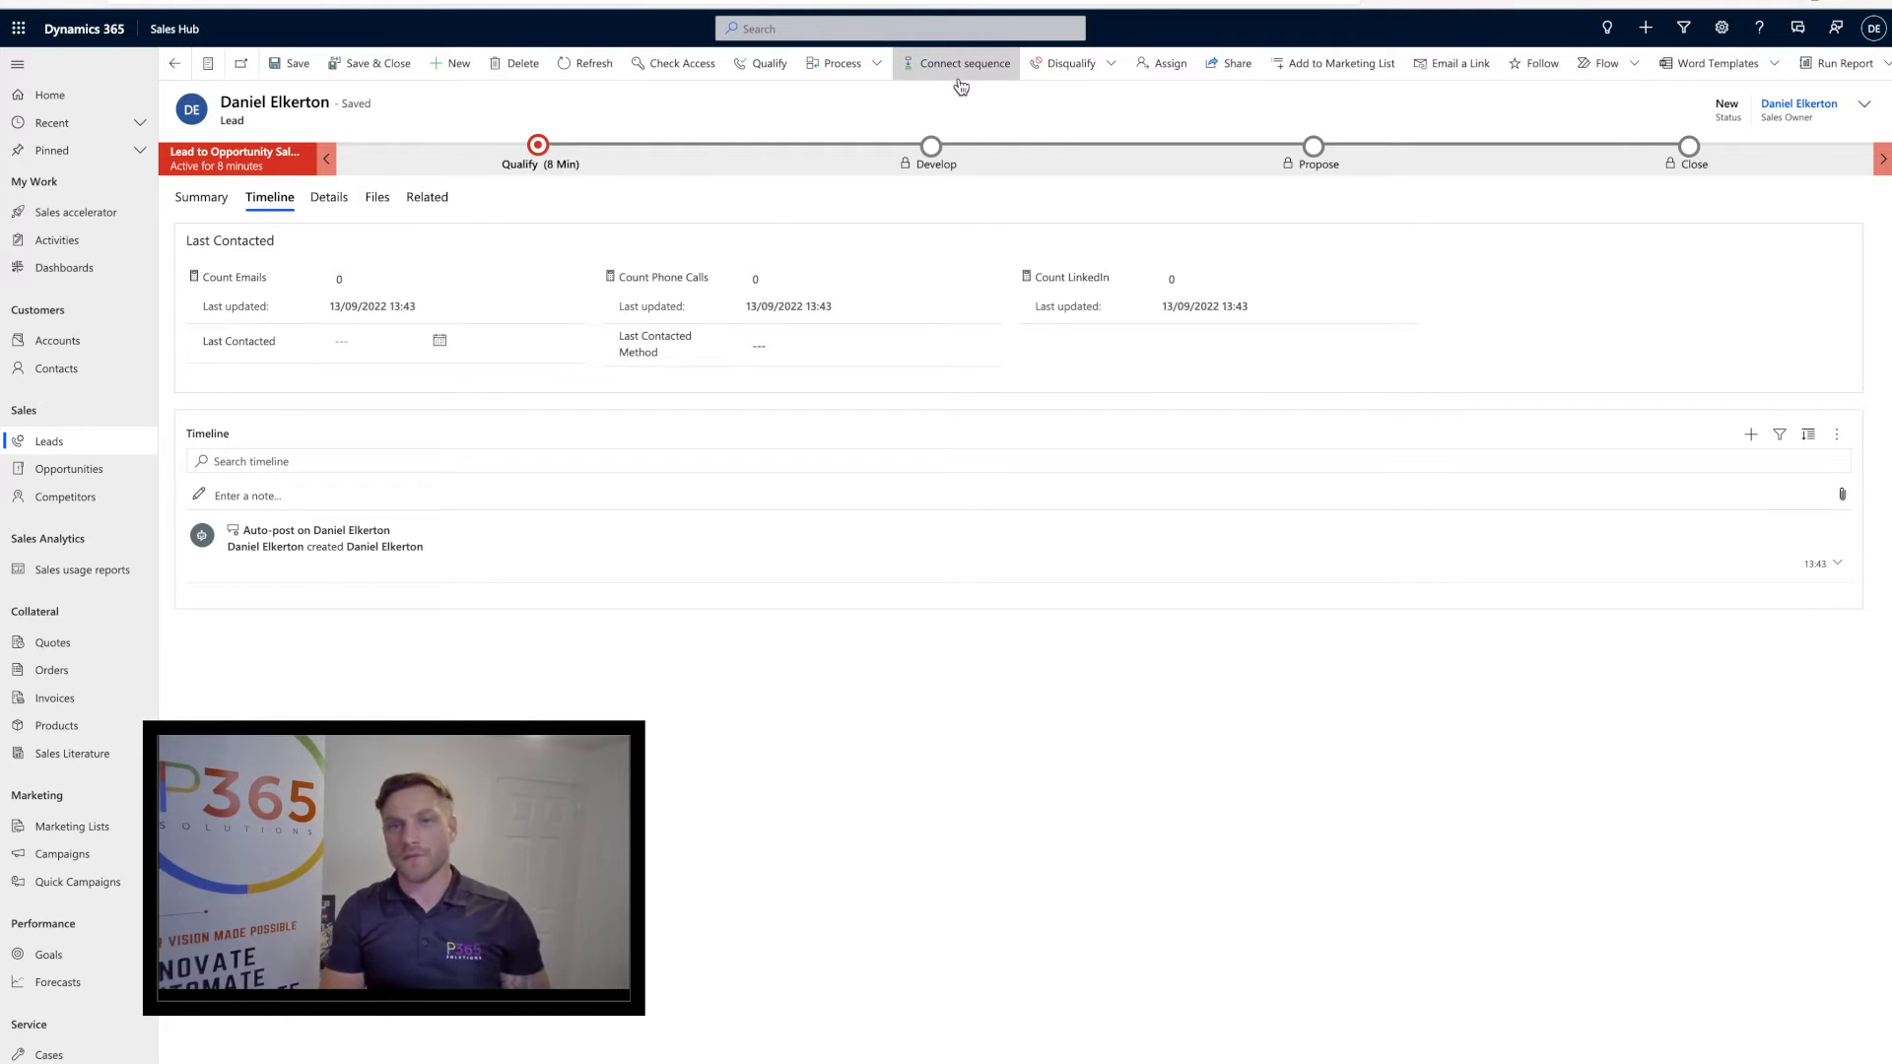
click(961, 63)
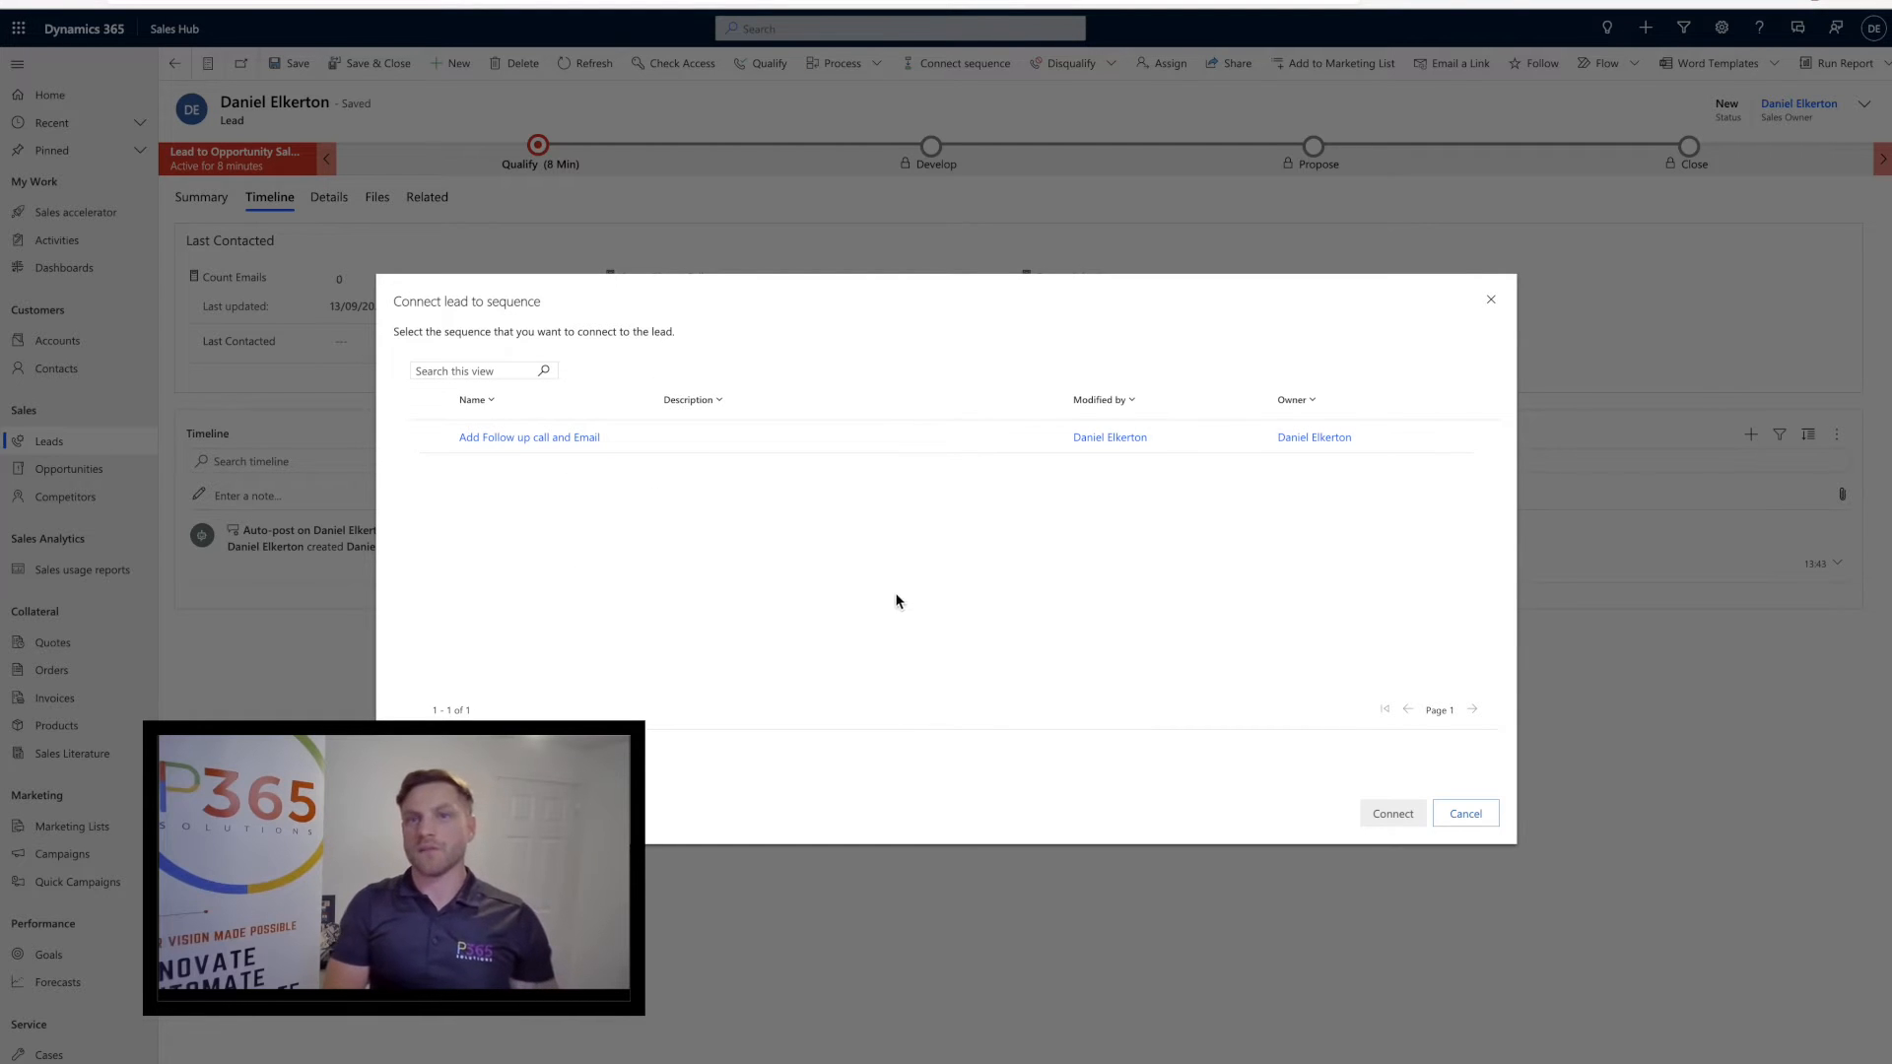
click(430, 437)
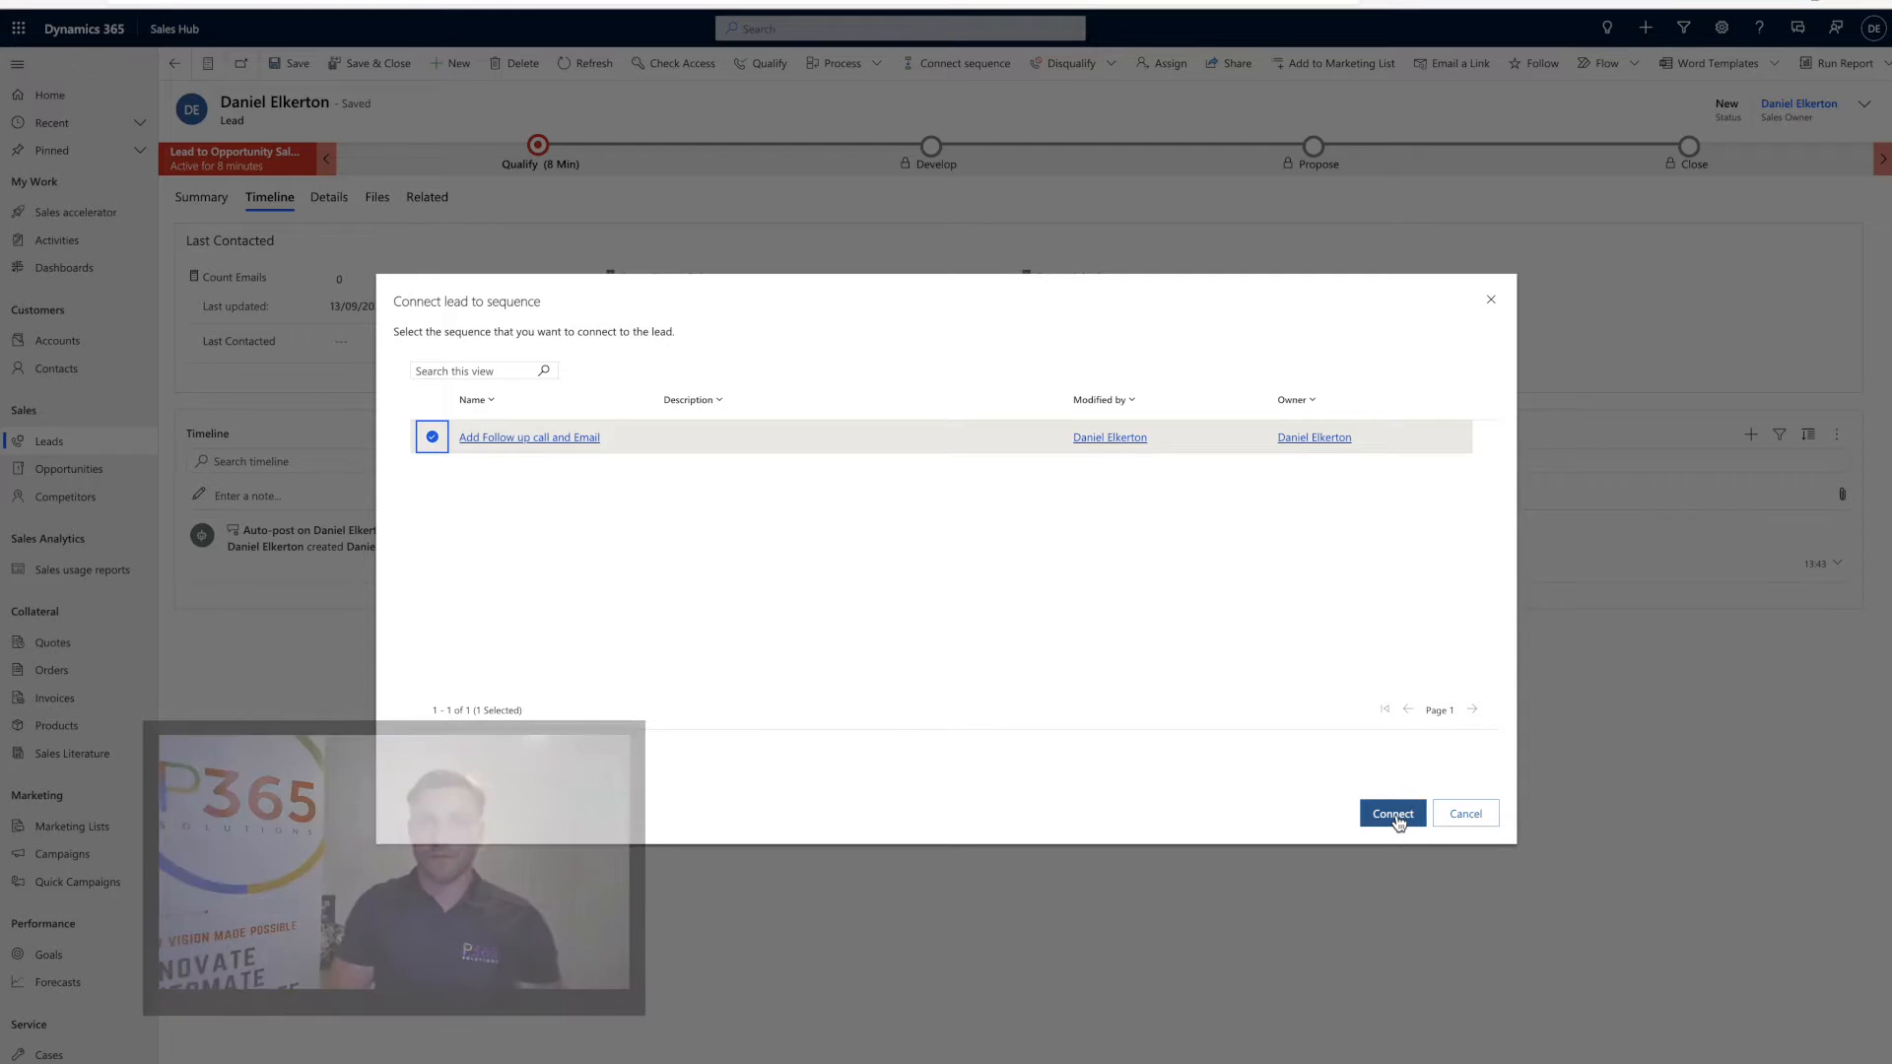
click(1391, 813)
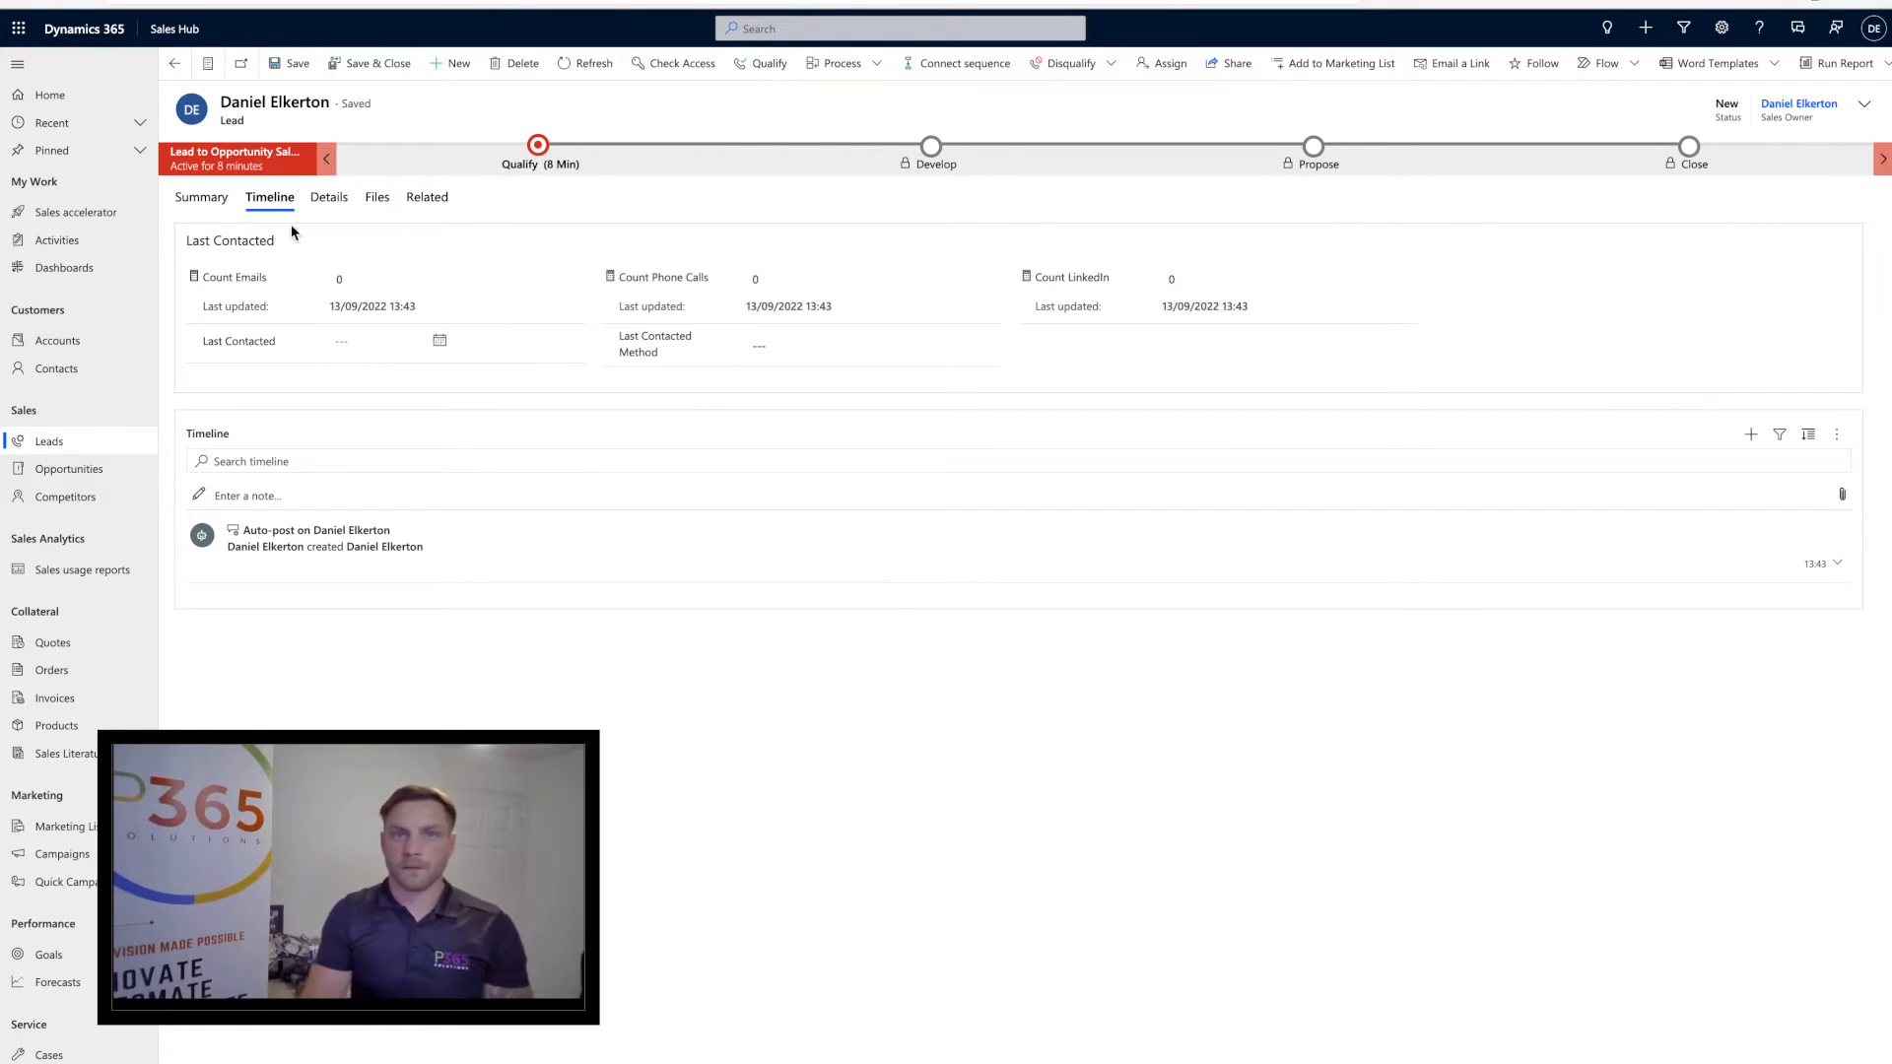
click(201, 197)
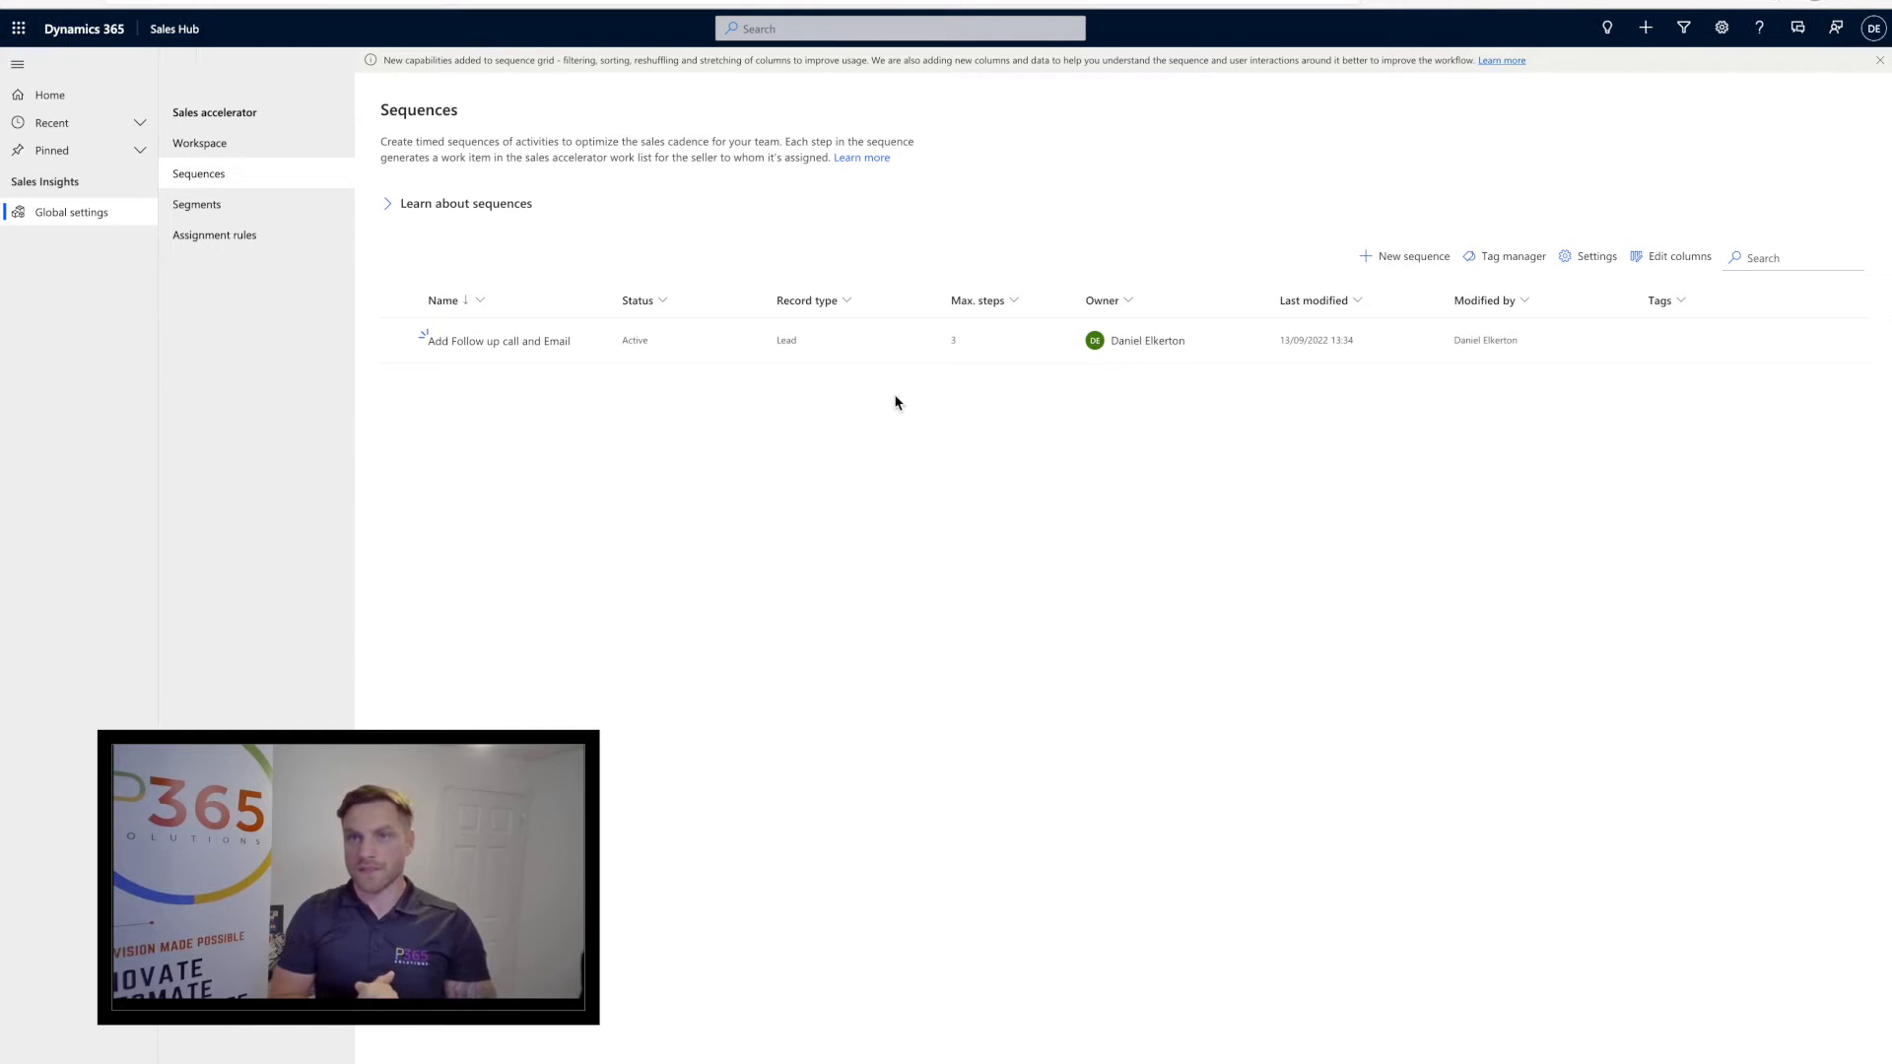
Start a new sequence from the Sales accelerator Sequences page
click(1403, 256)
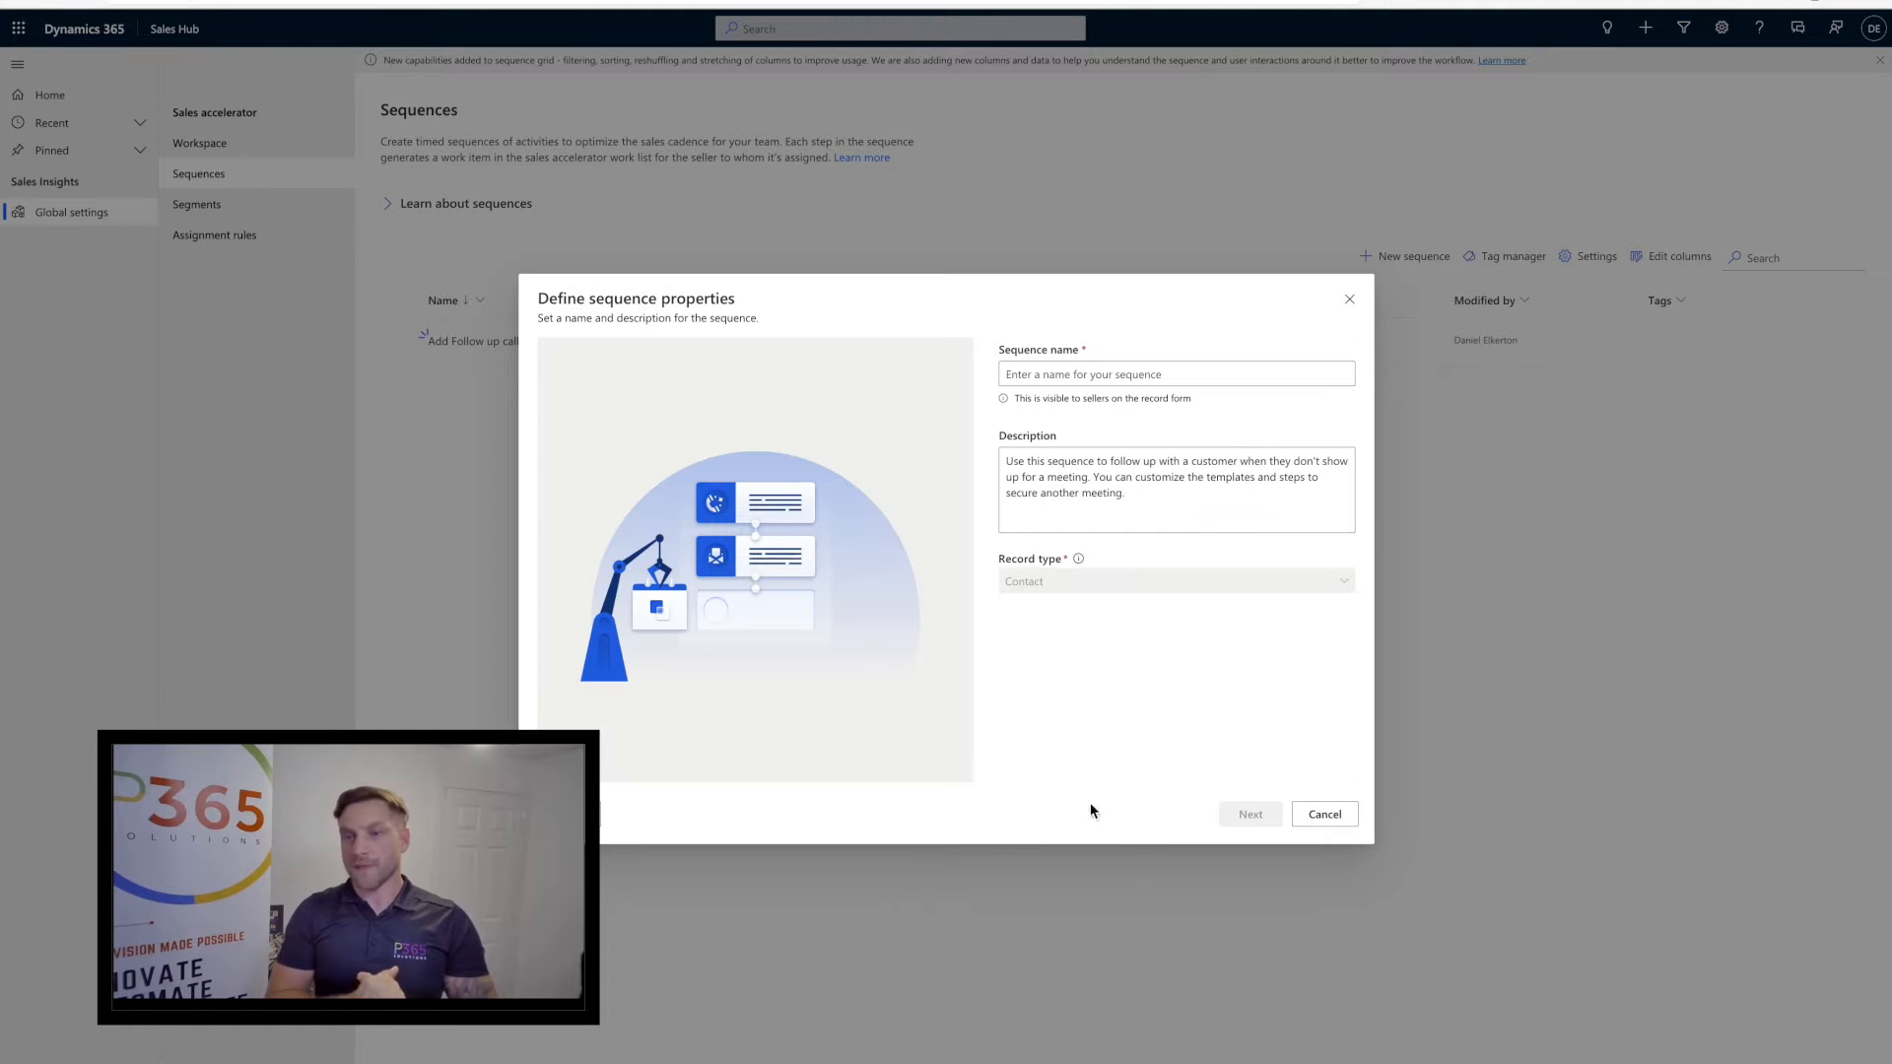
mouse_move(882, 779)
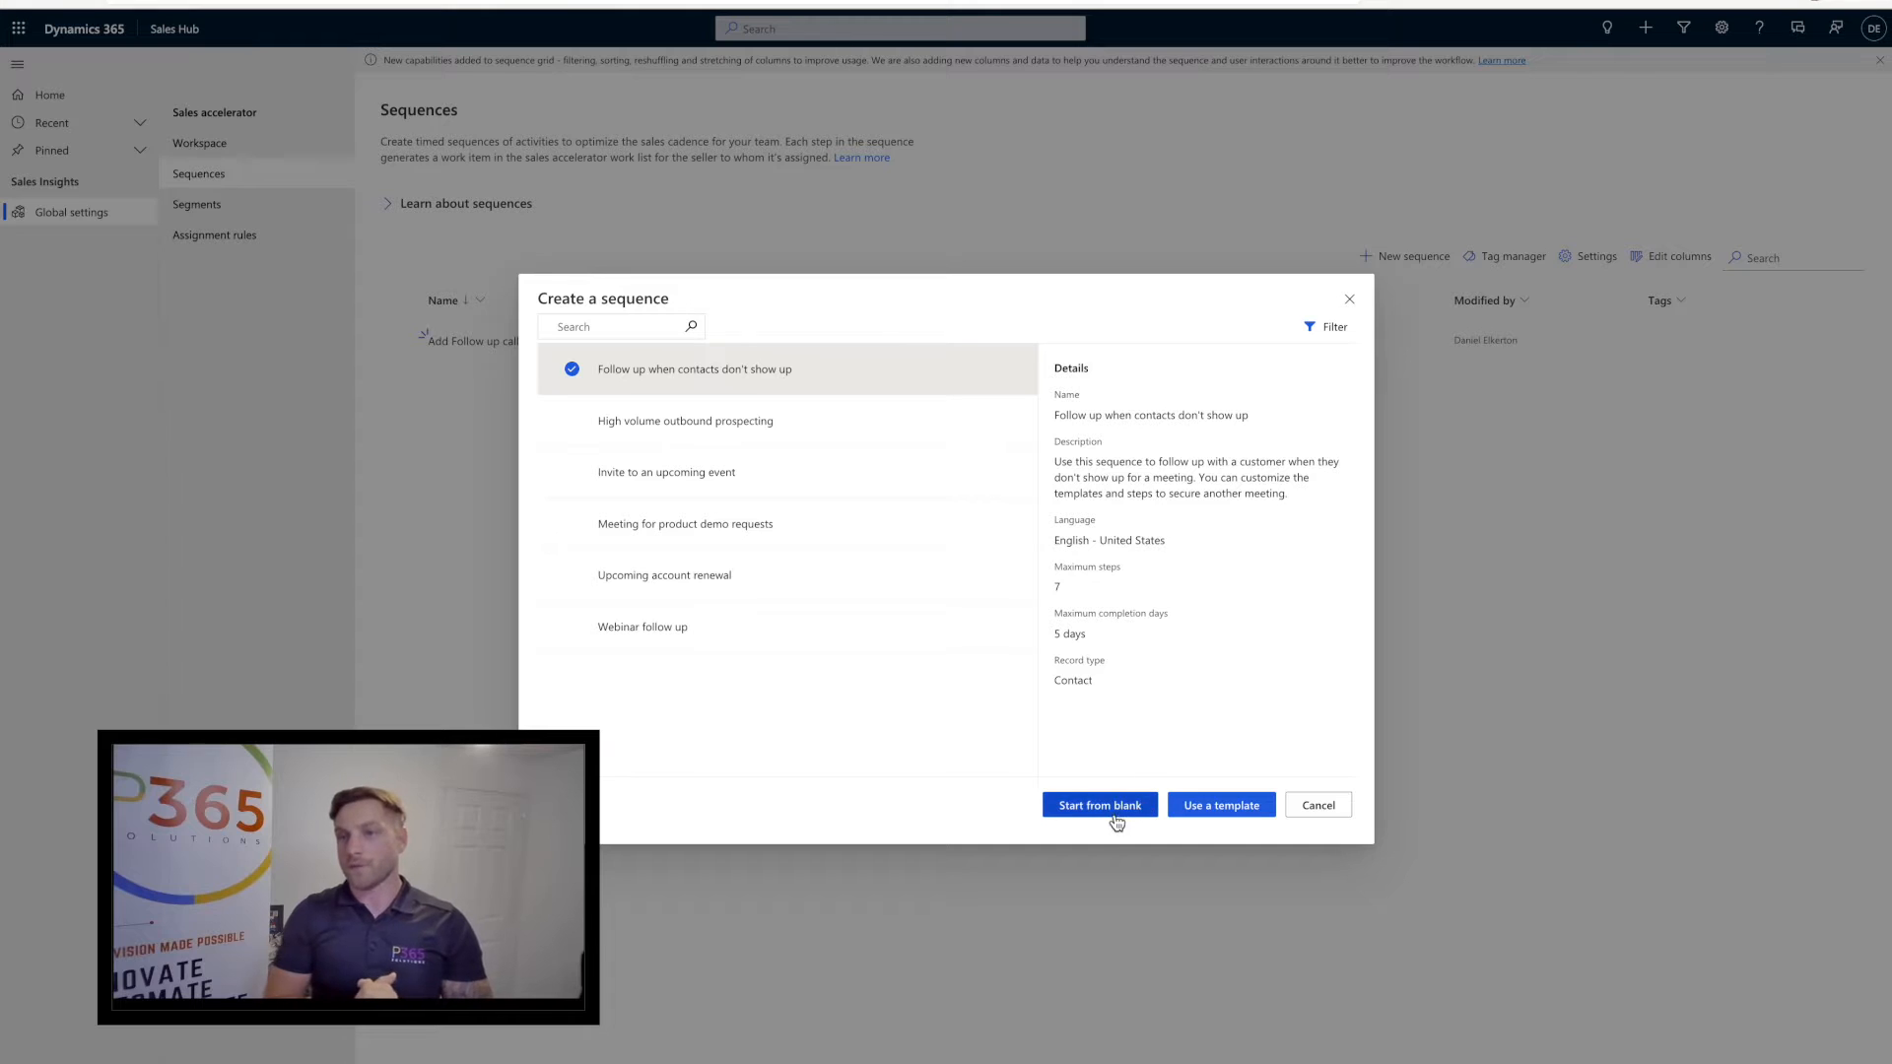
Create a blank Lead sequence 'Power Short Sales Demo' described as 'Demo template'
click(1097, 805)
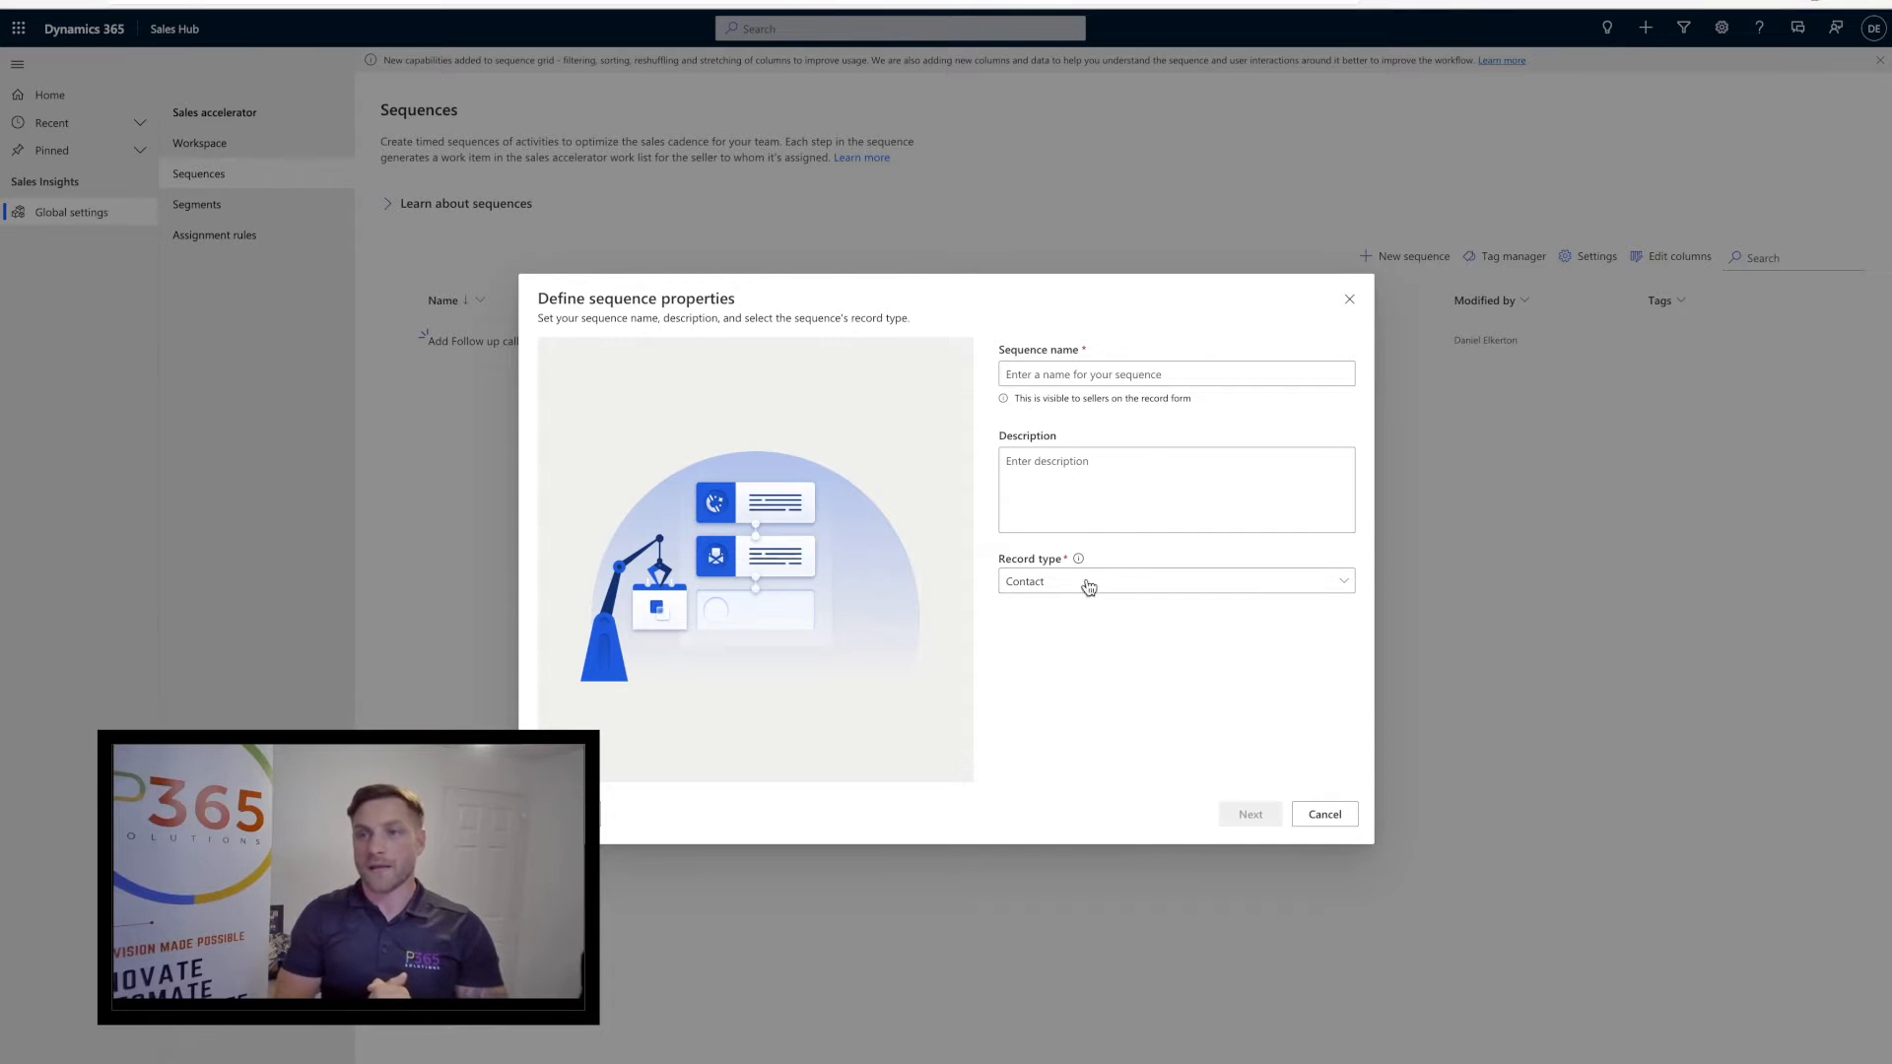
click(1173, 580)
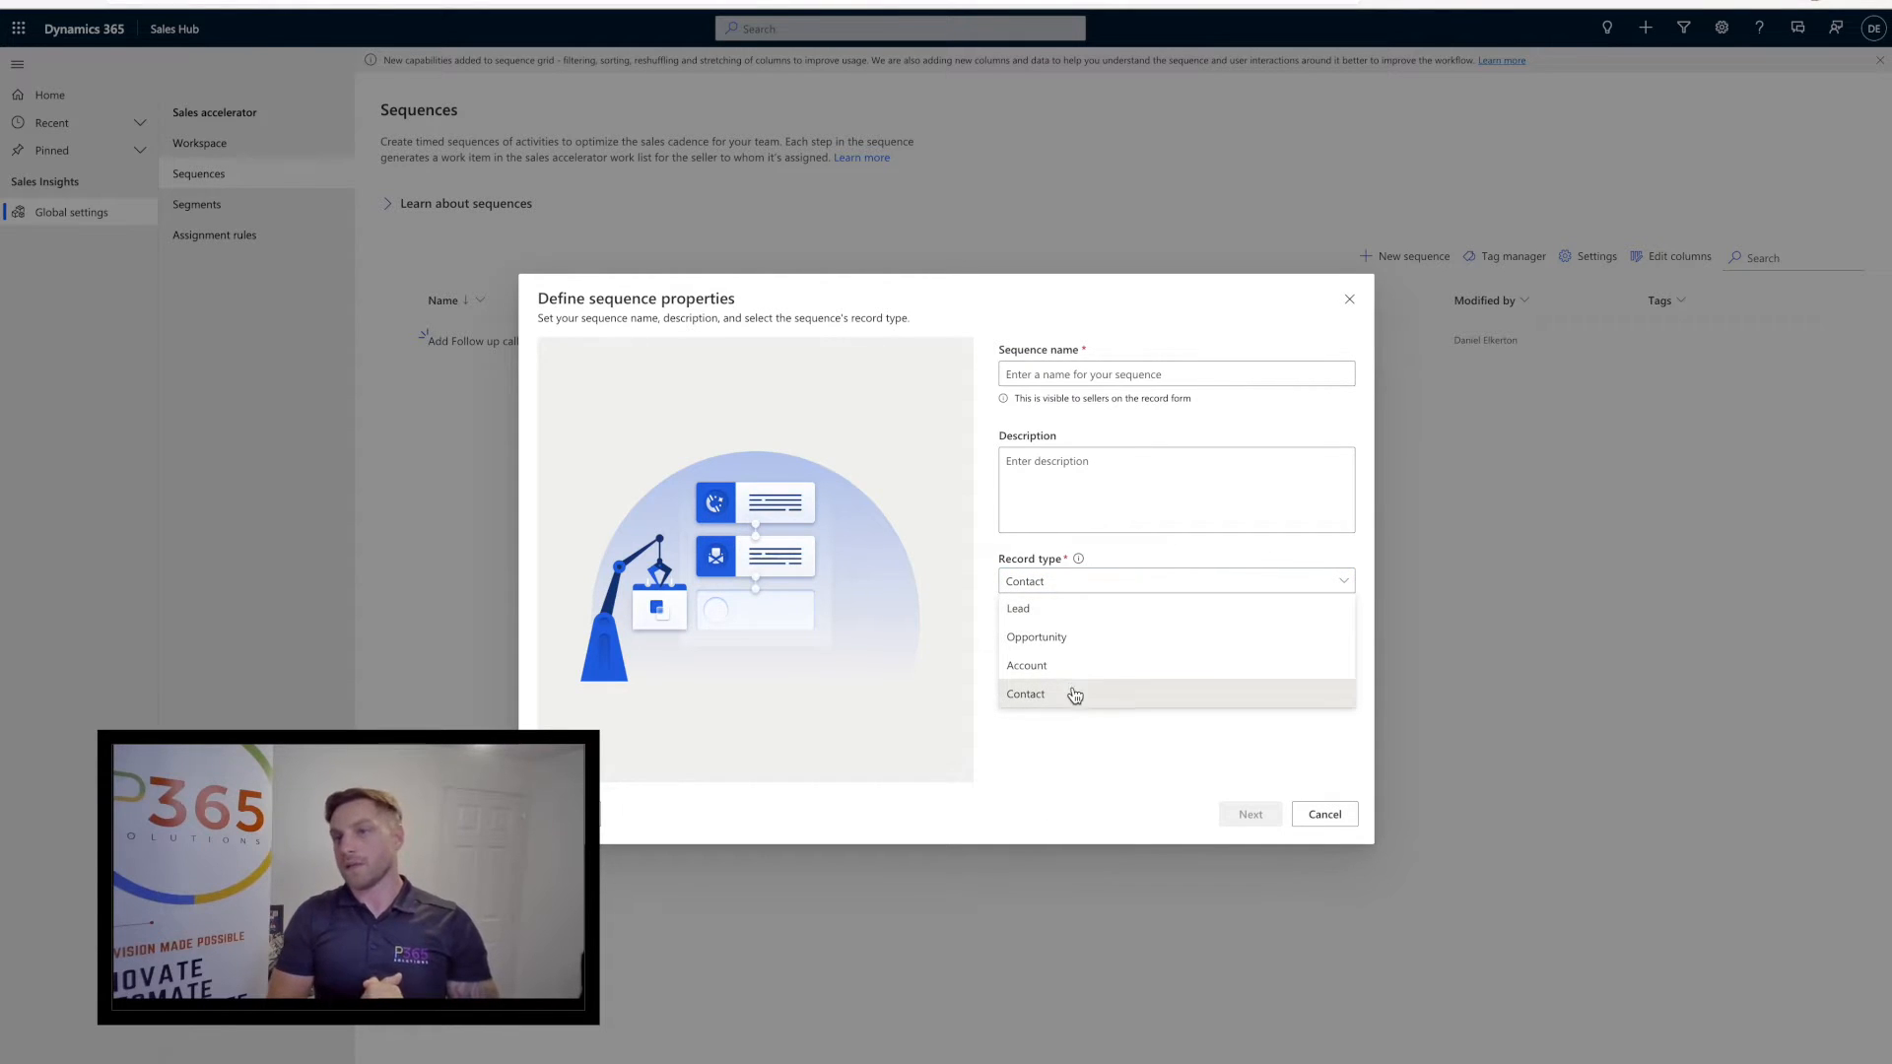
click(1018, 608)
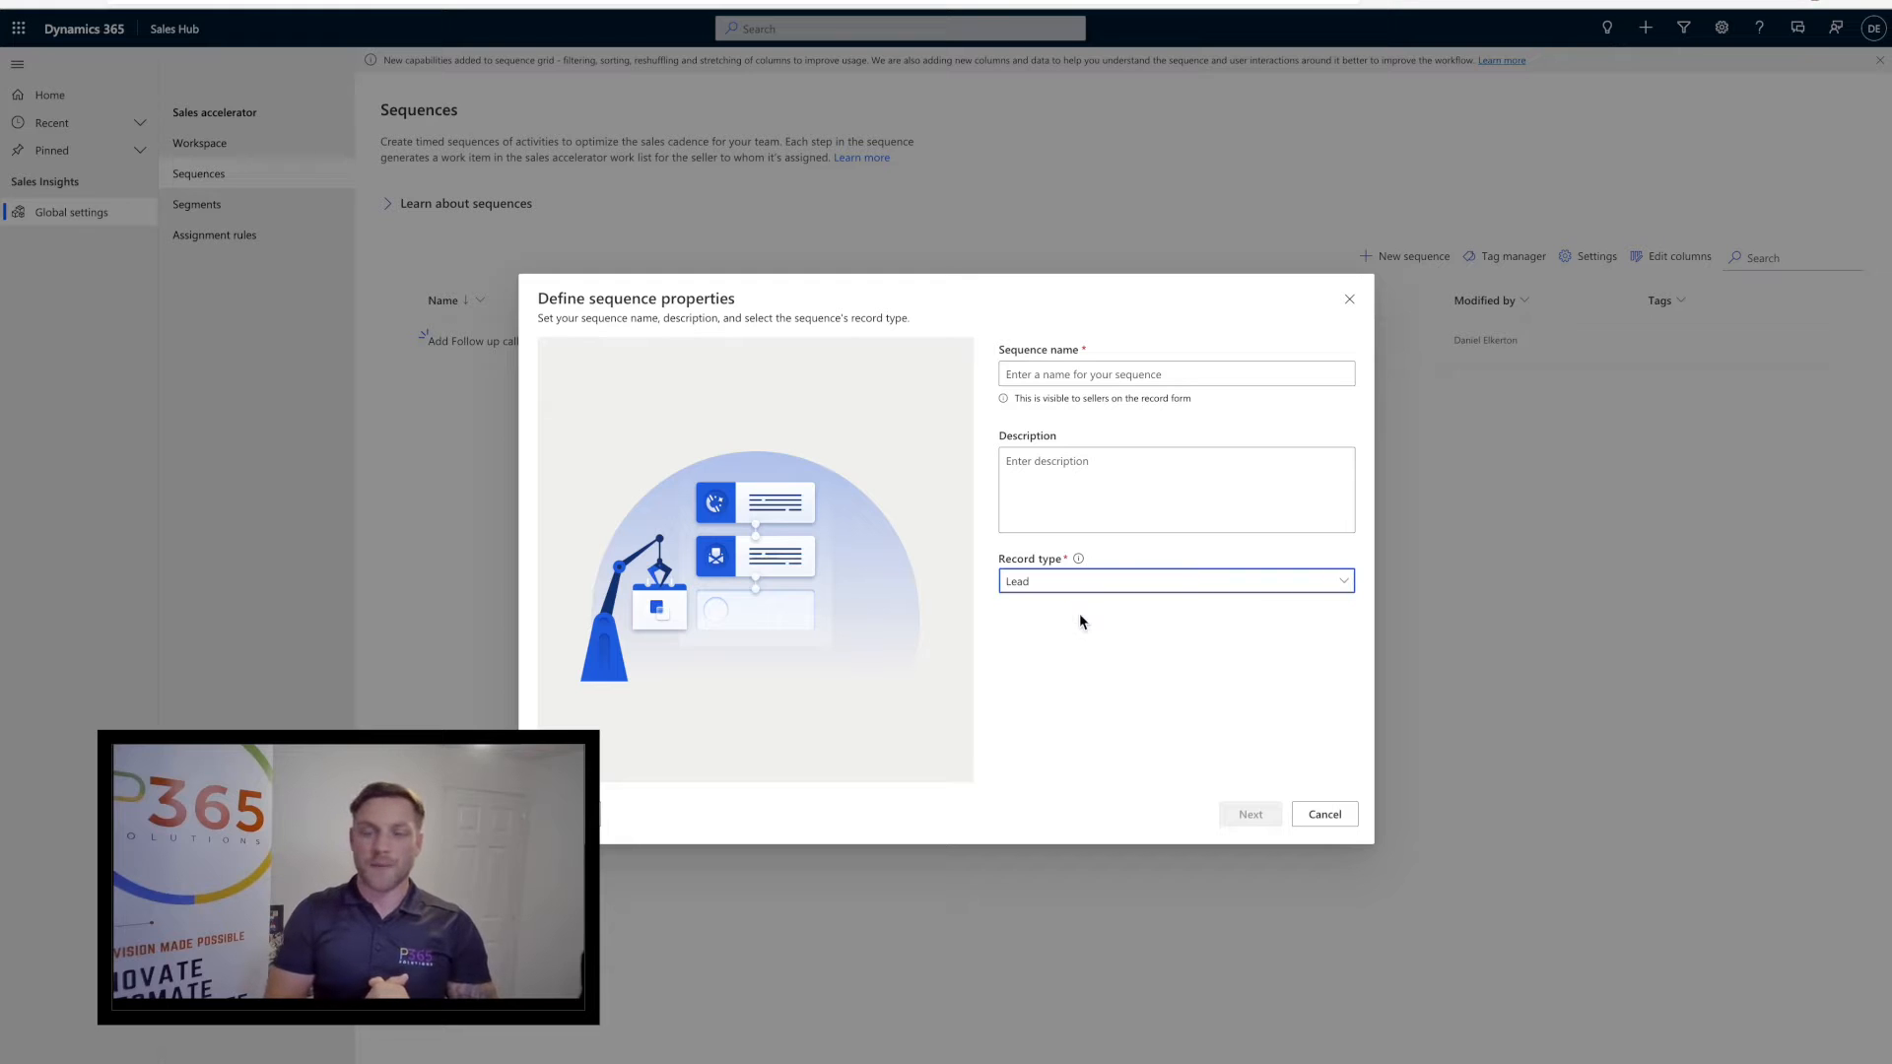
click(1175, 372)
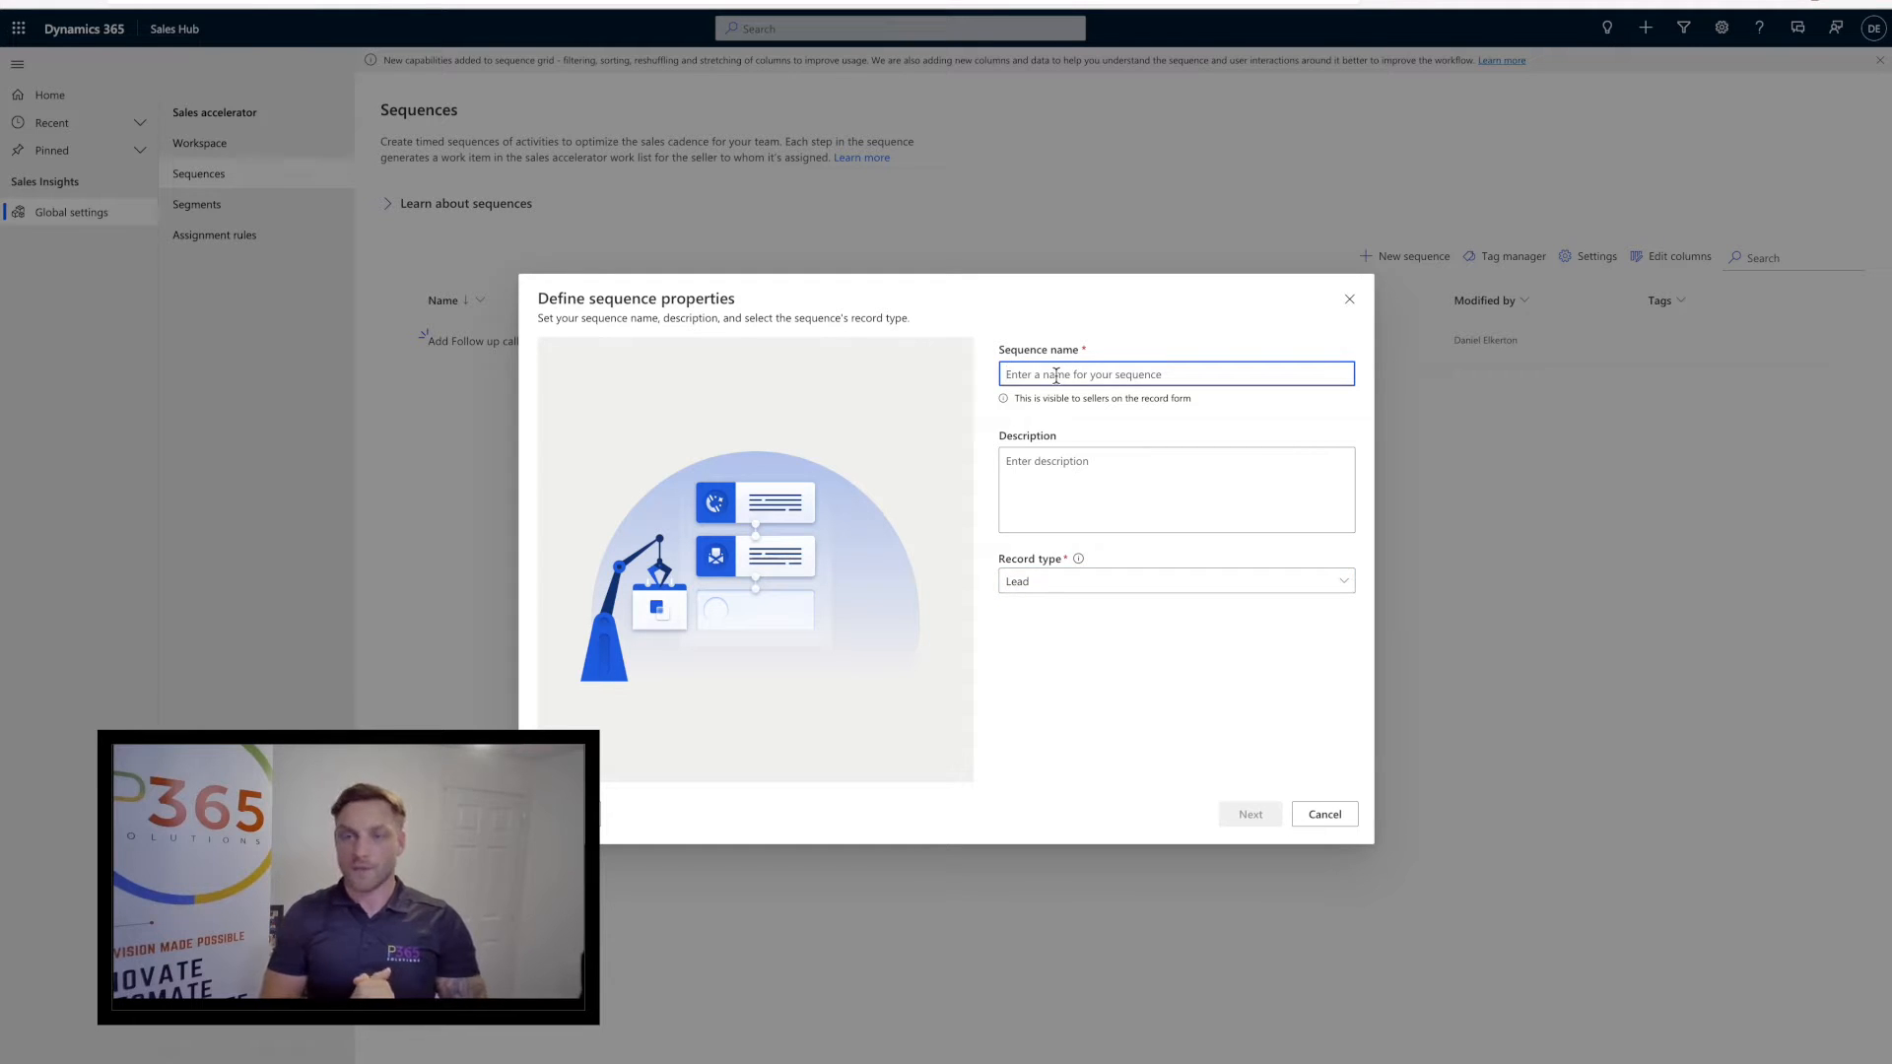
text(Power Short Sales)
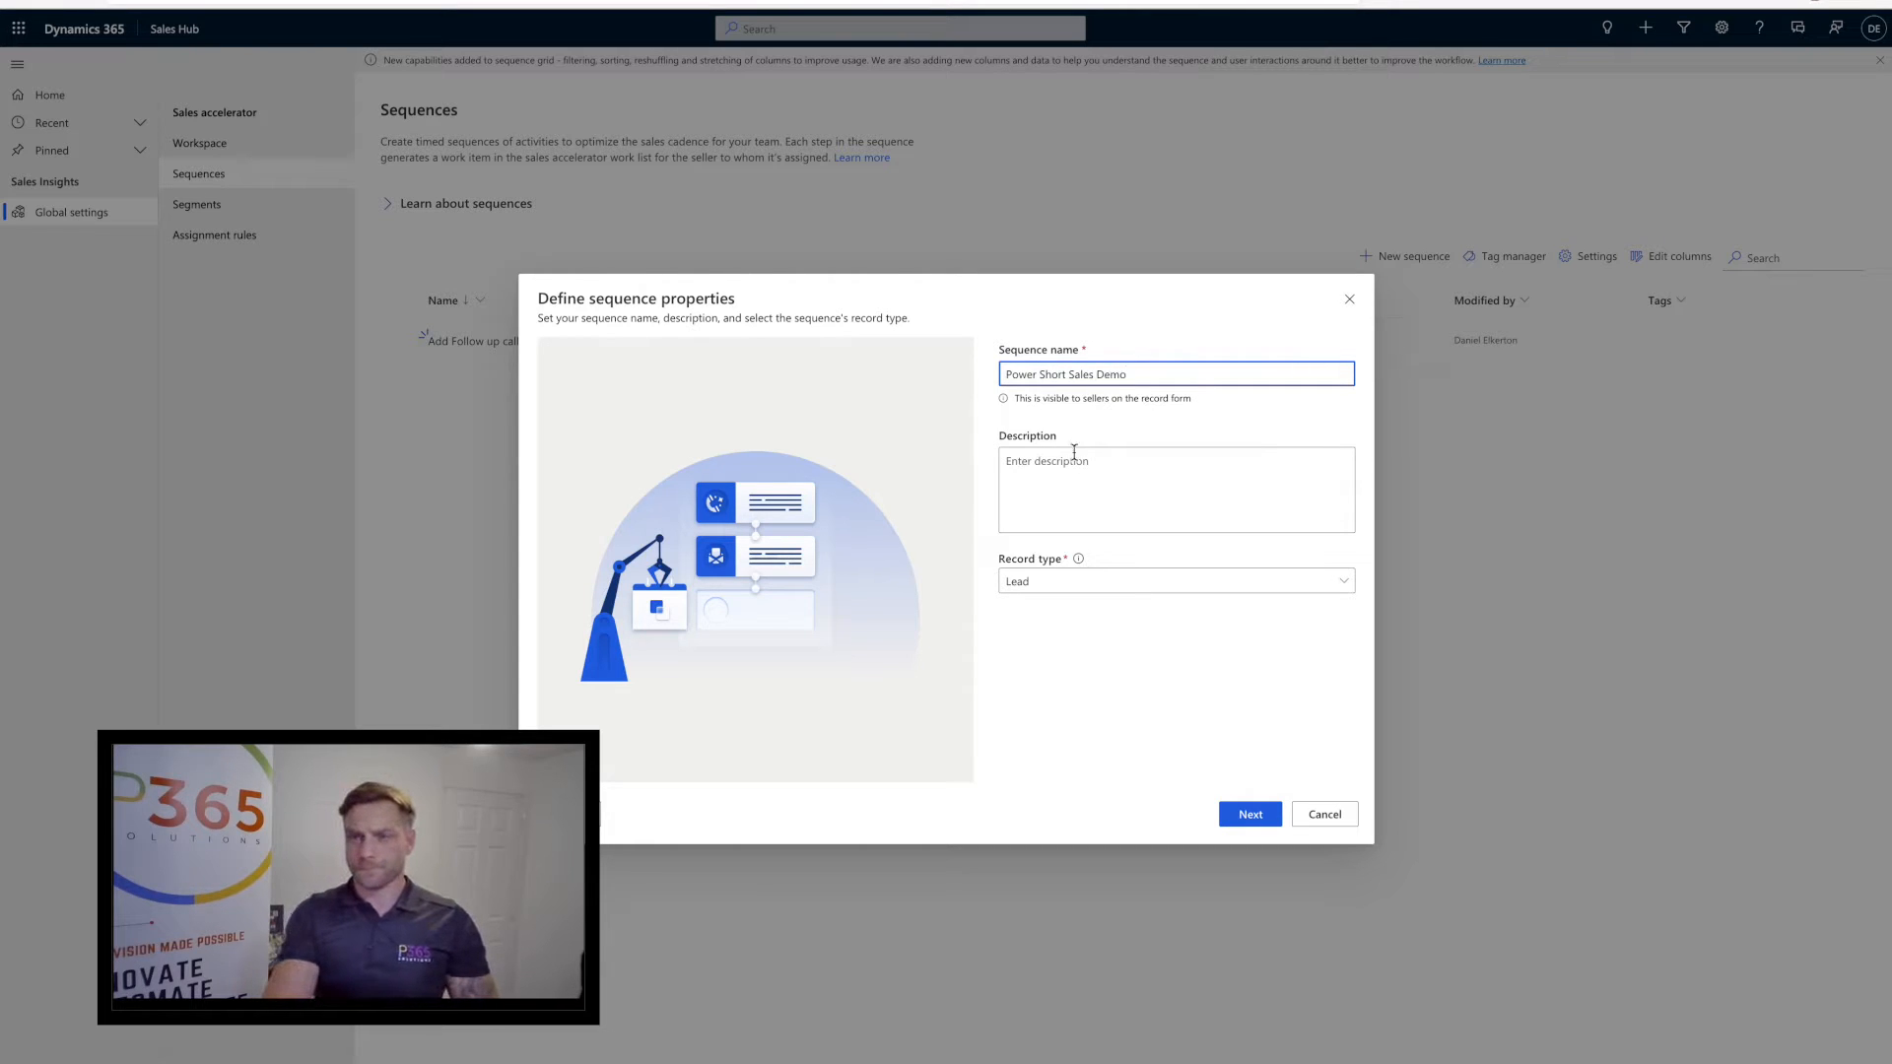
text(Demo template)
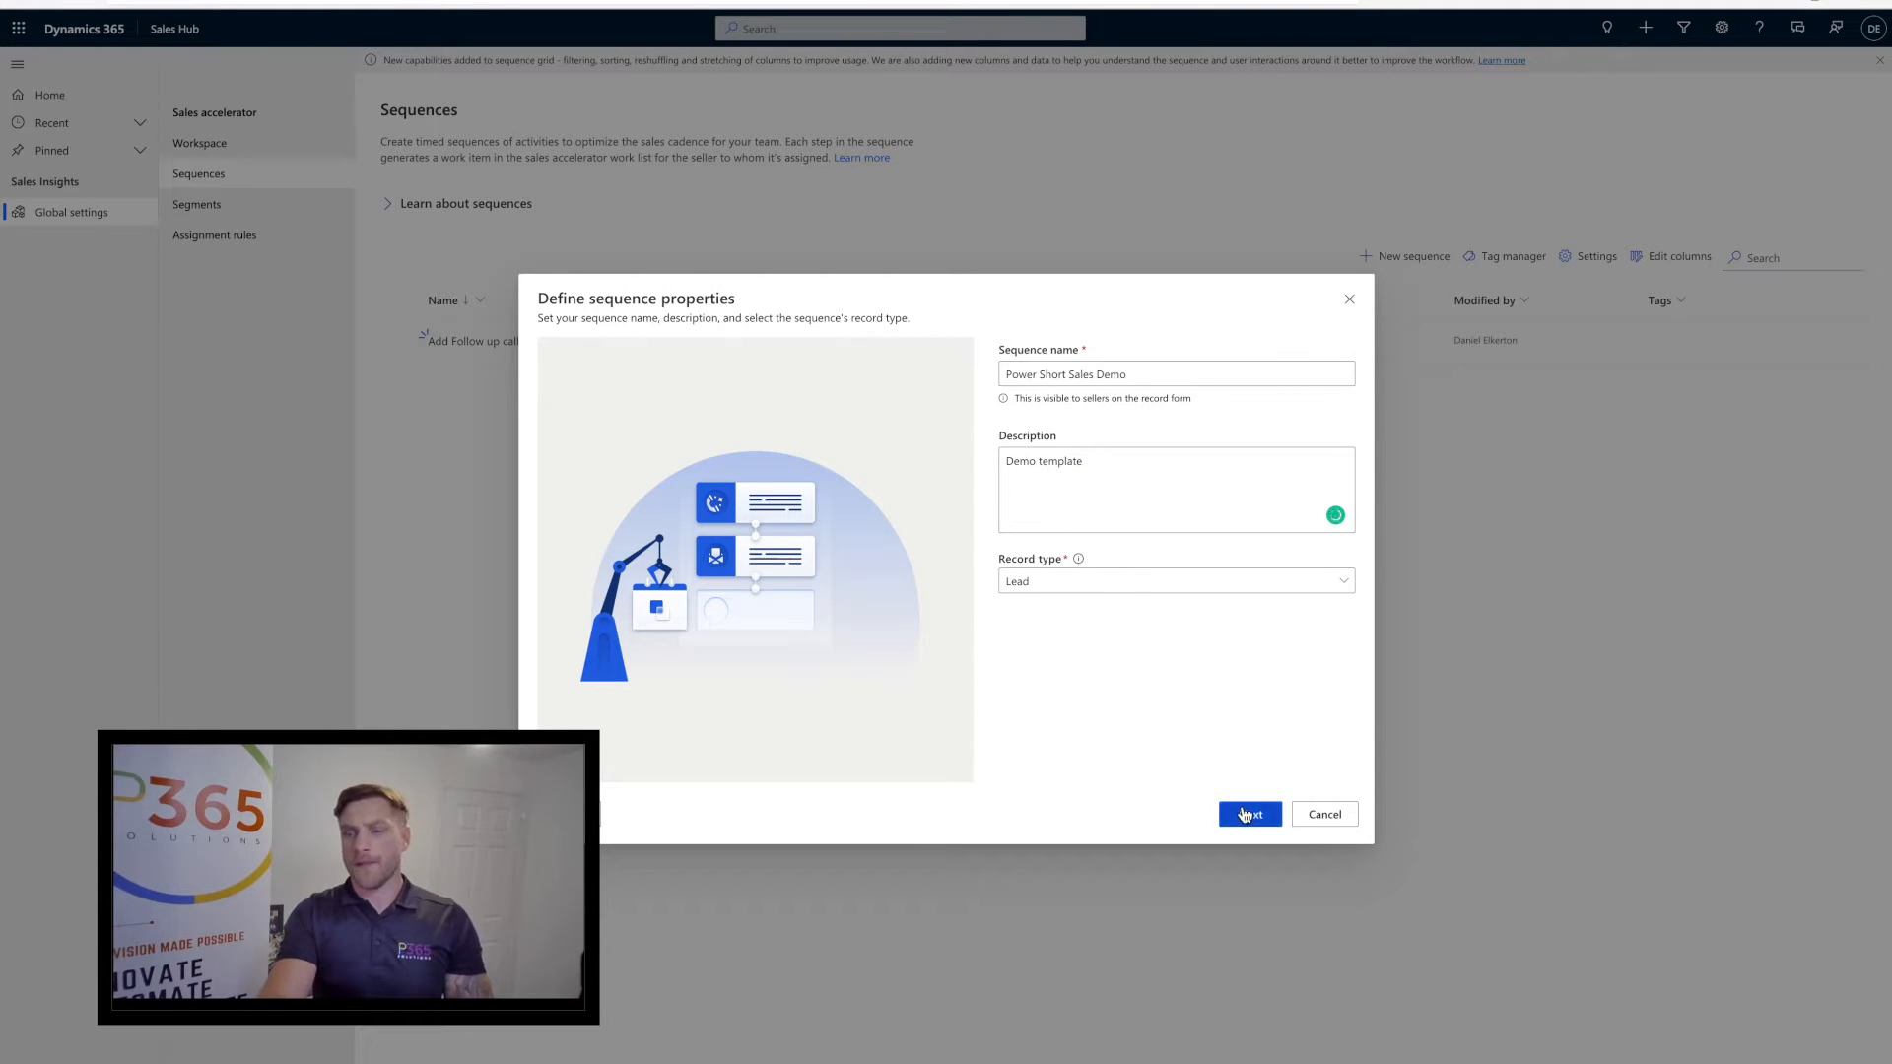
click(1248, 813)
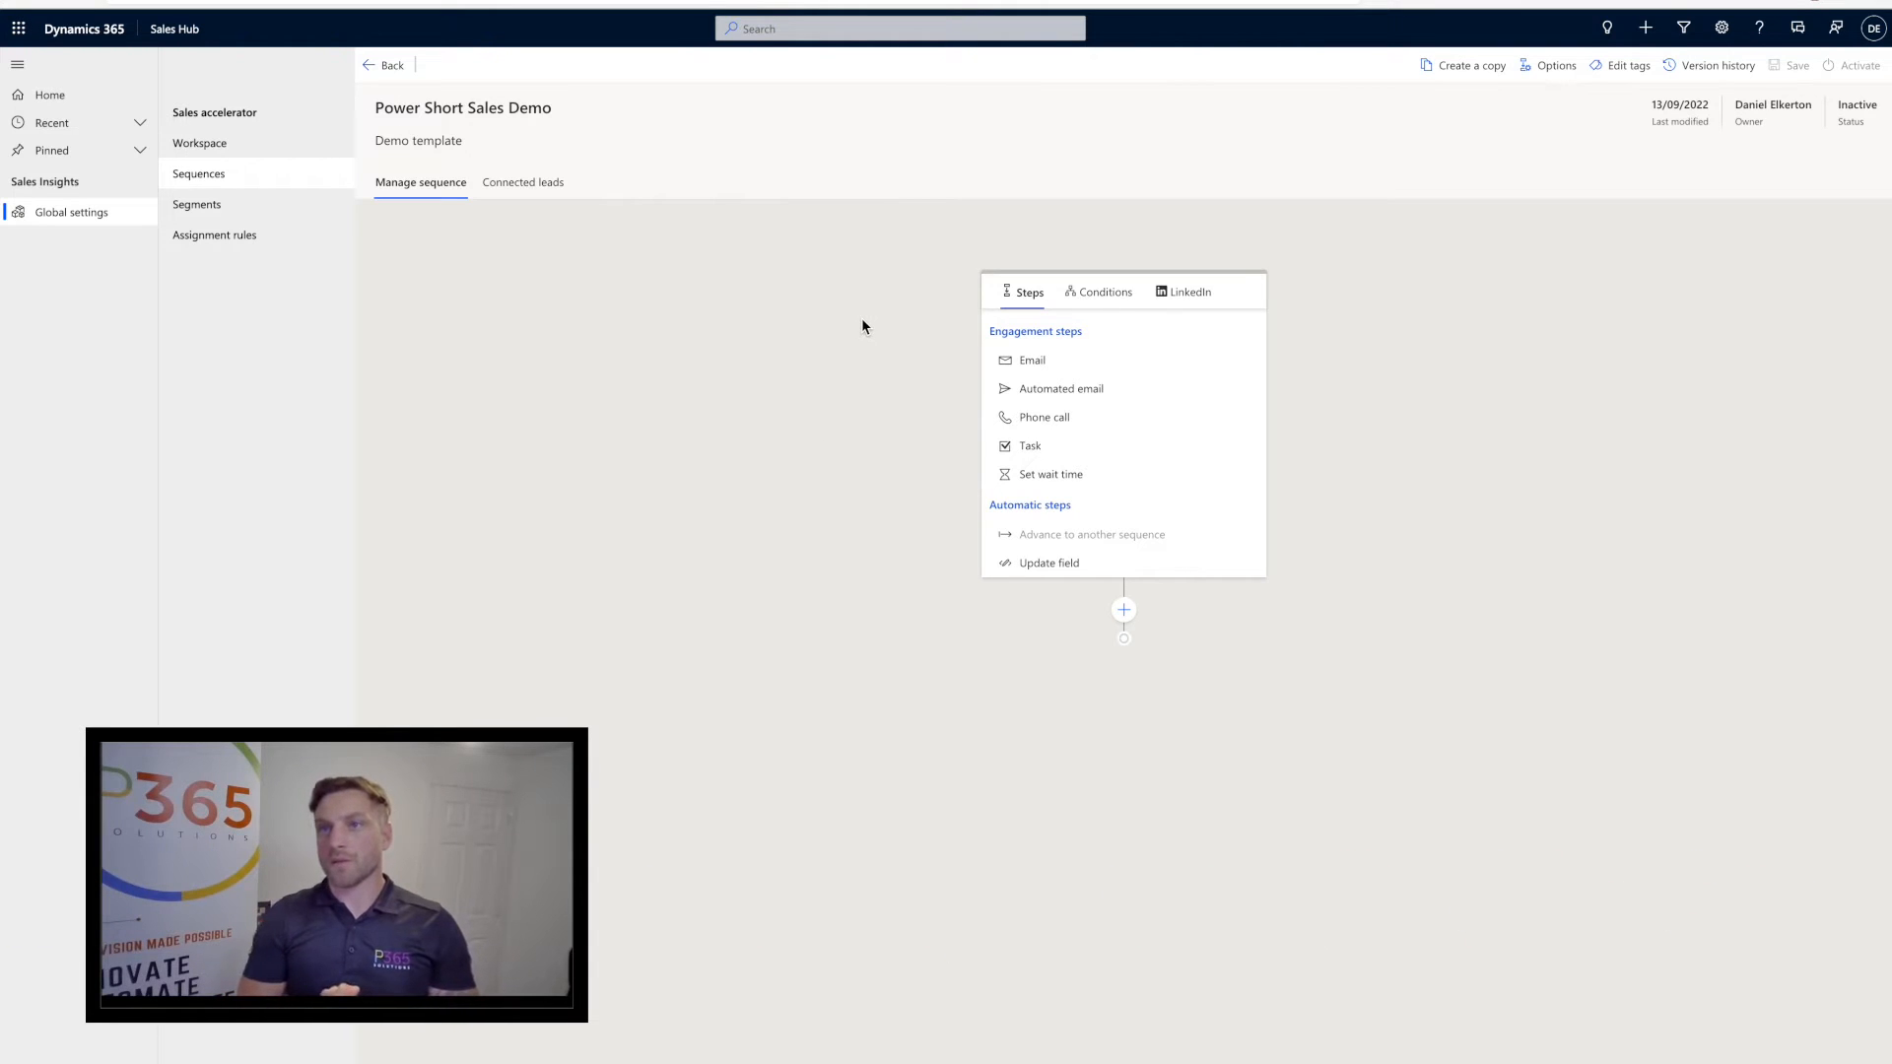
Add a 'Contact Email' step using the High volume outbound prospecting - follow up template
click(1032, 360)
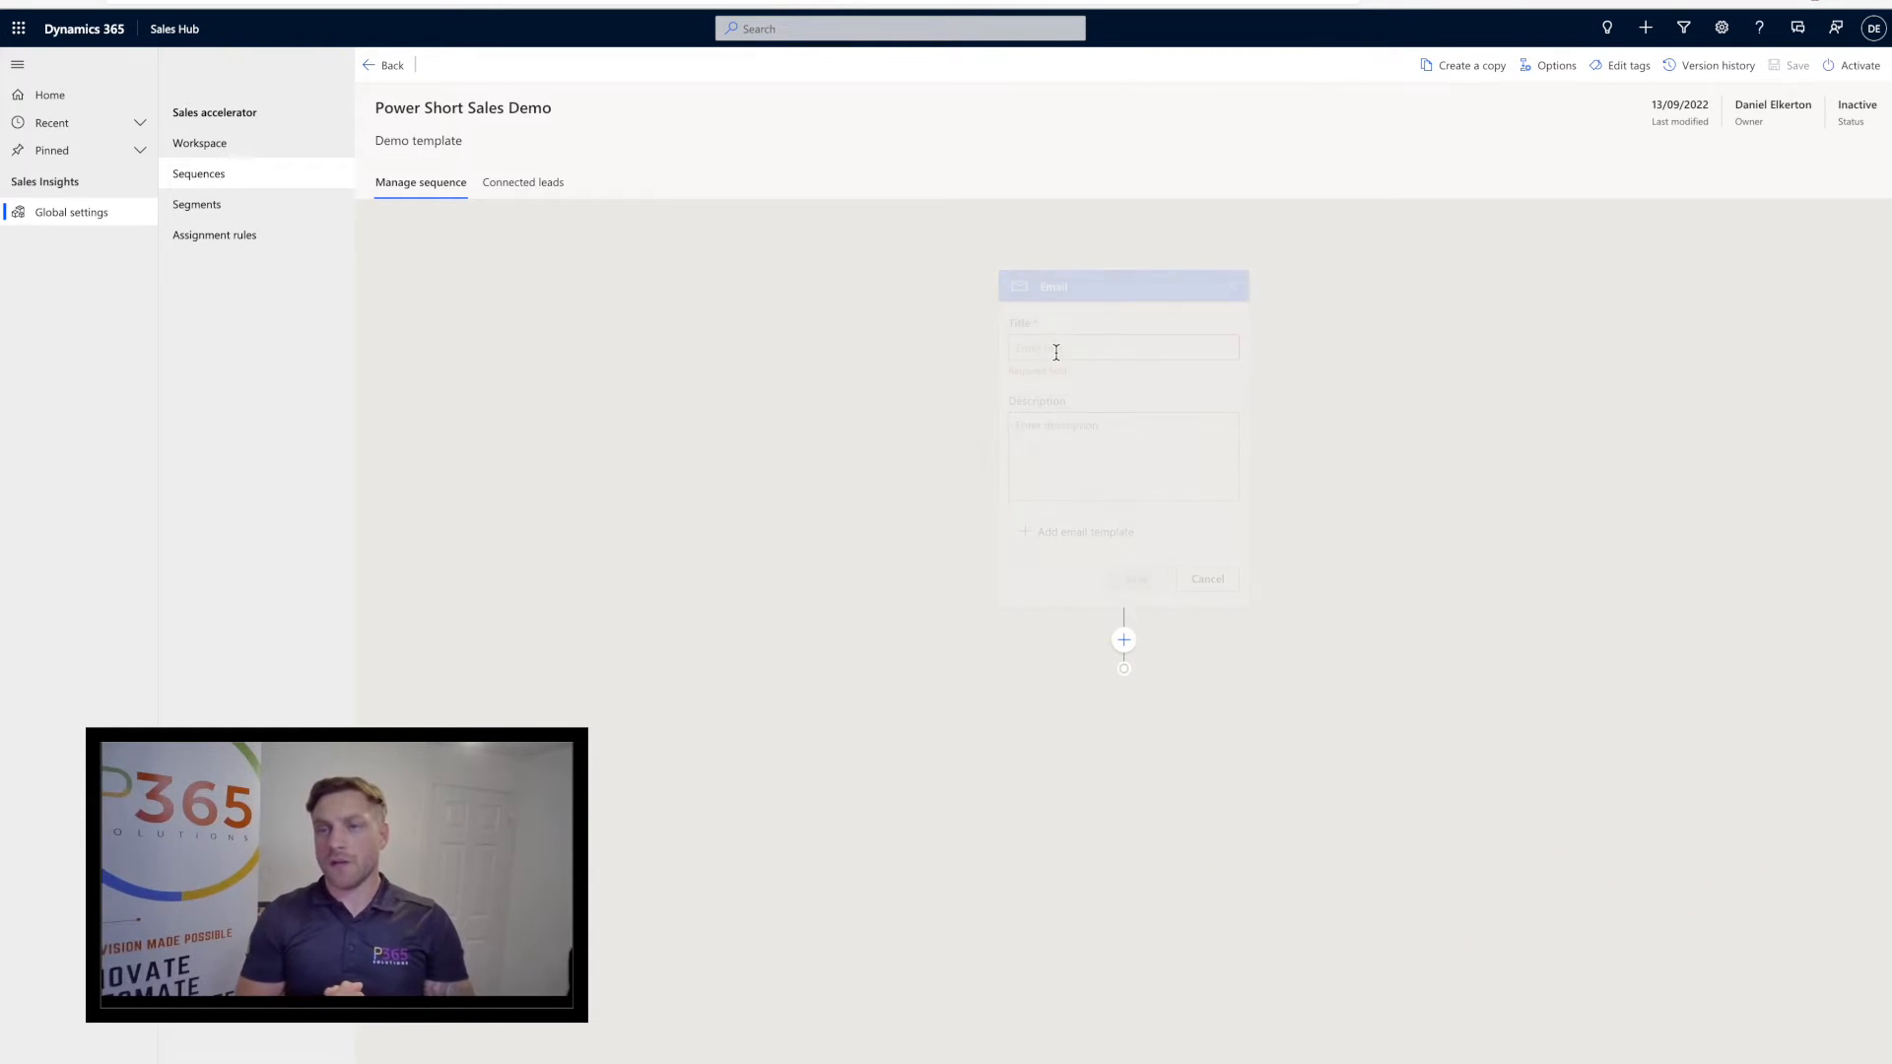
click(1122, 348)
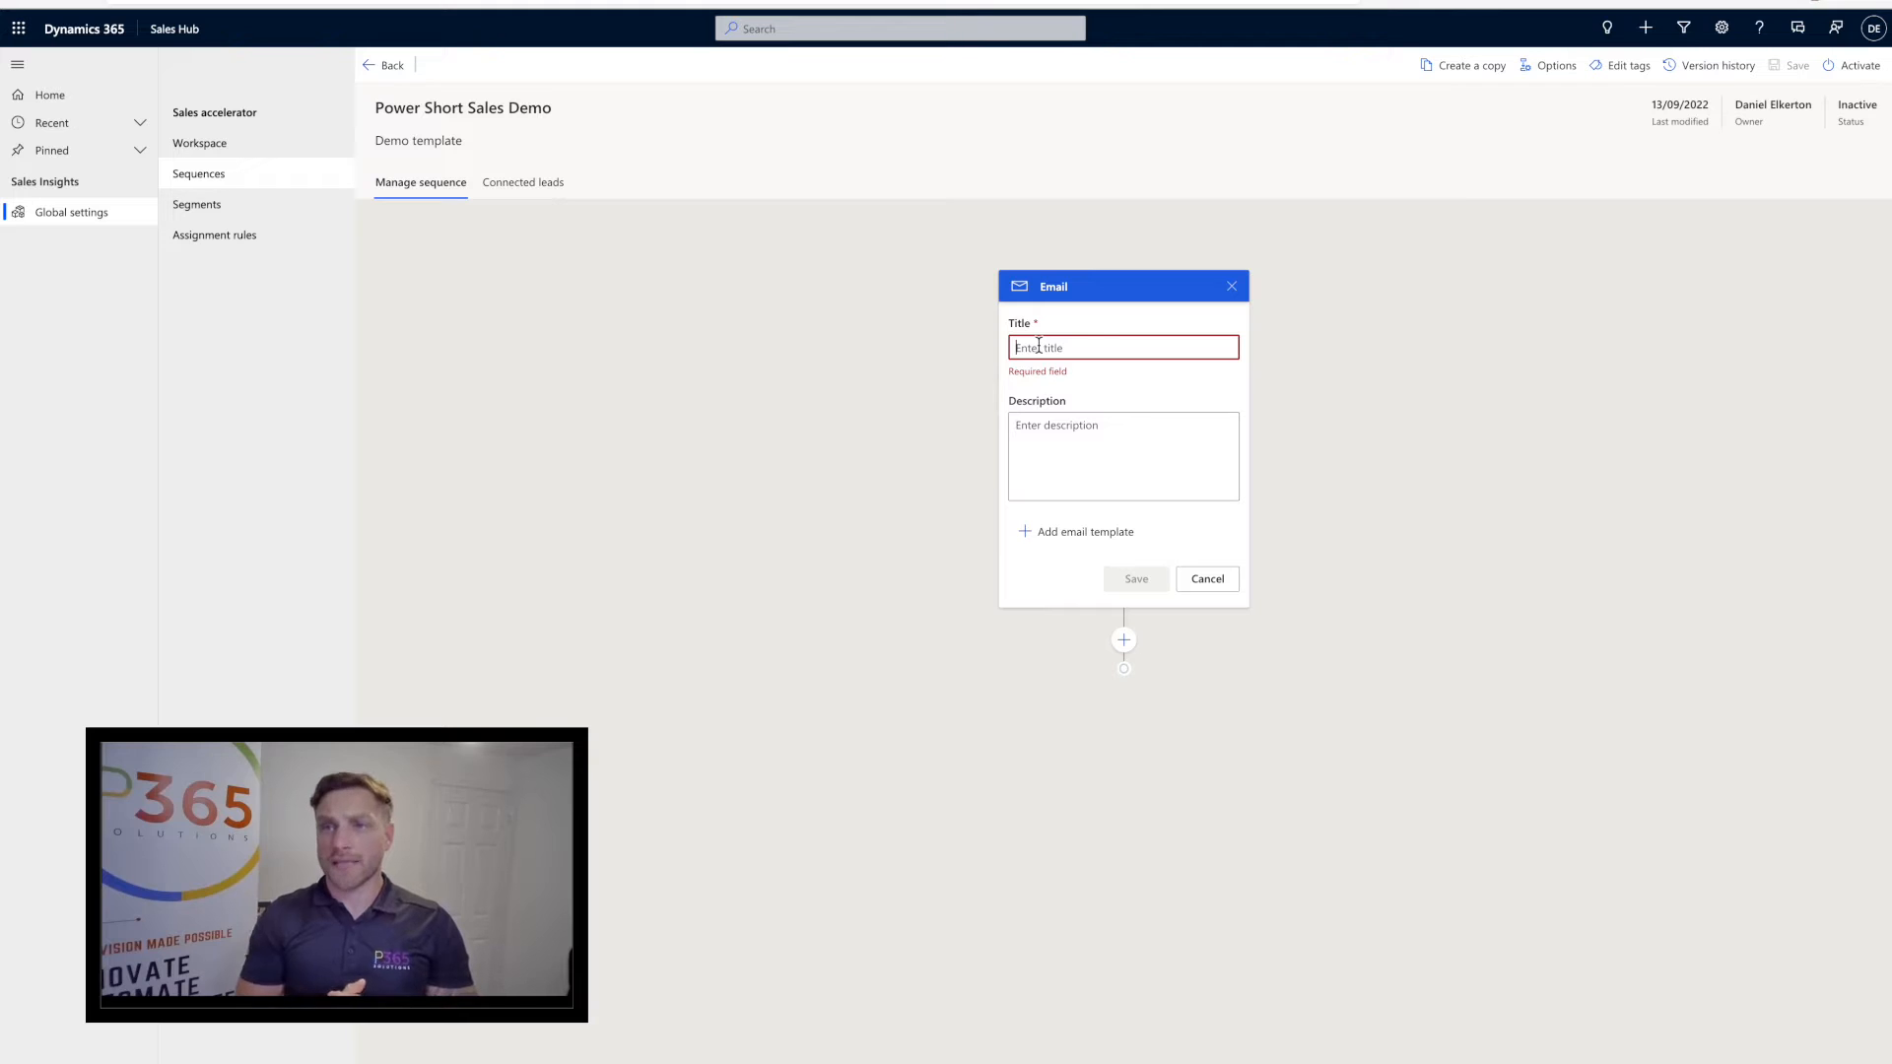
text(Conta)
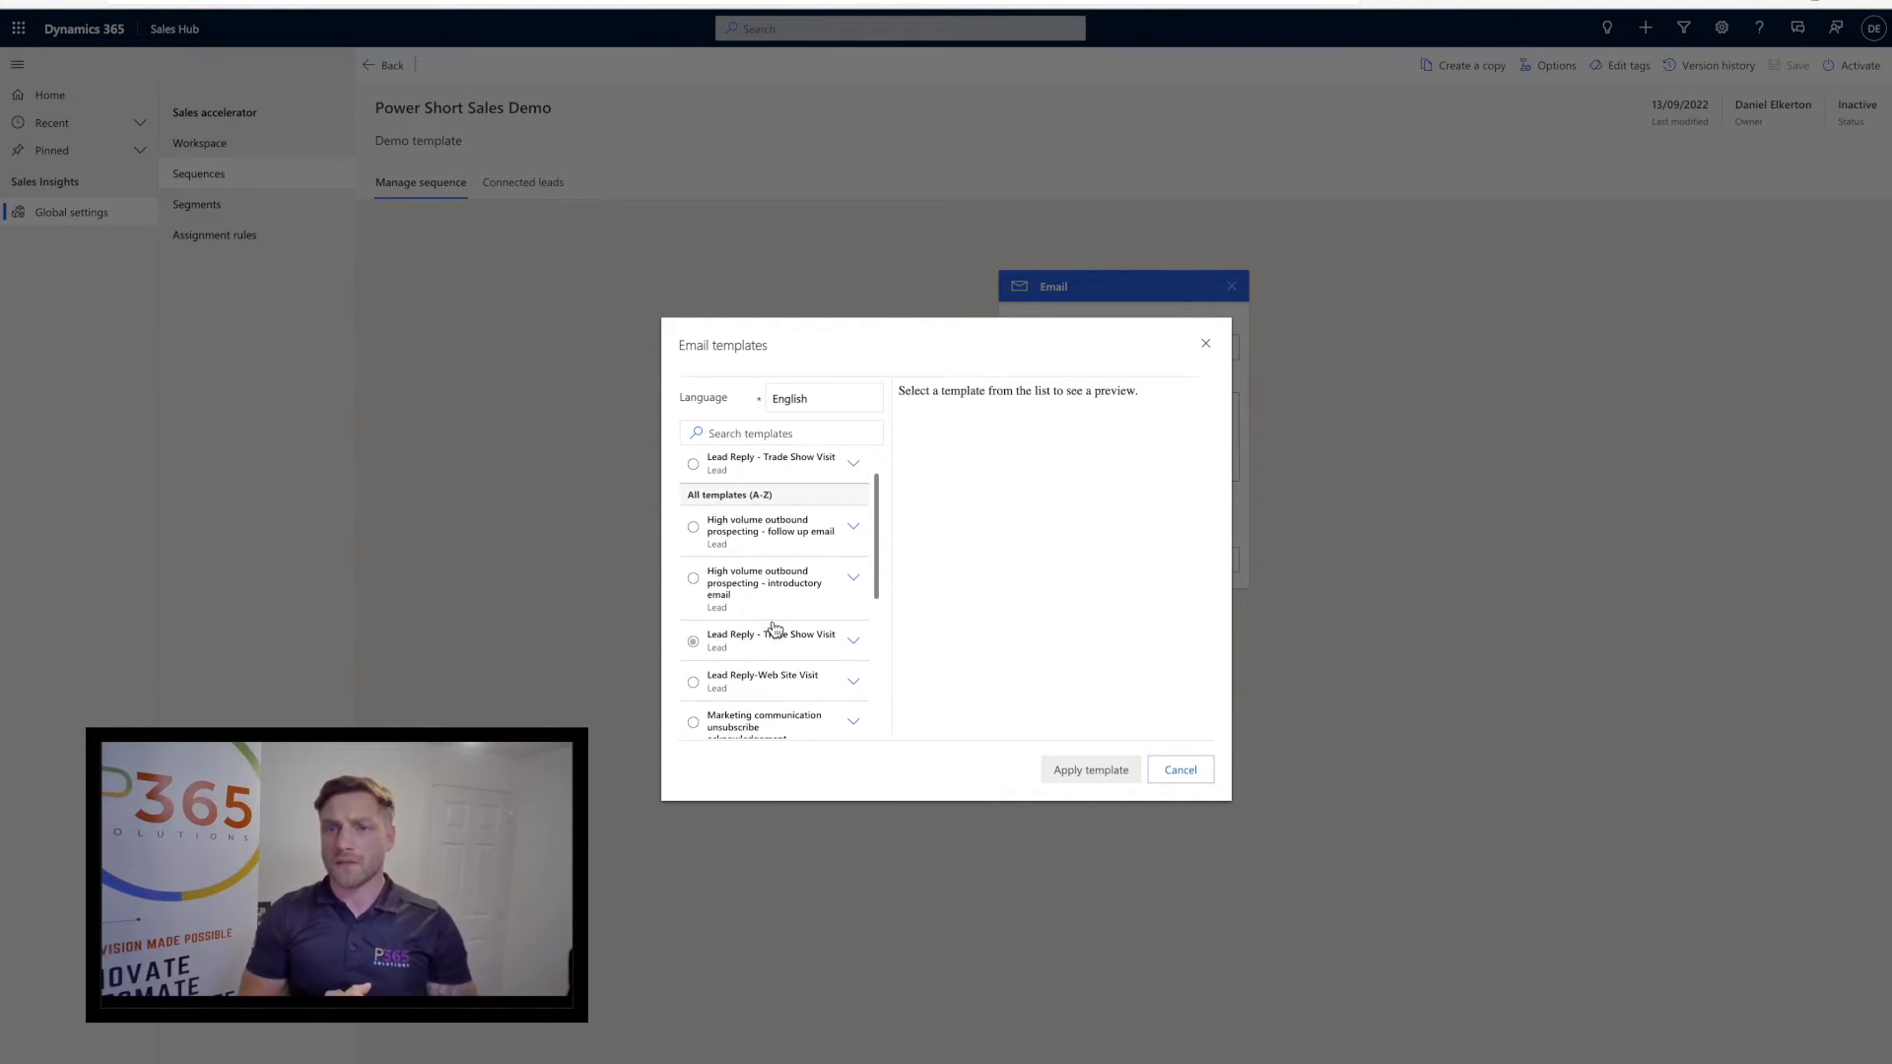
click(692, 527)
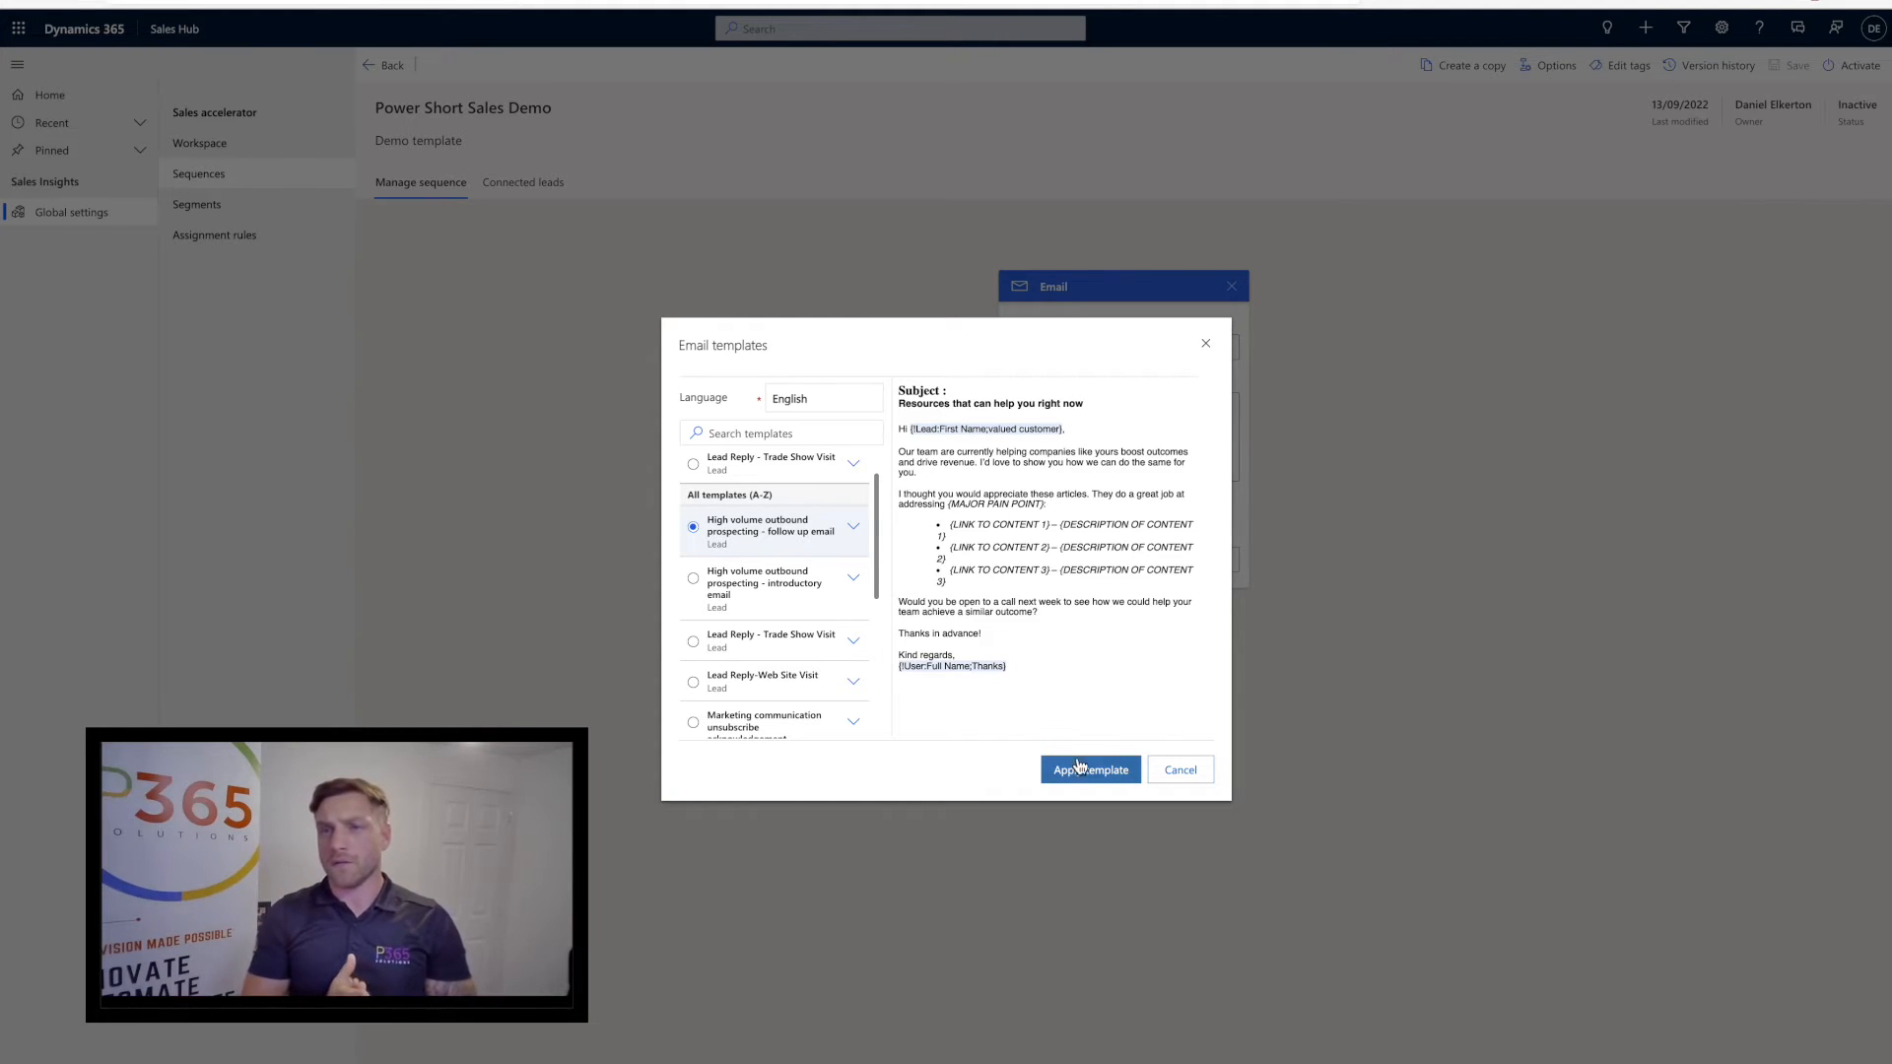
click(1088, 770)
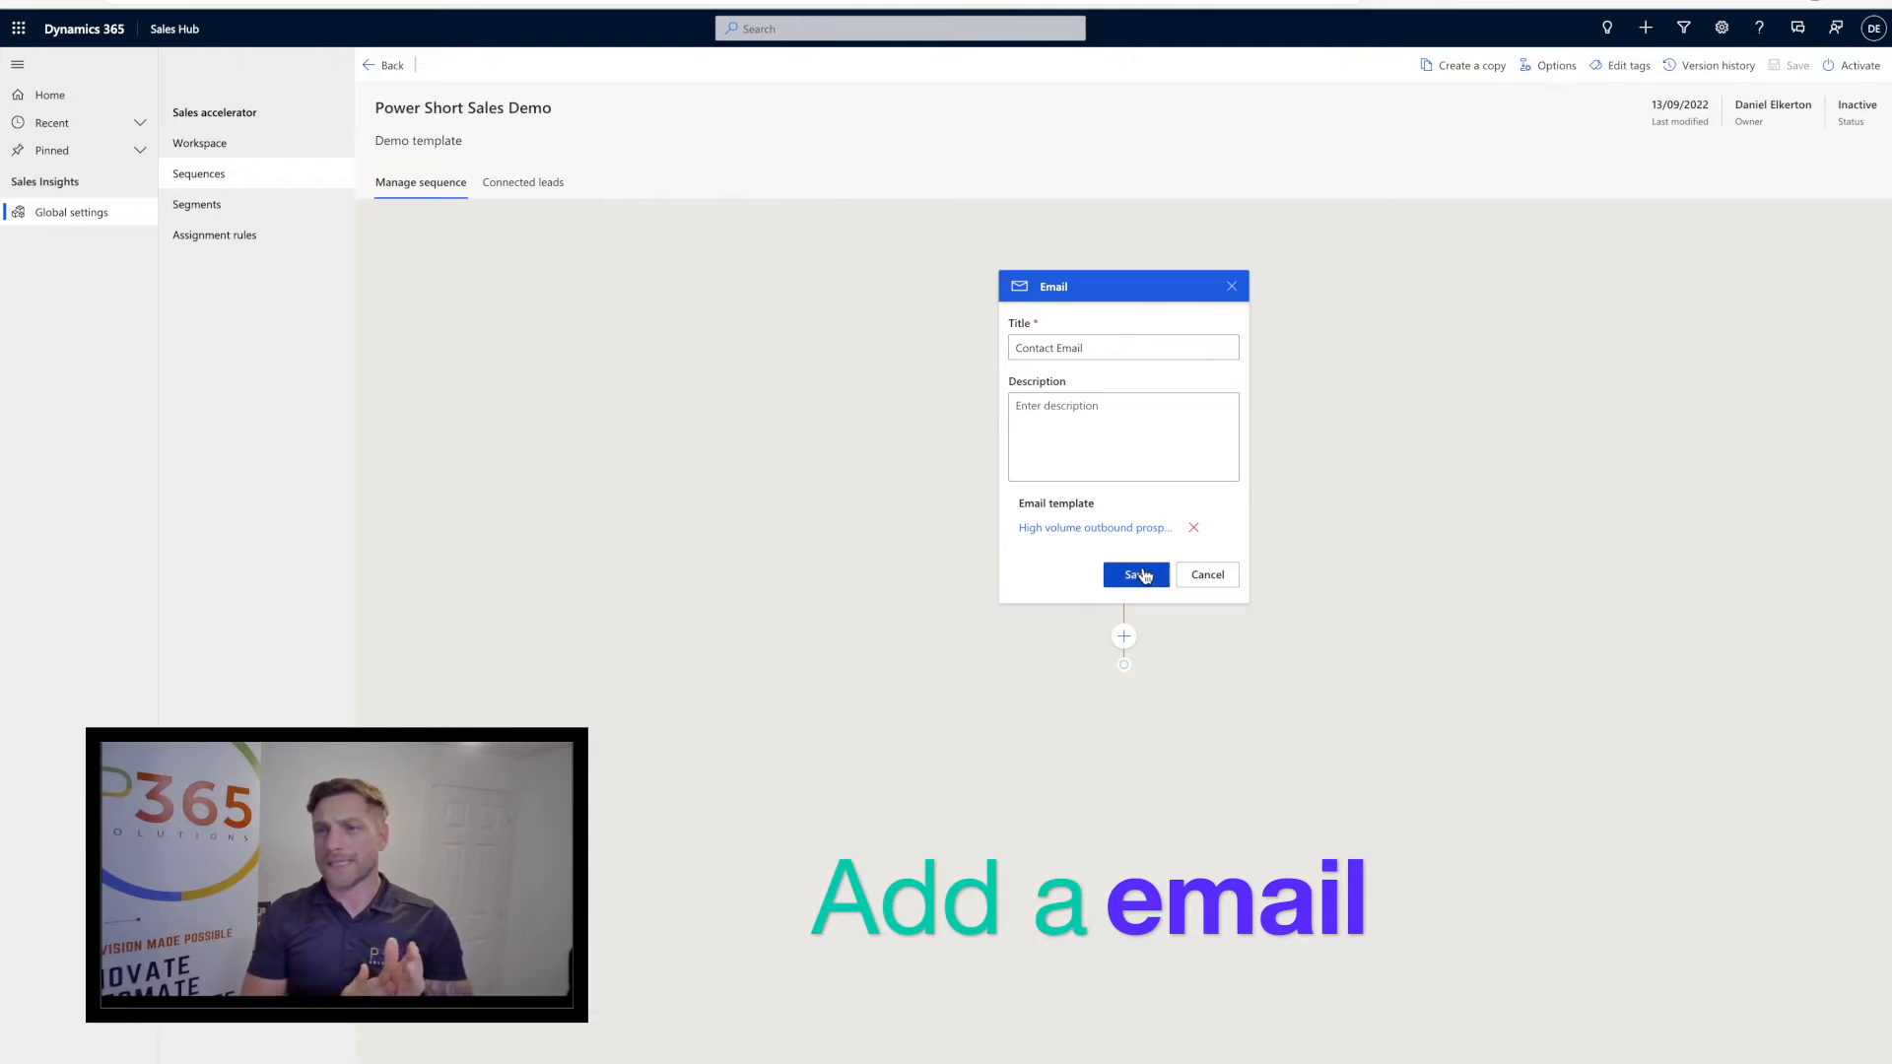
click(1133, 575)
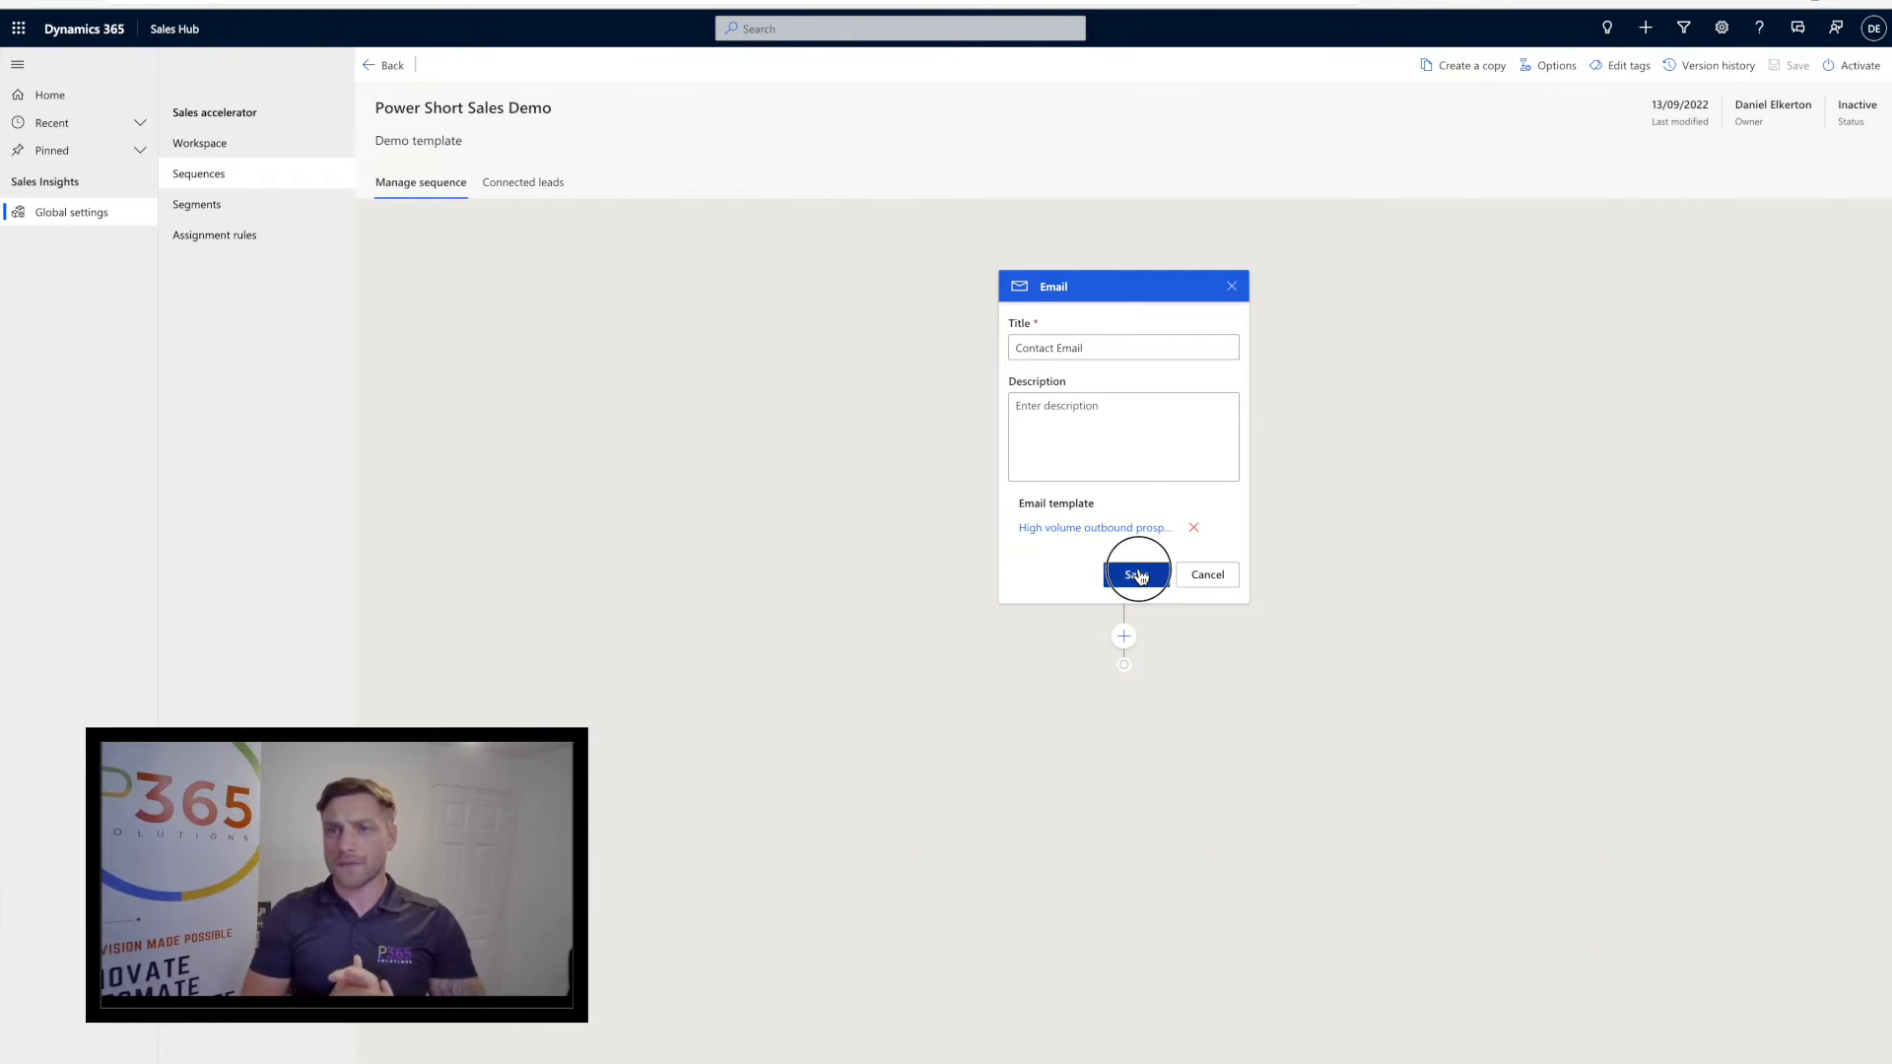
Add and save an 'Open Phone call' phone call step after Contact Email
click(1134, 574)
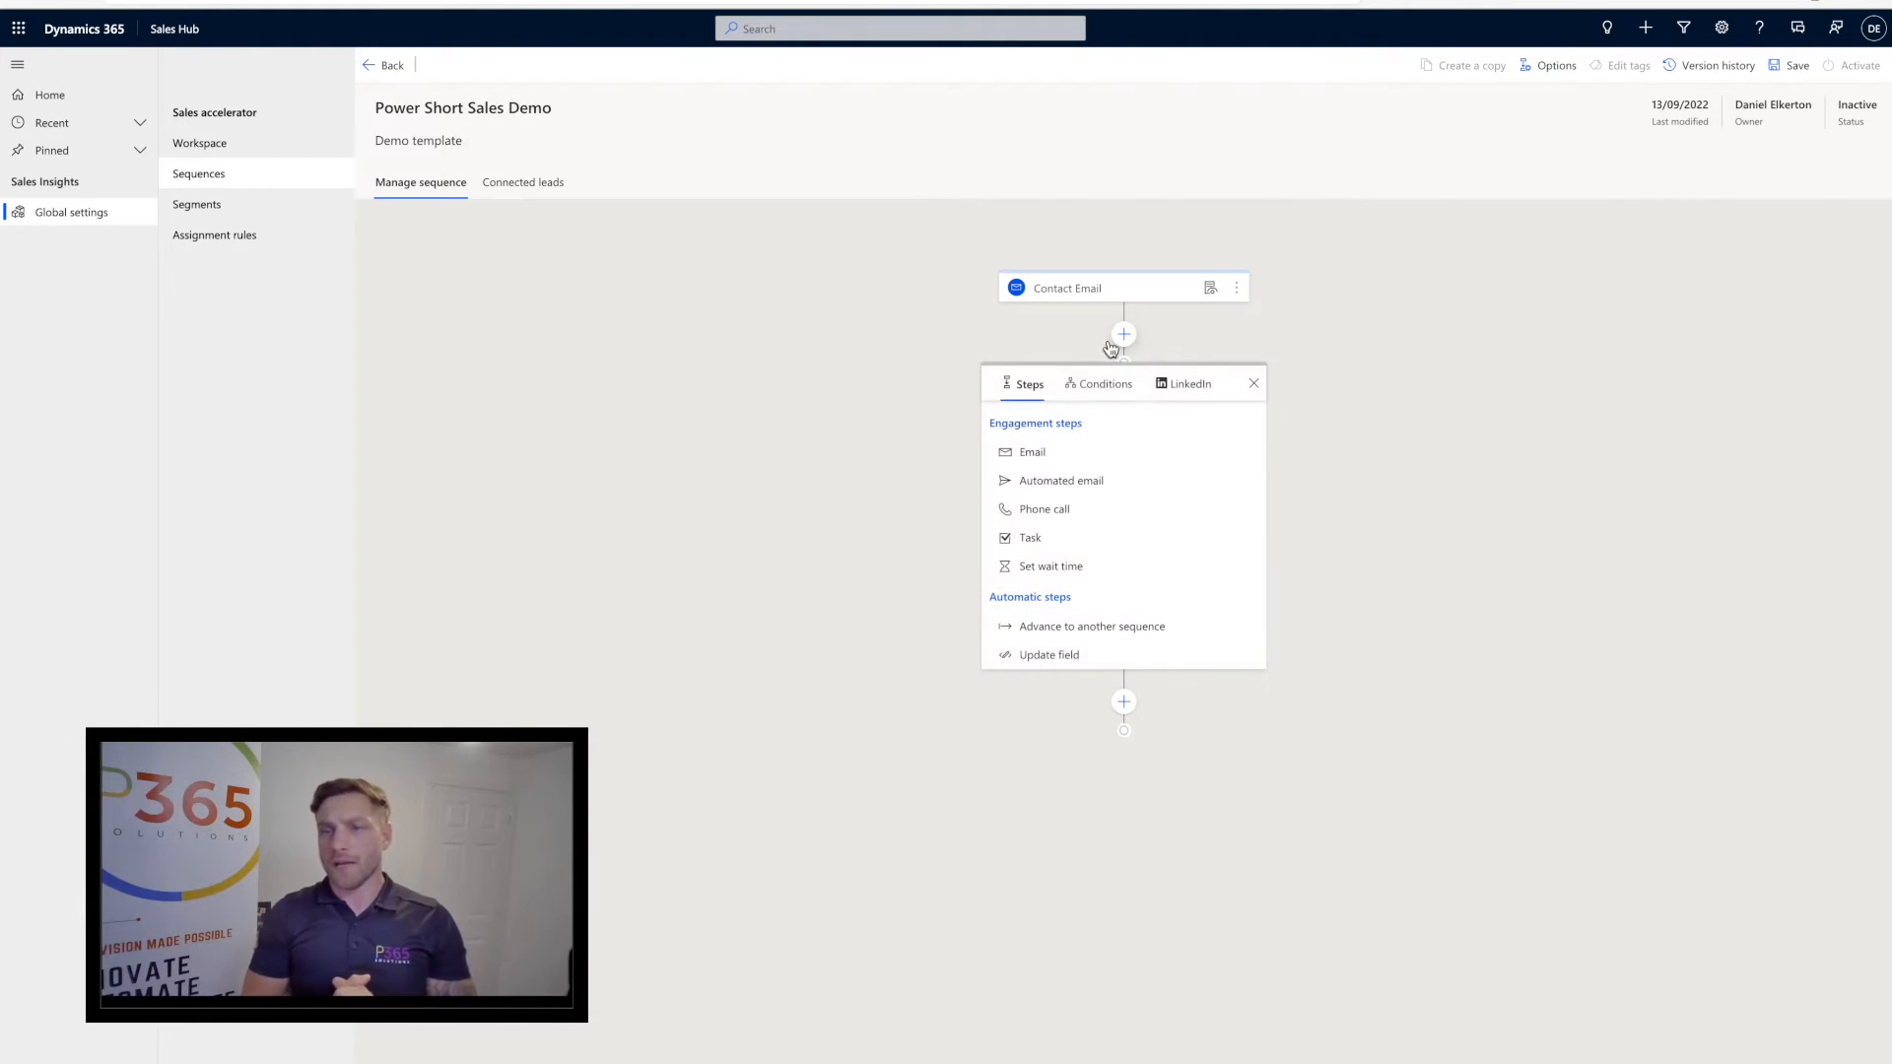
mouse_move(1046, 508)
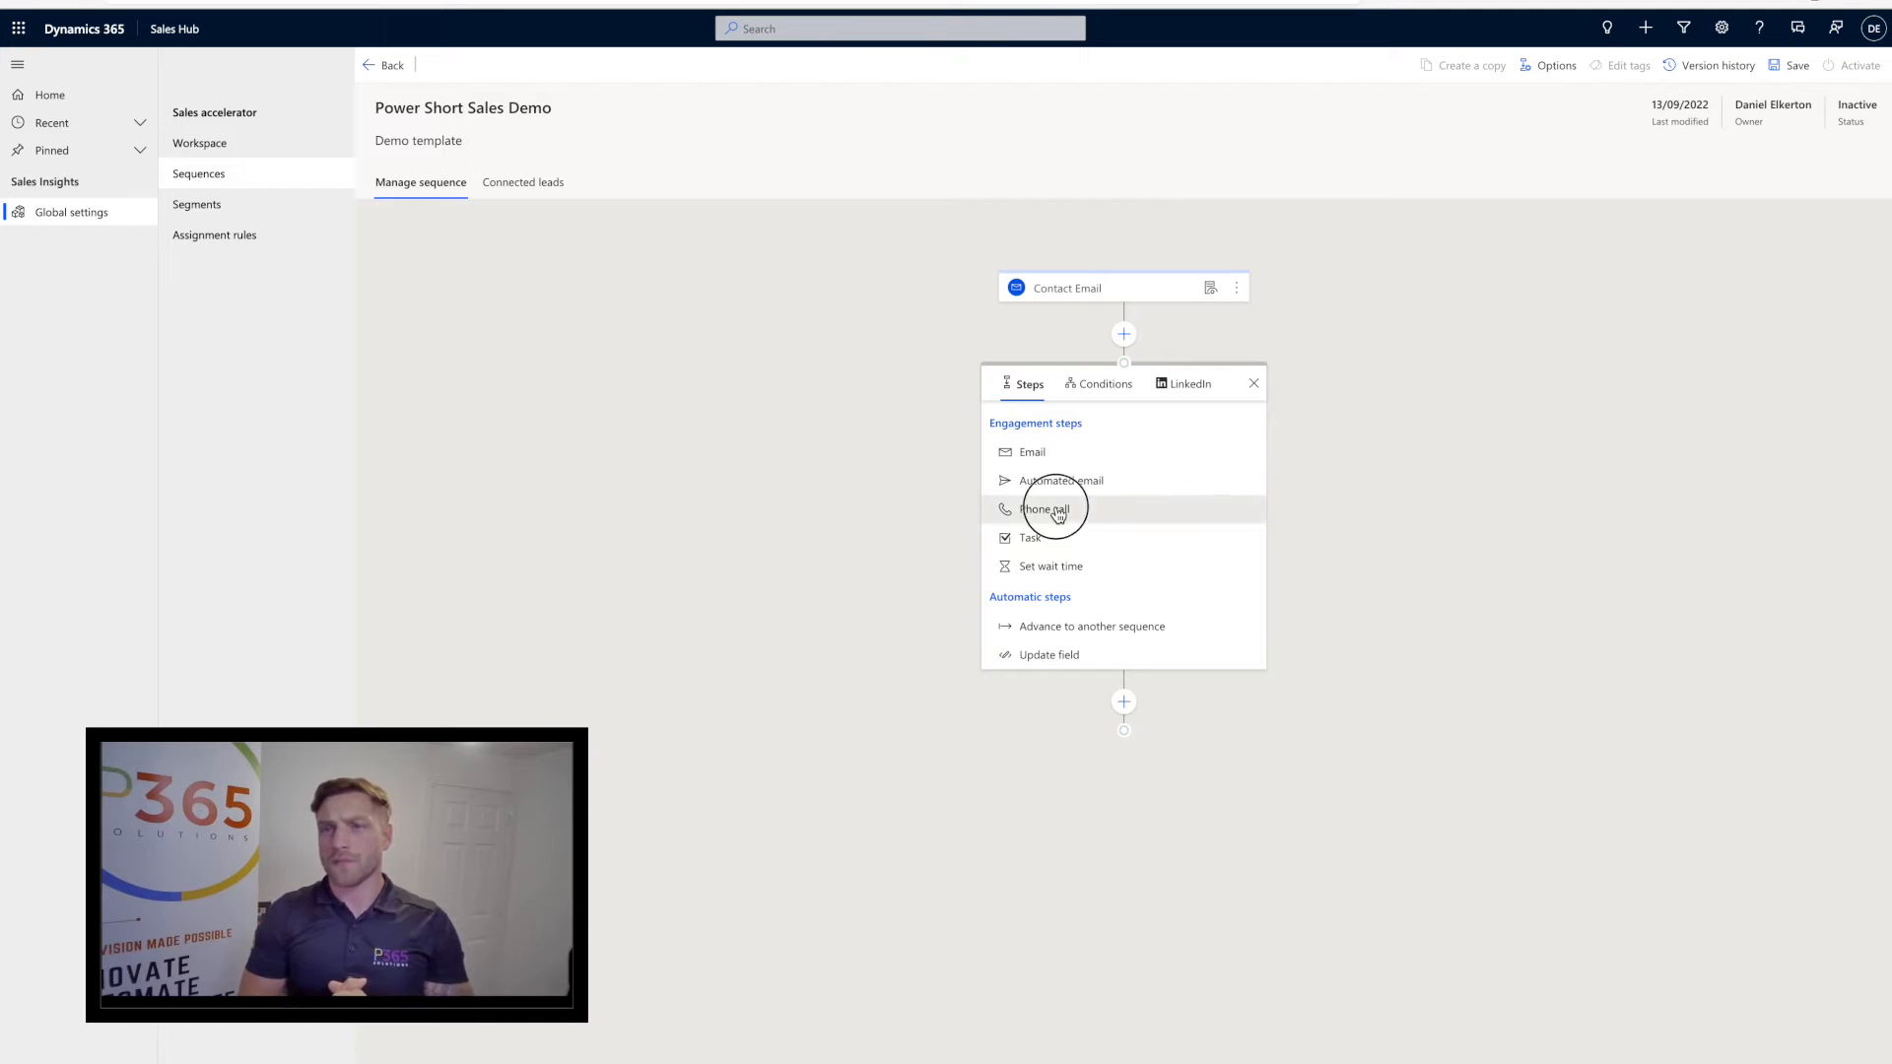
click(1045, 509)
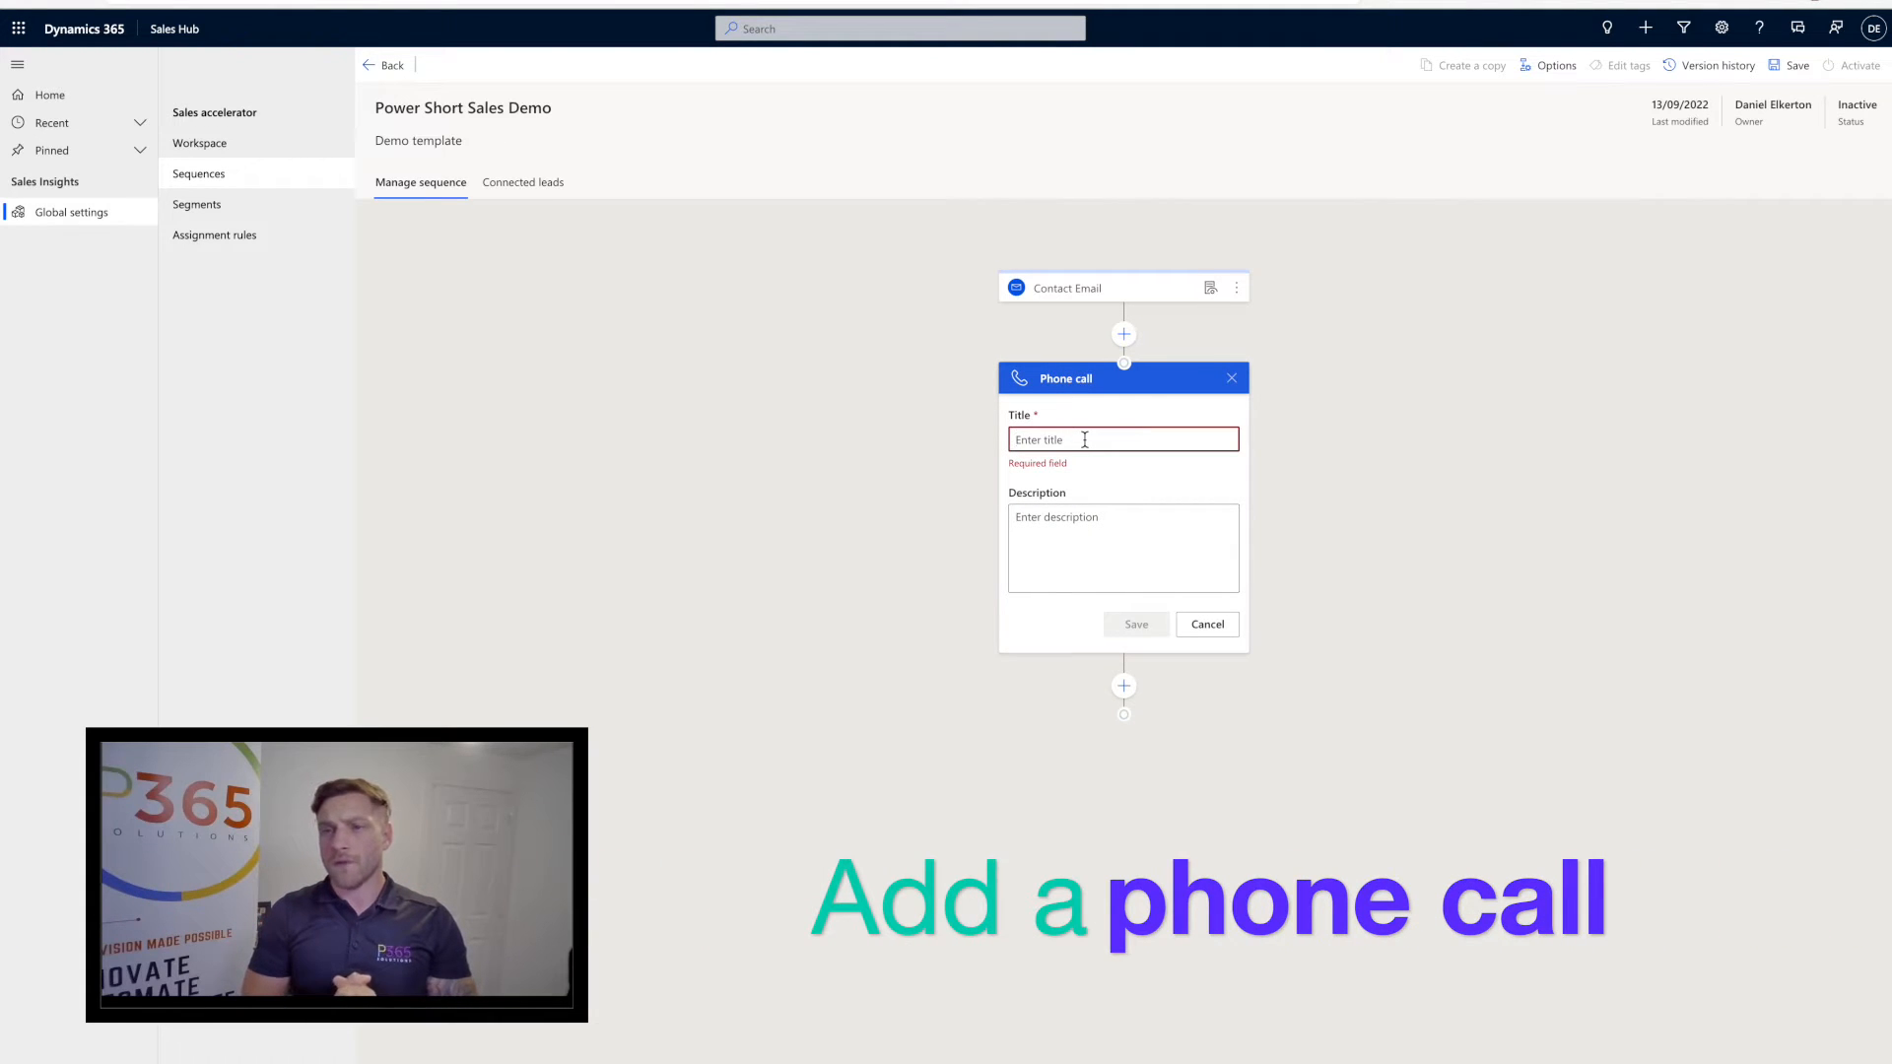
text(Open Phone call)
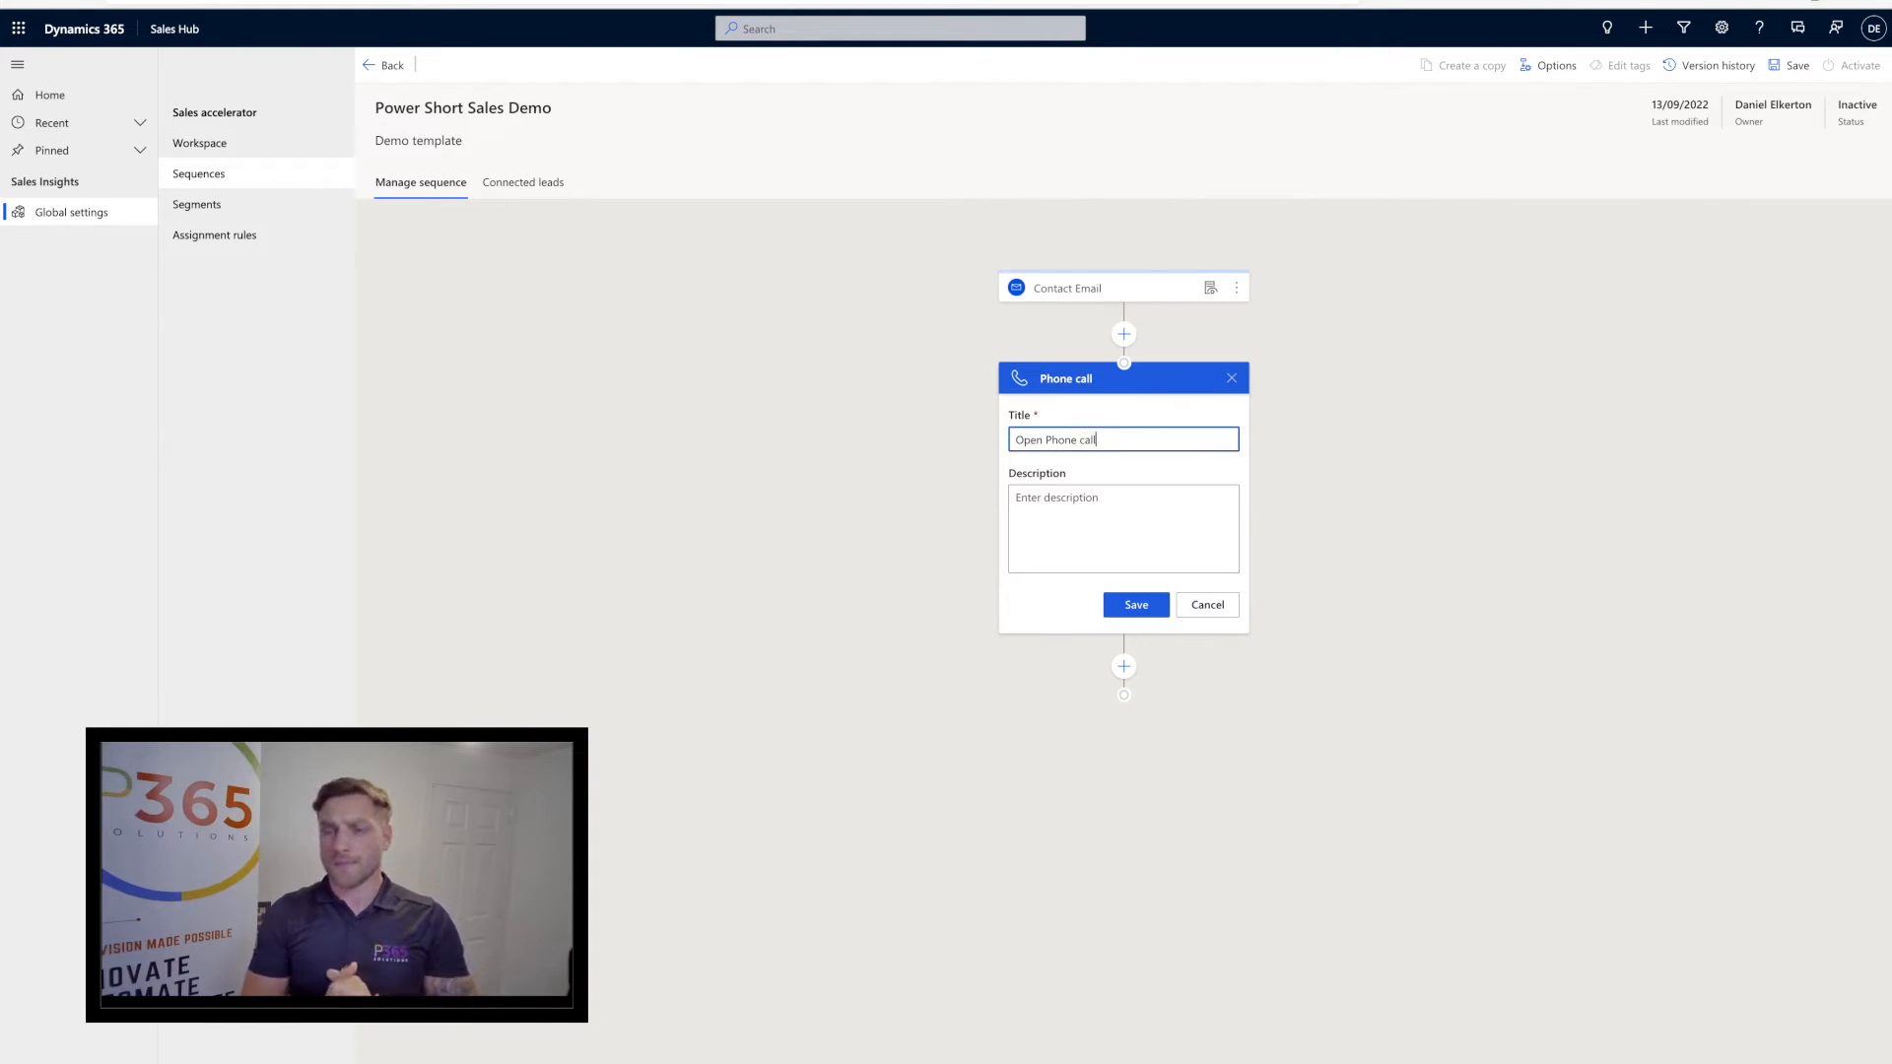
click(1134, 604)
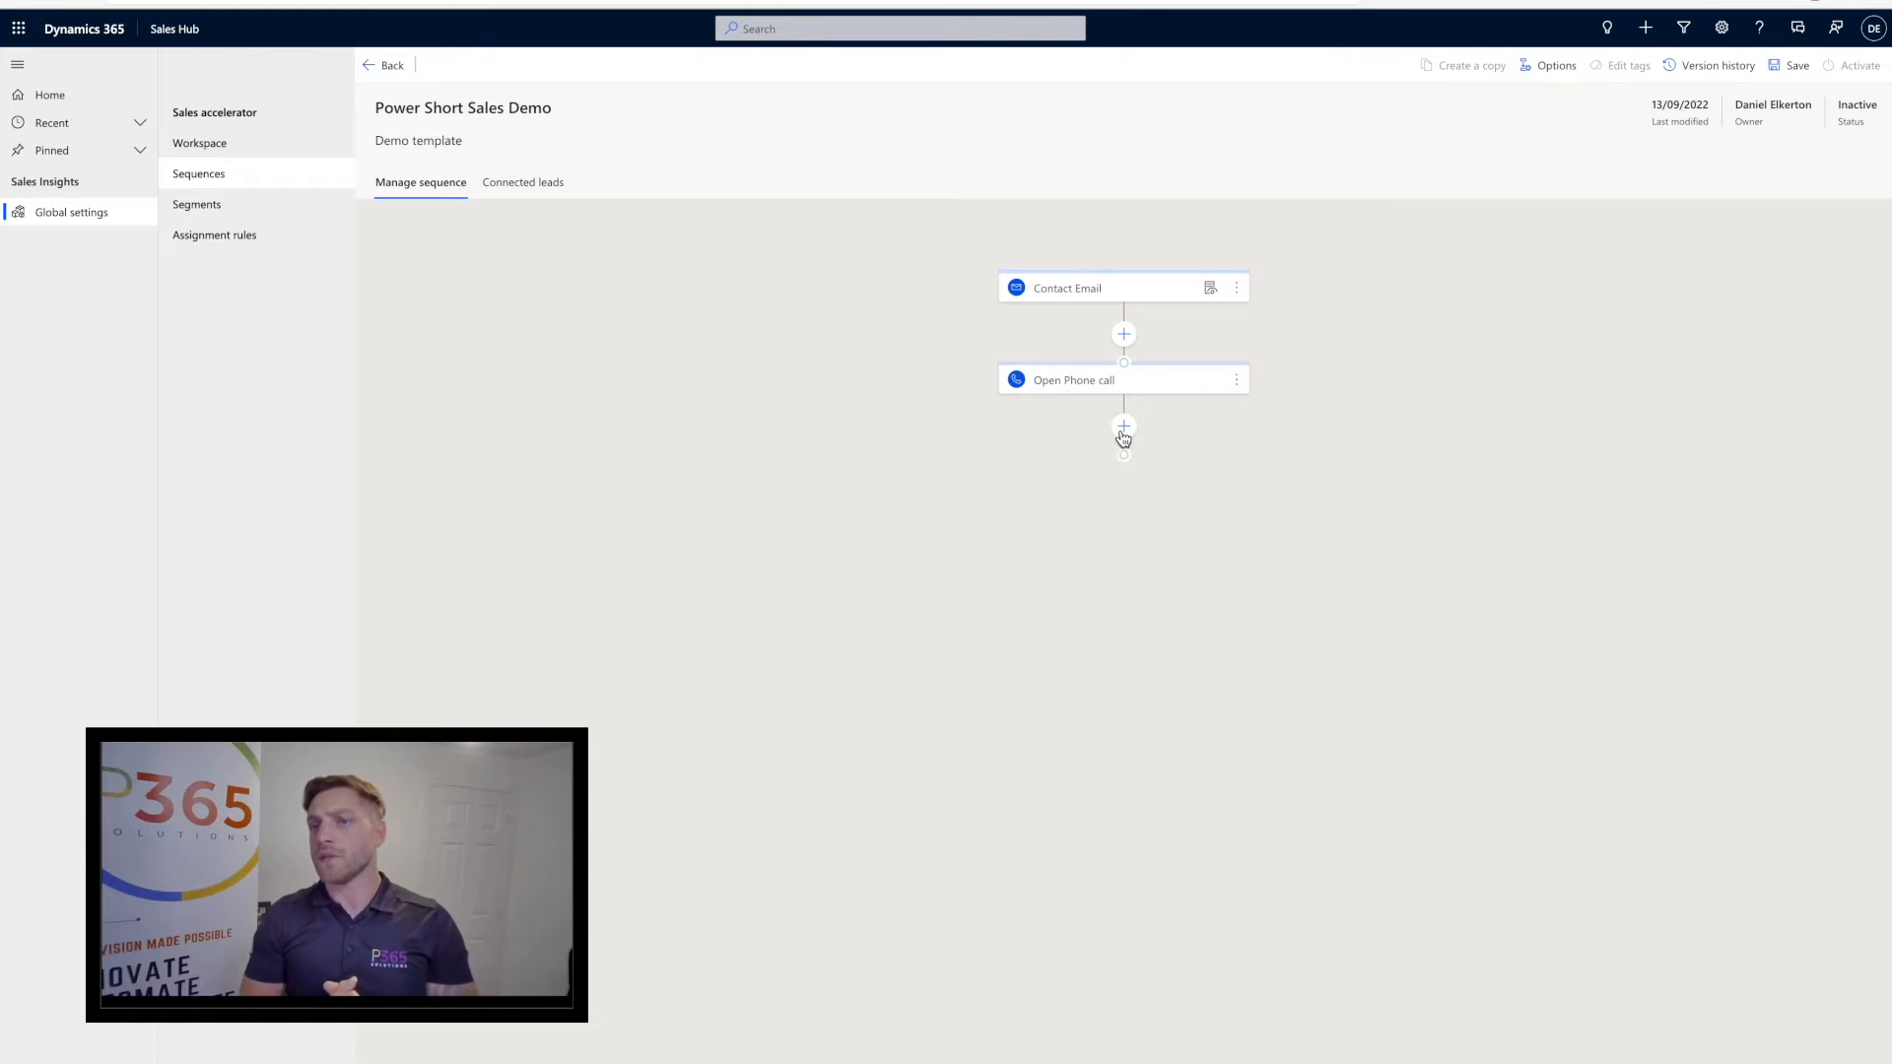
Save a task step titled 'Set field' as the sequence's third step
click(1123, 425)
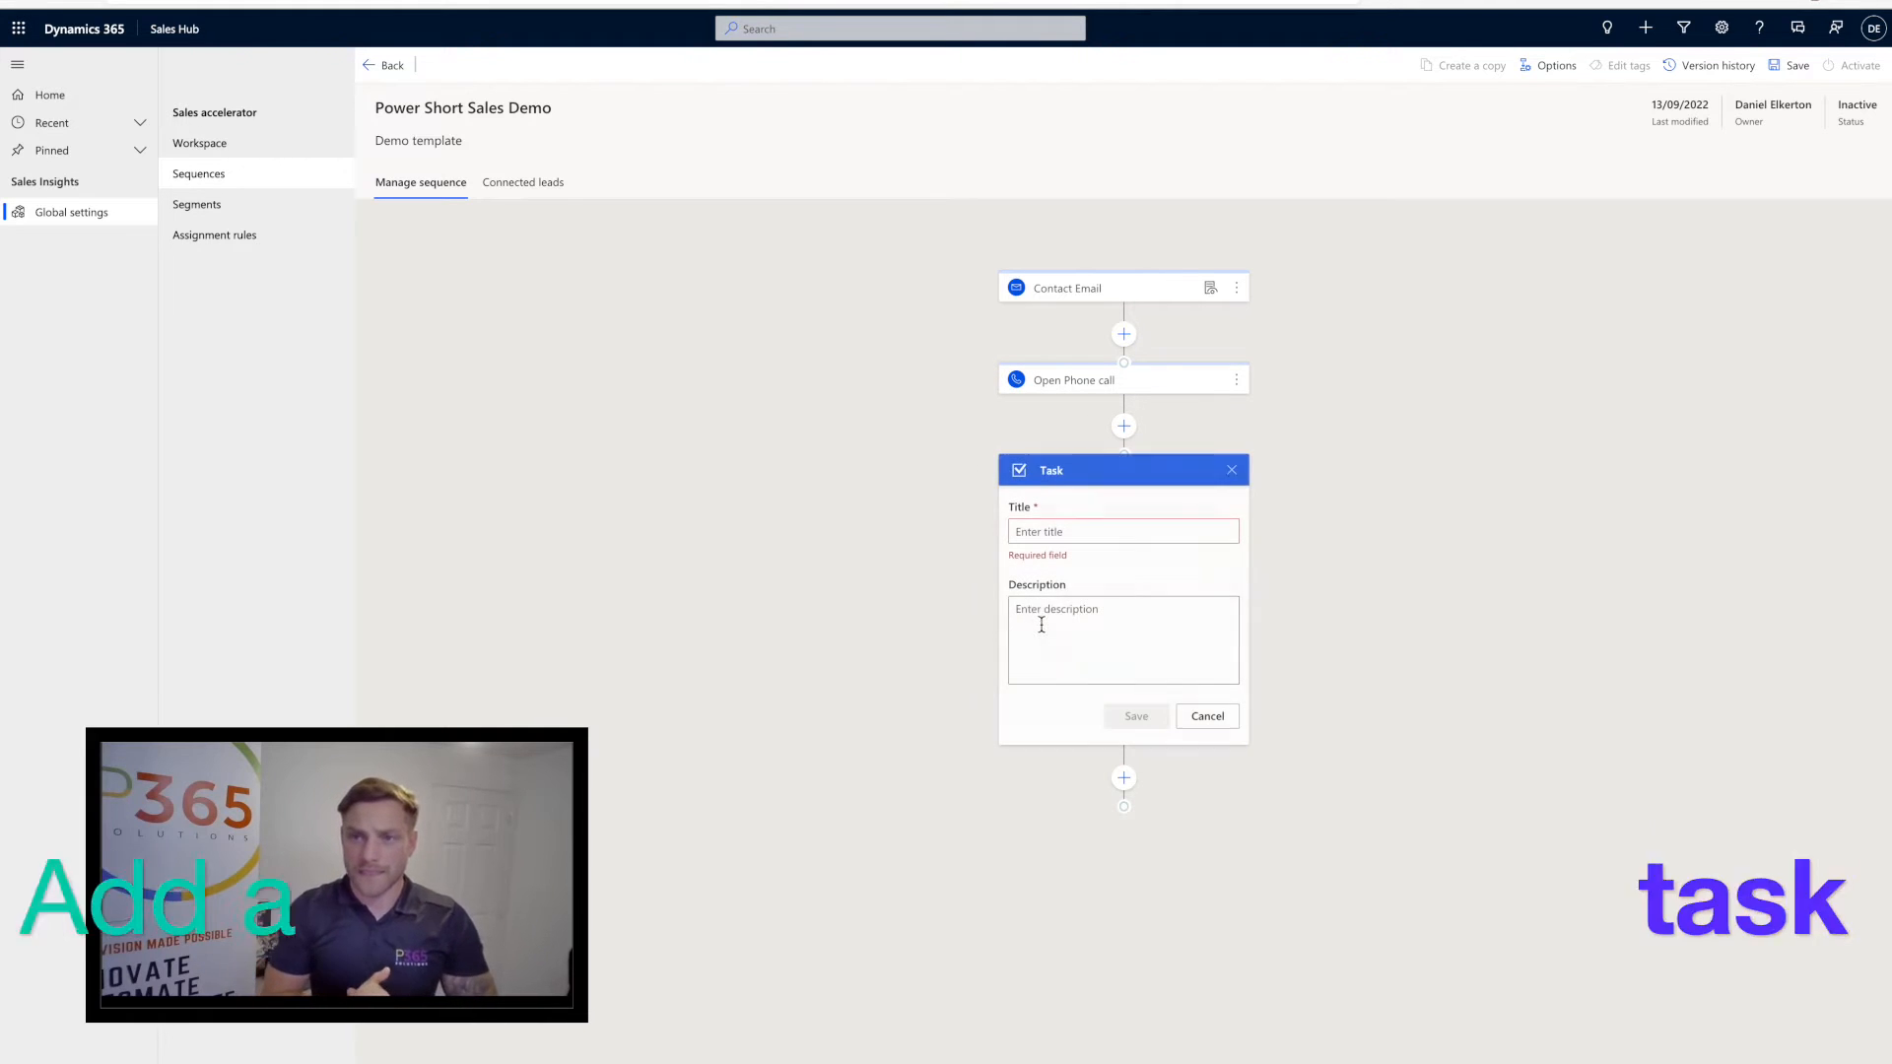
click(1122, 531)
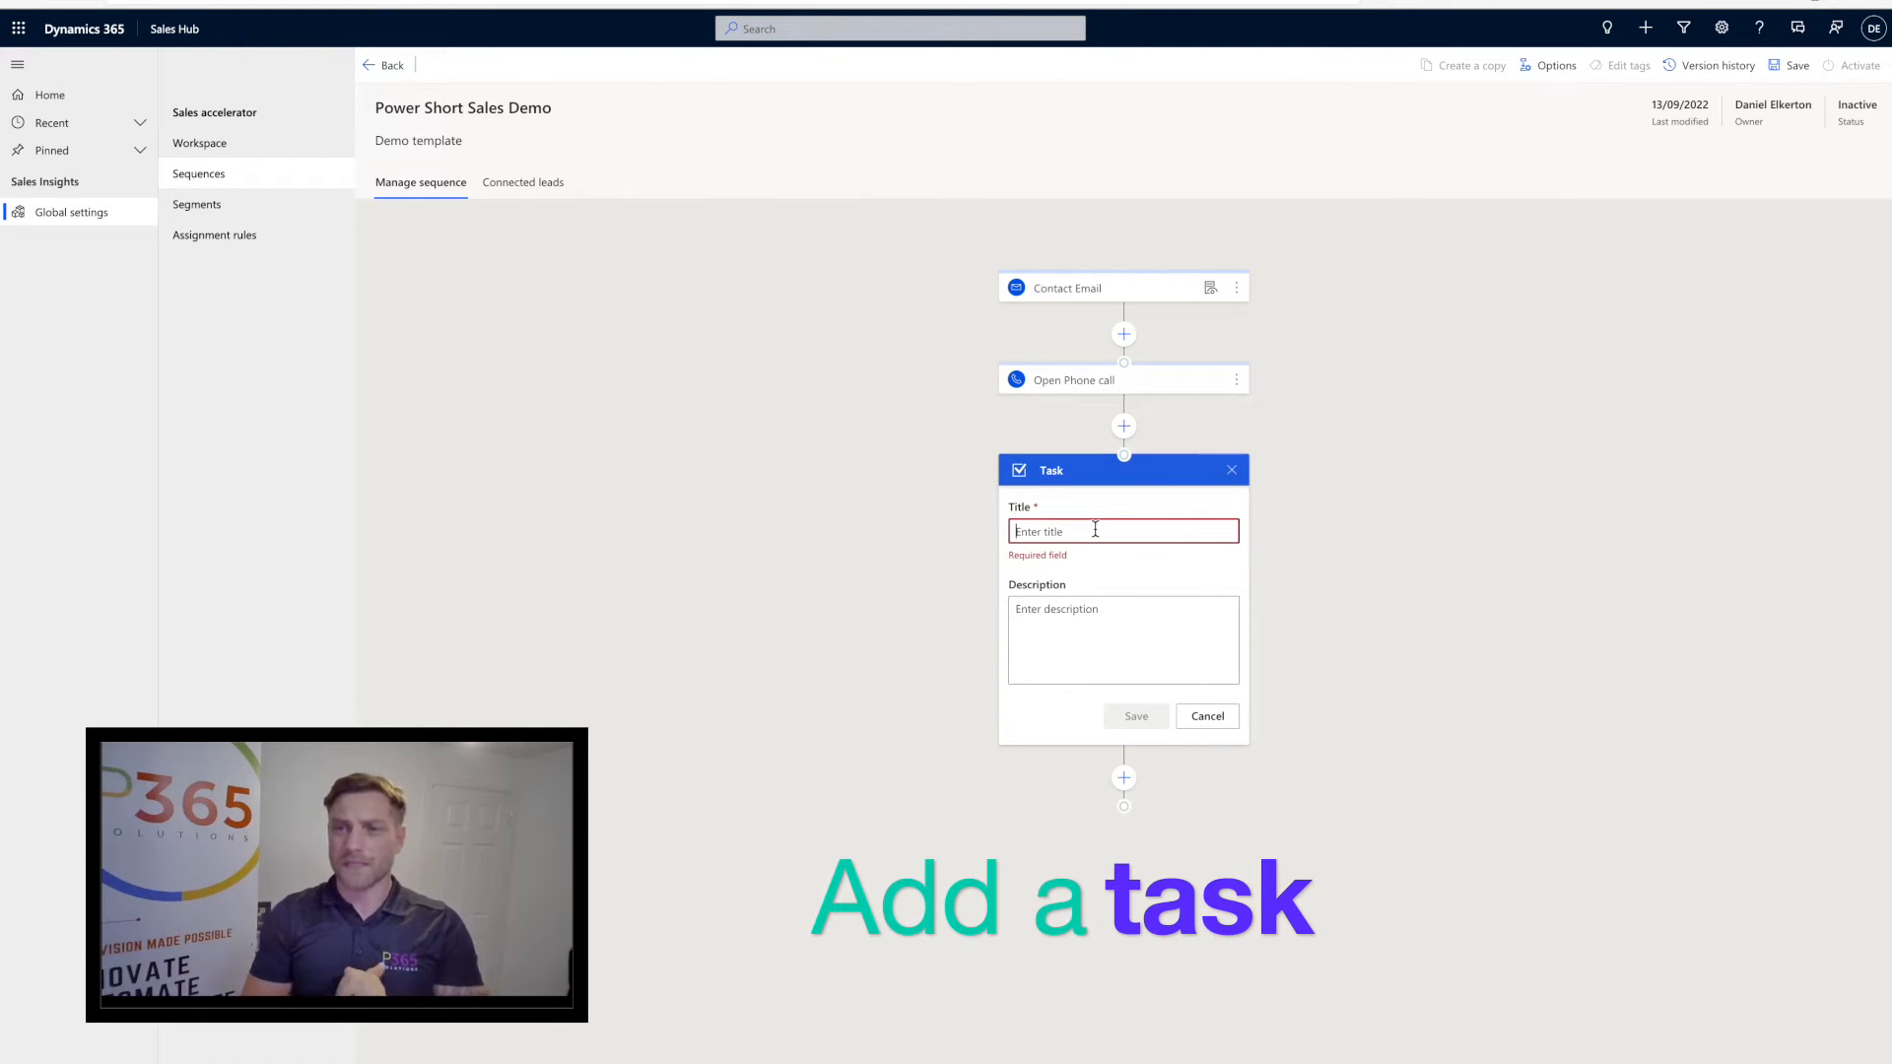
text(Set field)
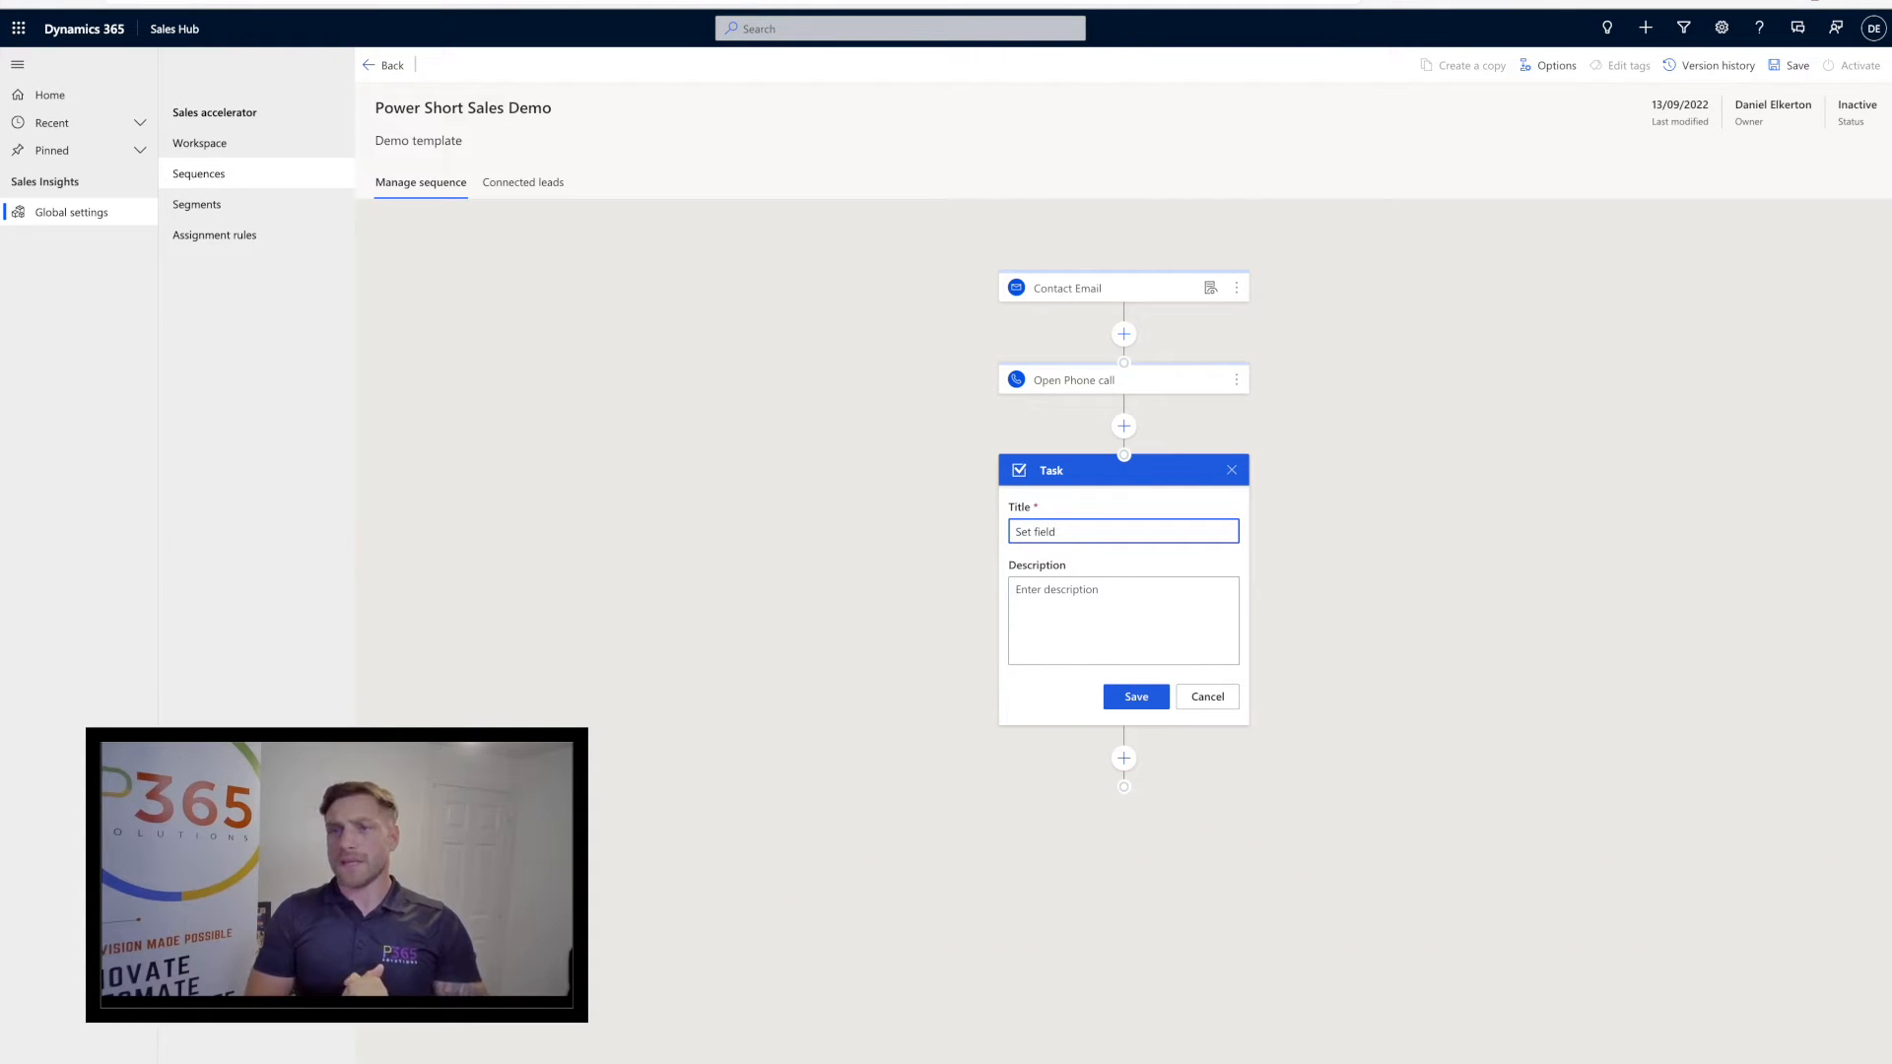
click(1133, 697)
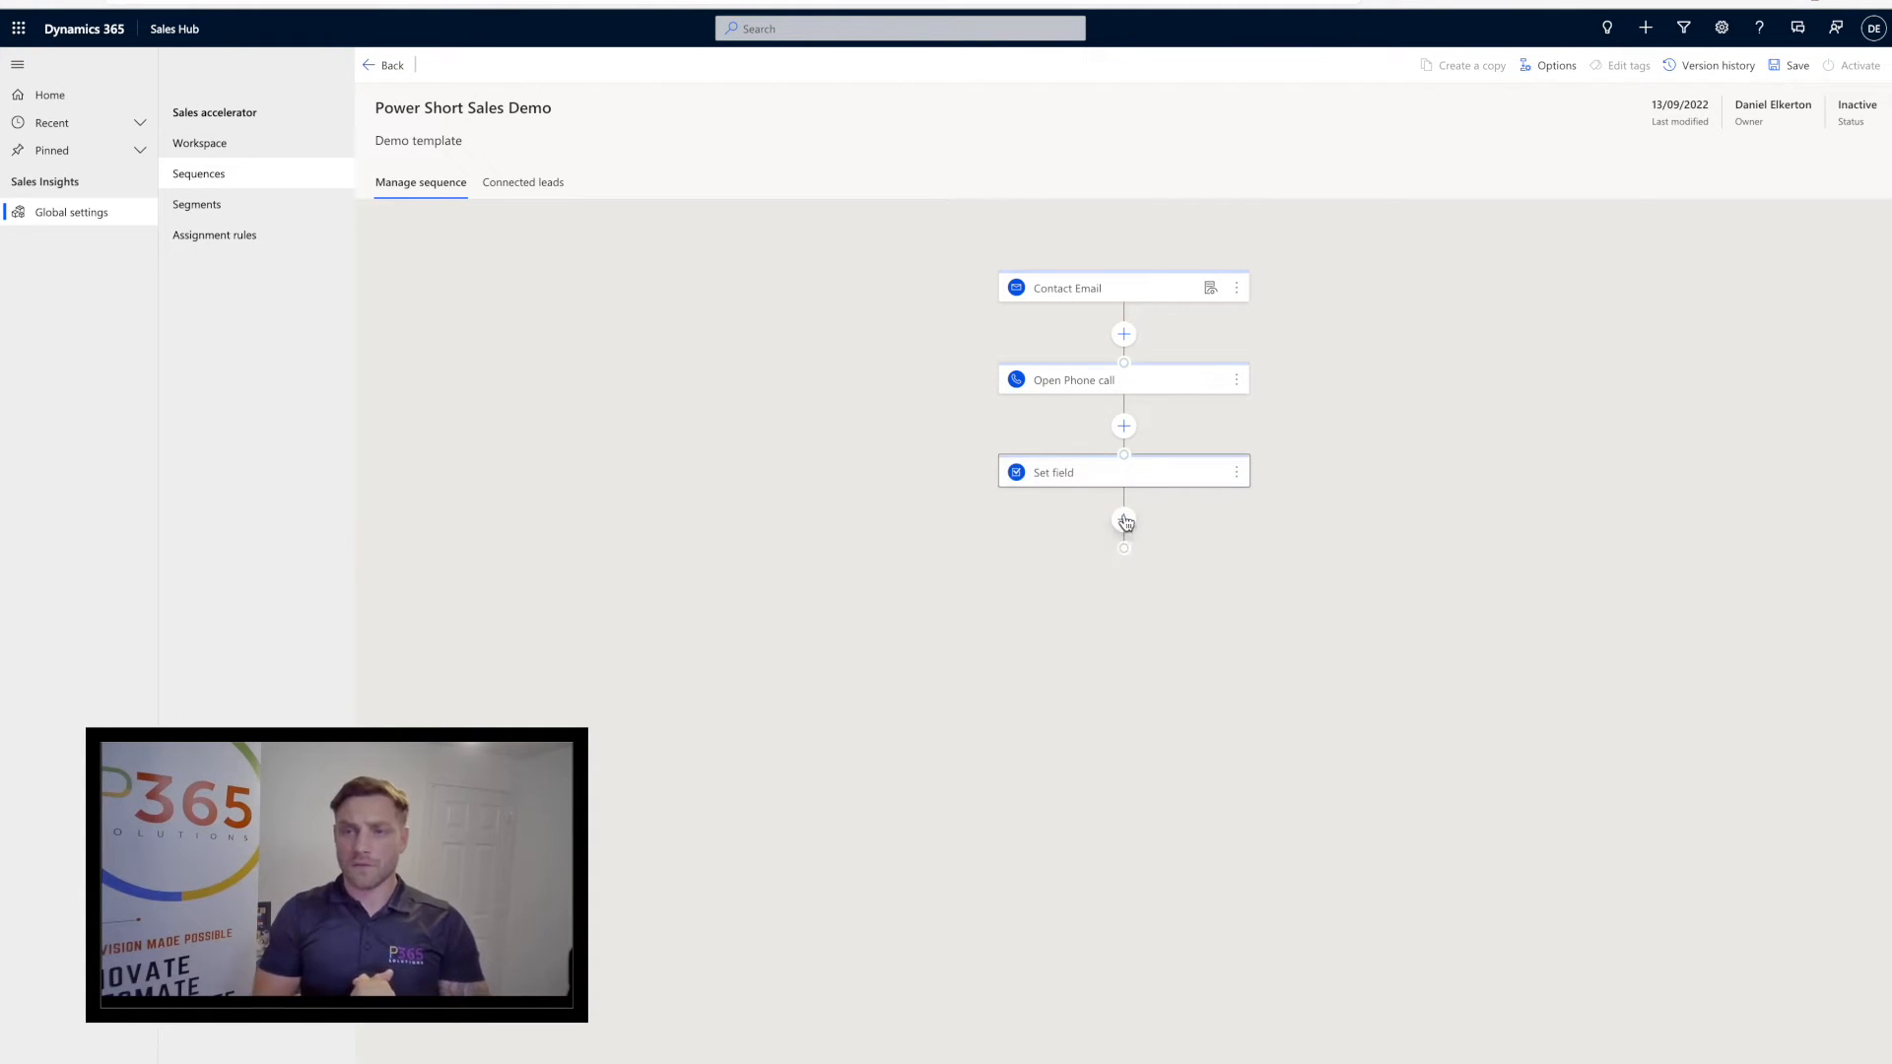
Add an Update field step targeting the lead's Confirm Interest field and pick its value
click(1123, 516)
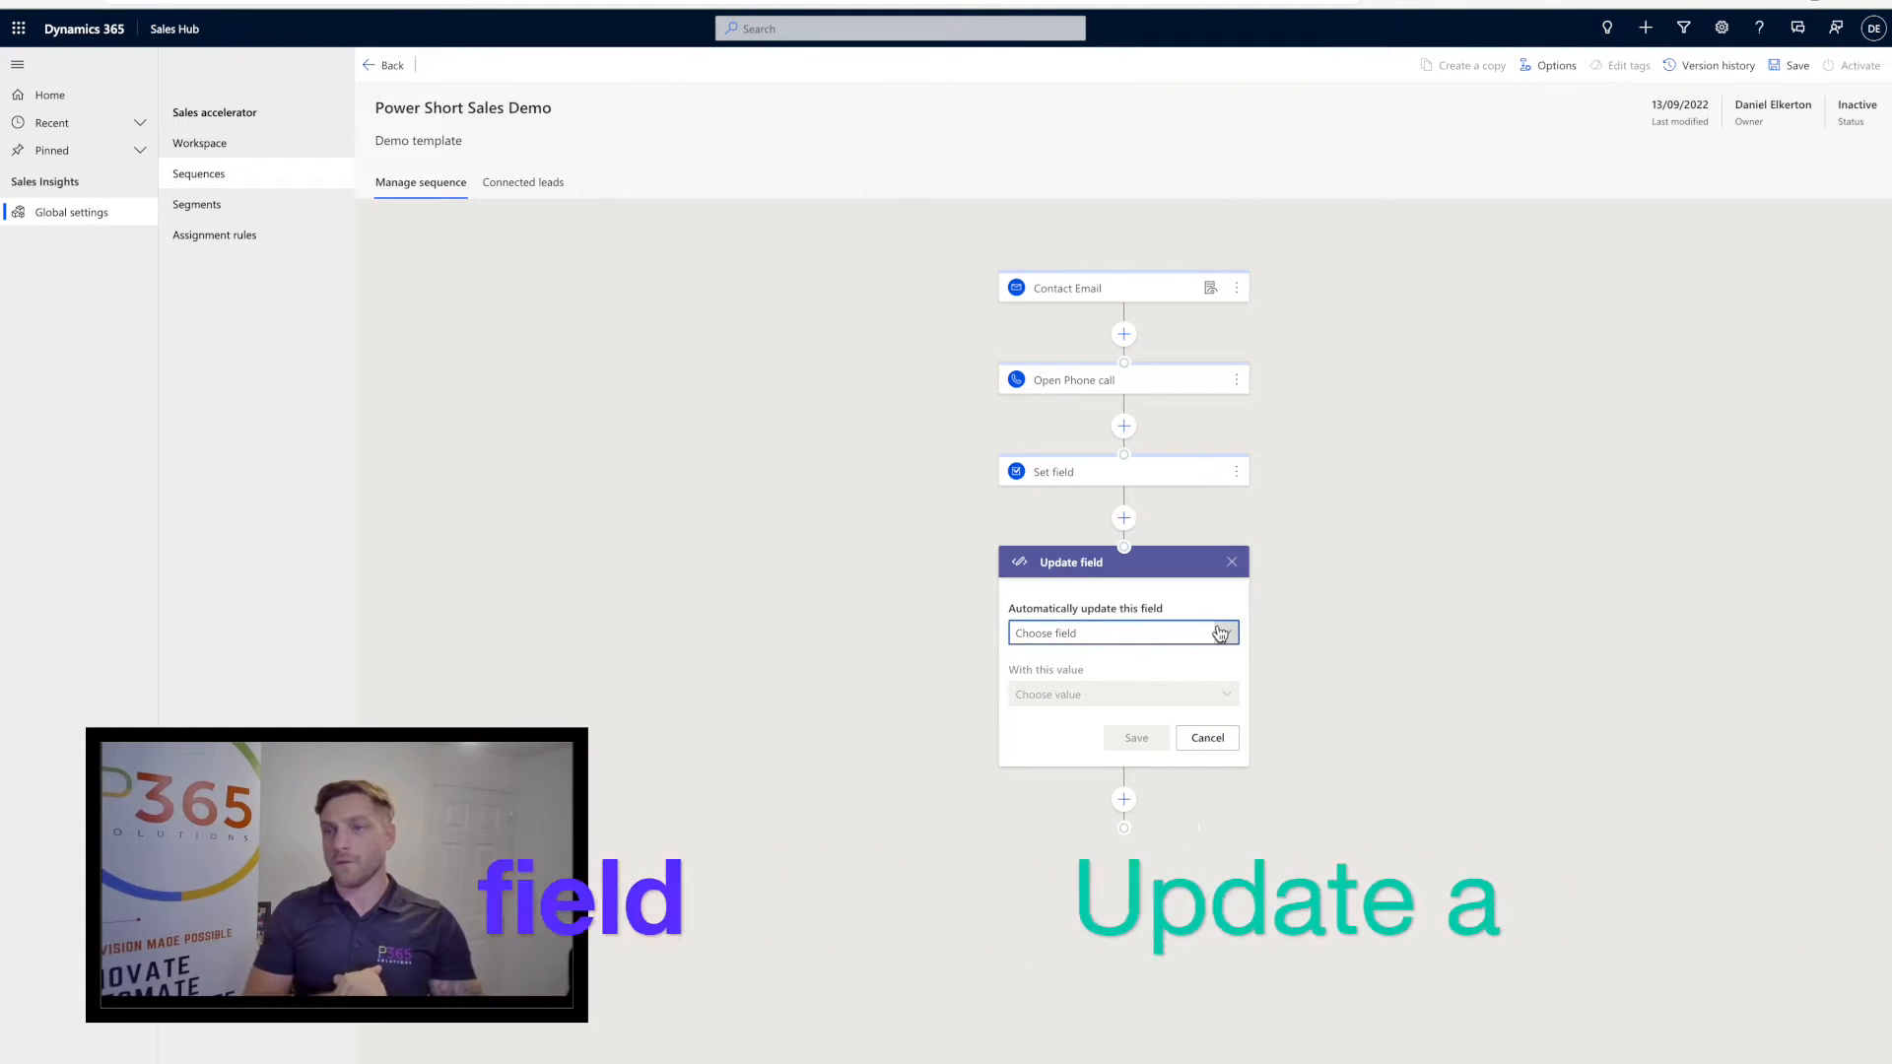
click(1121, 633)
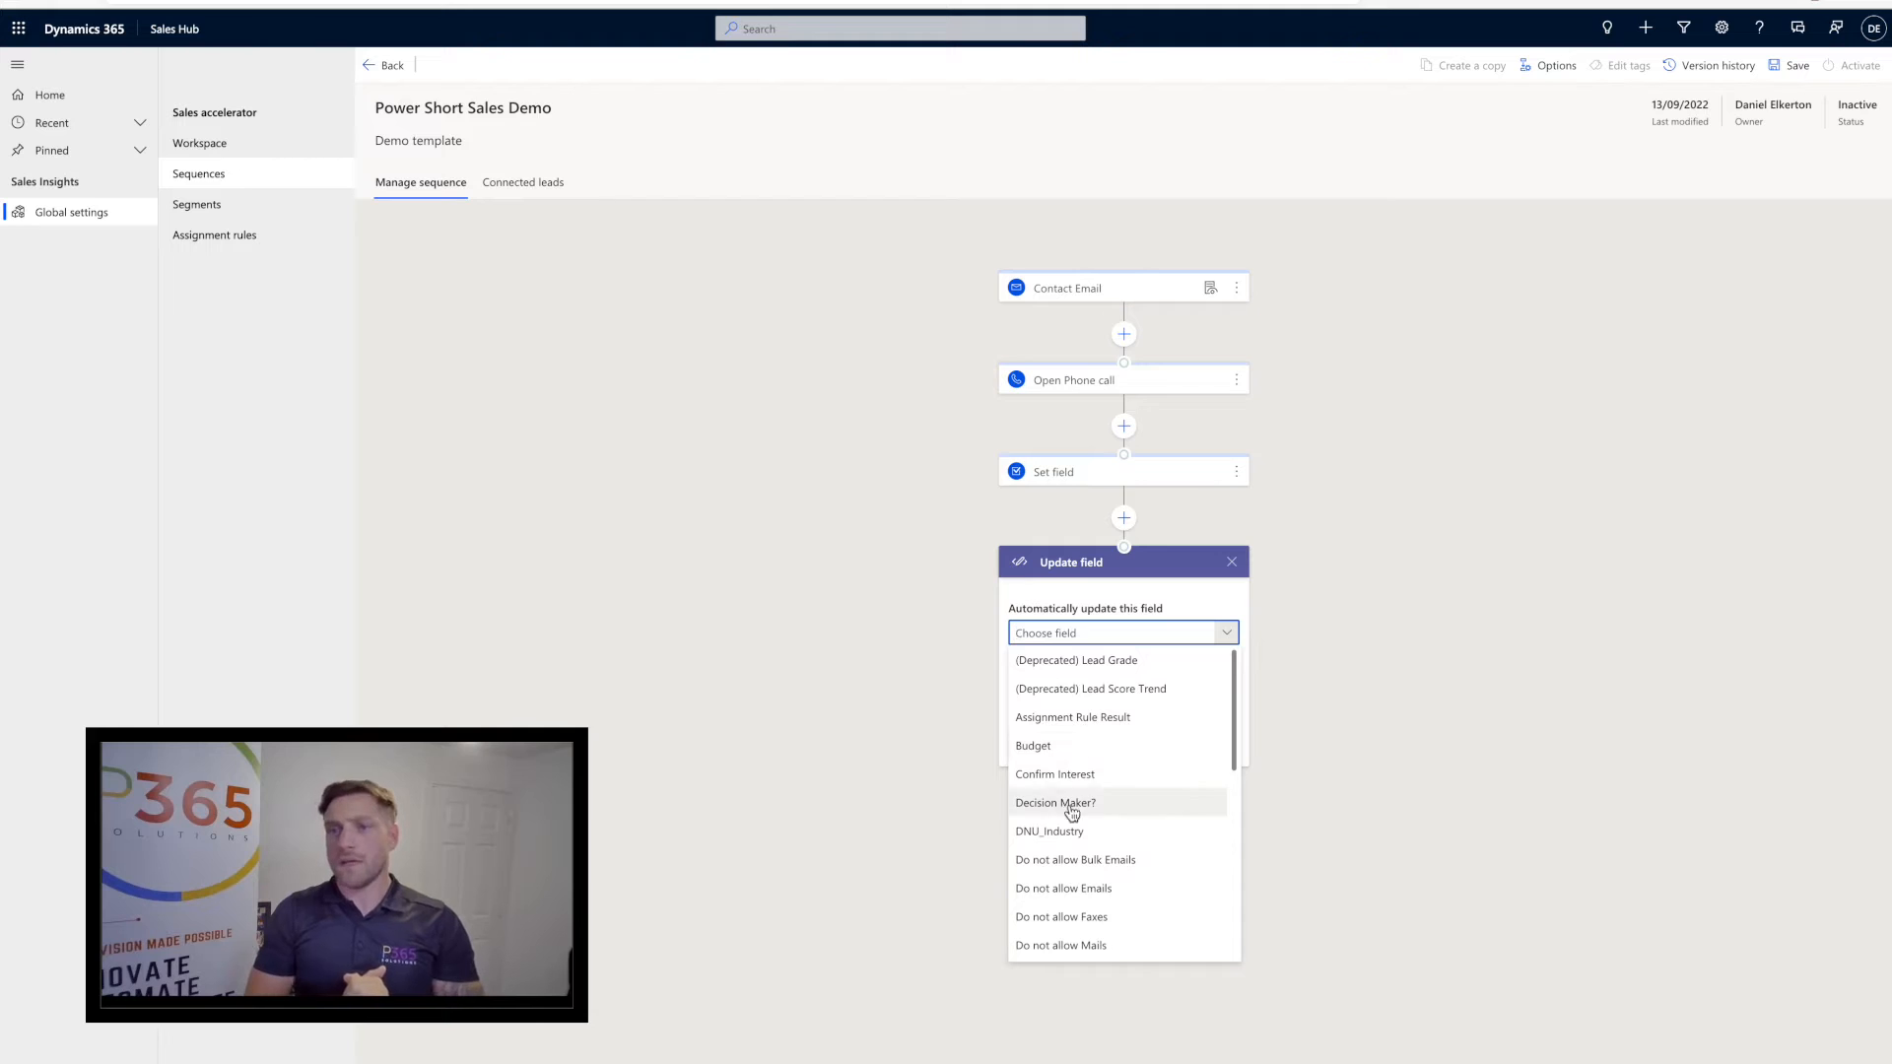
click(1054, 774)
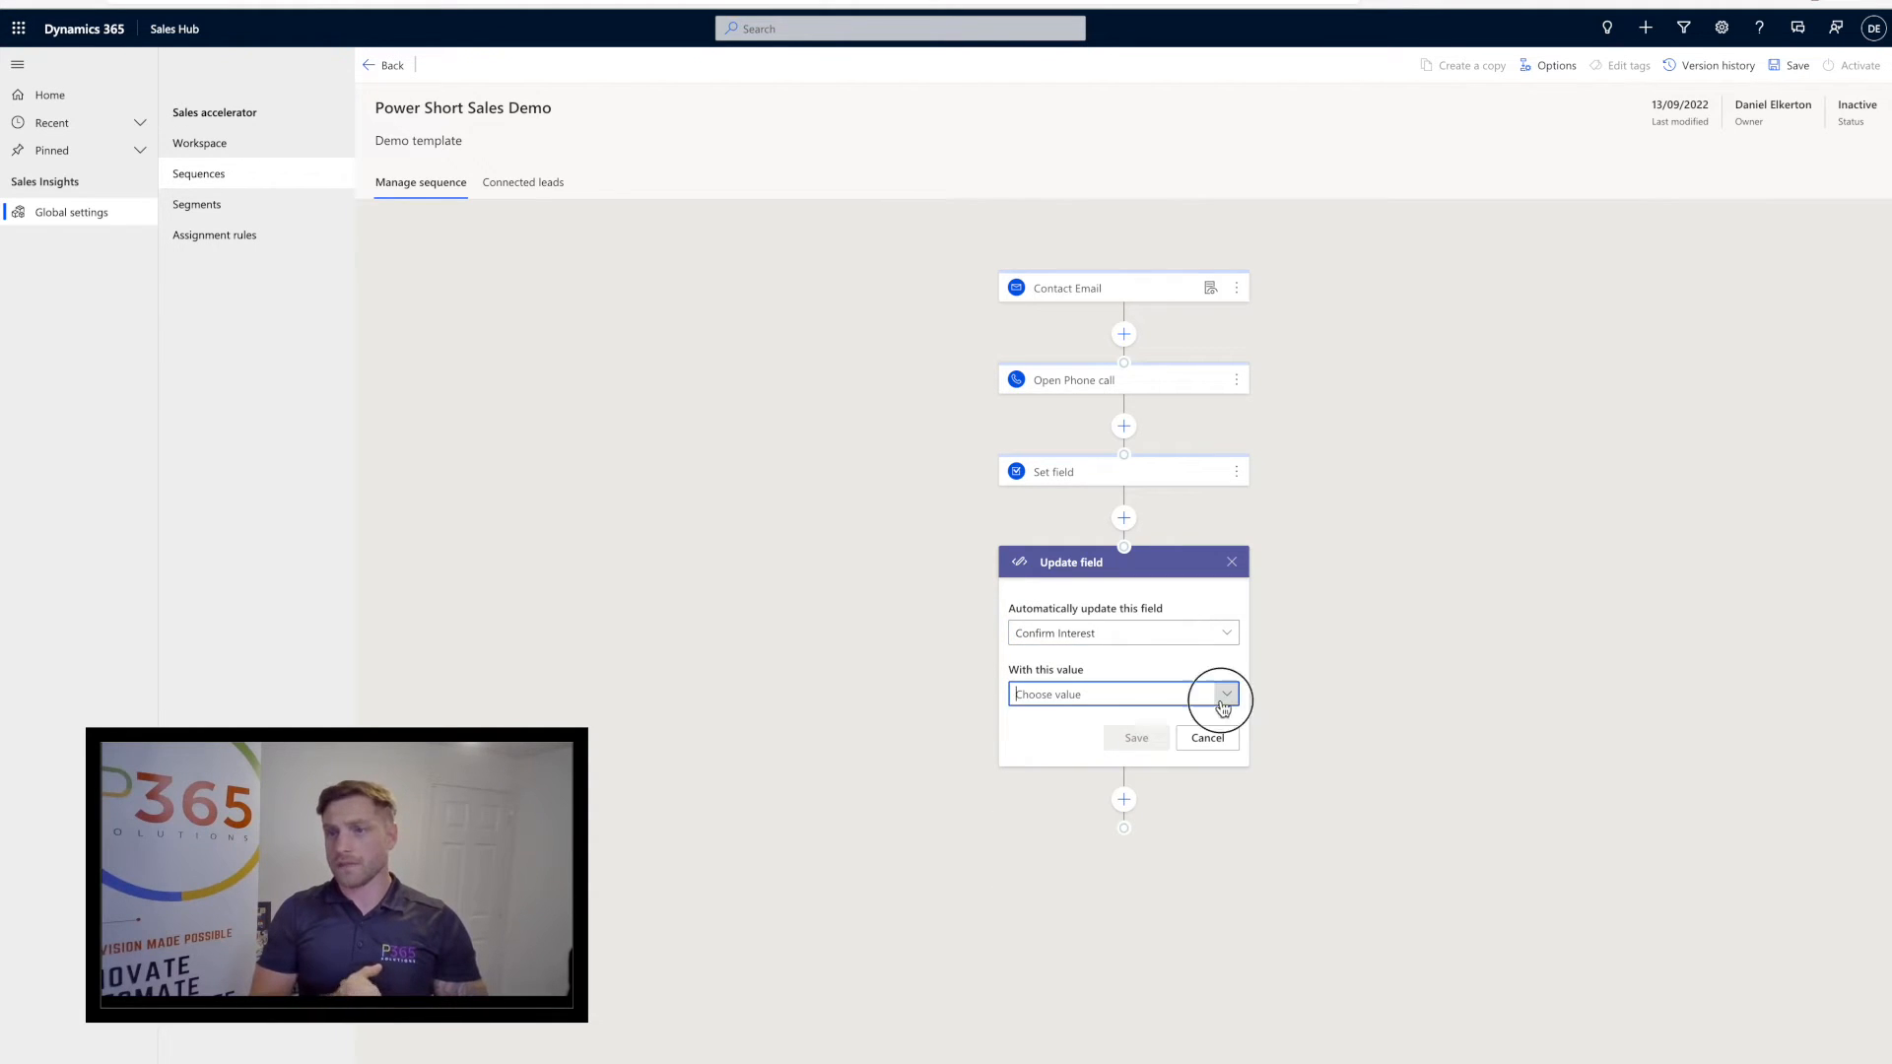
click(1206, 737)
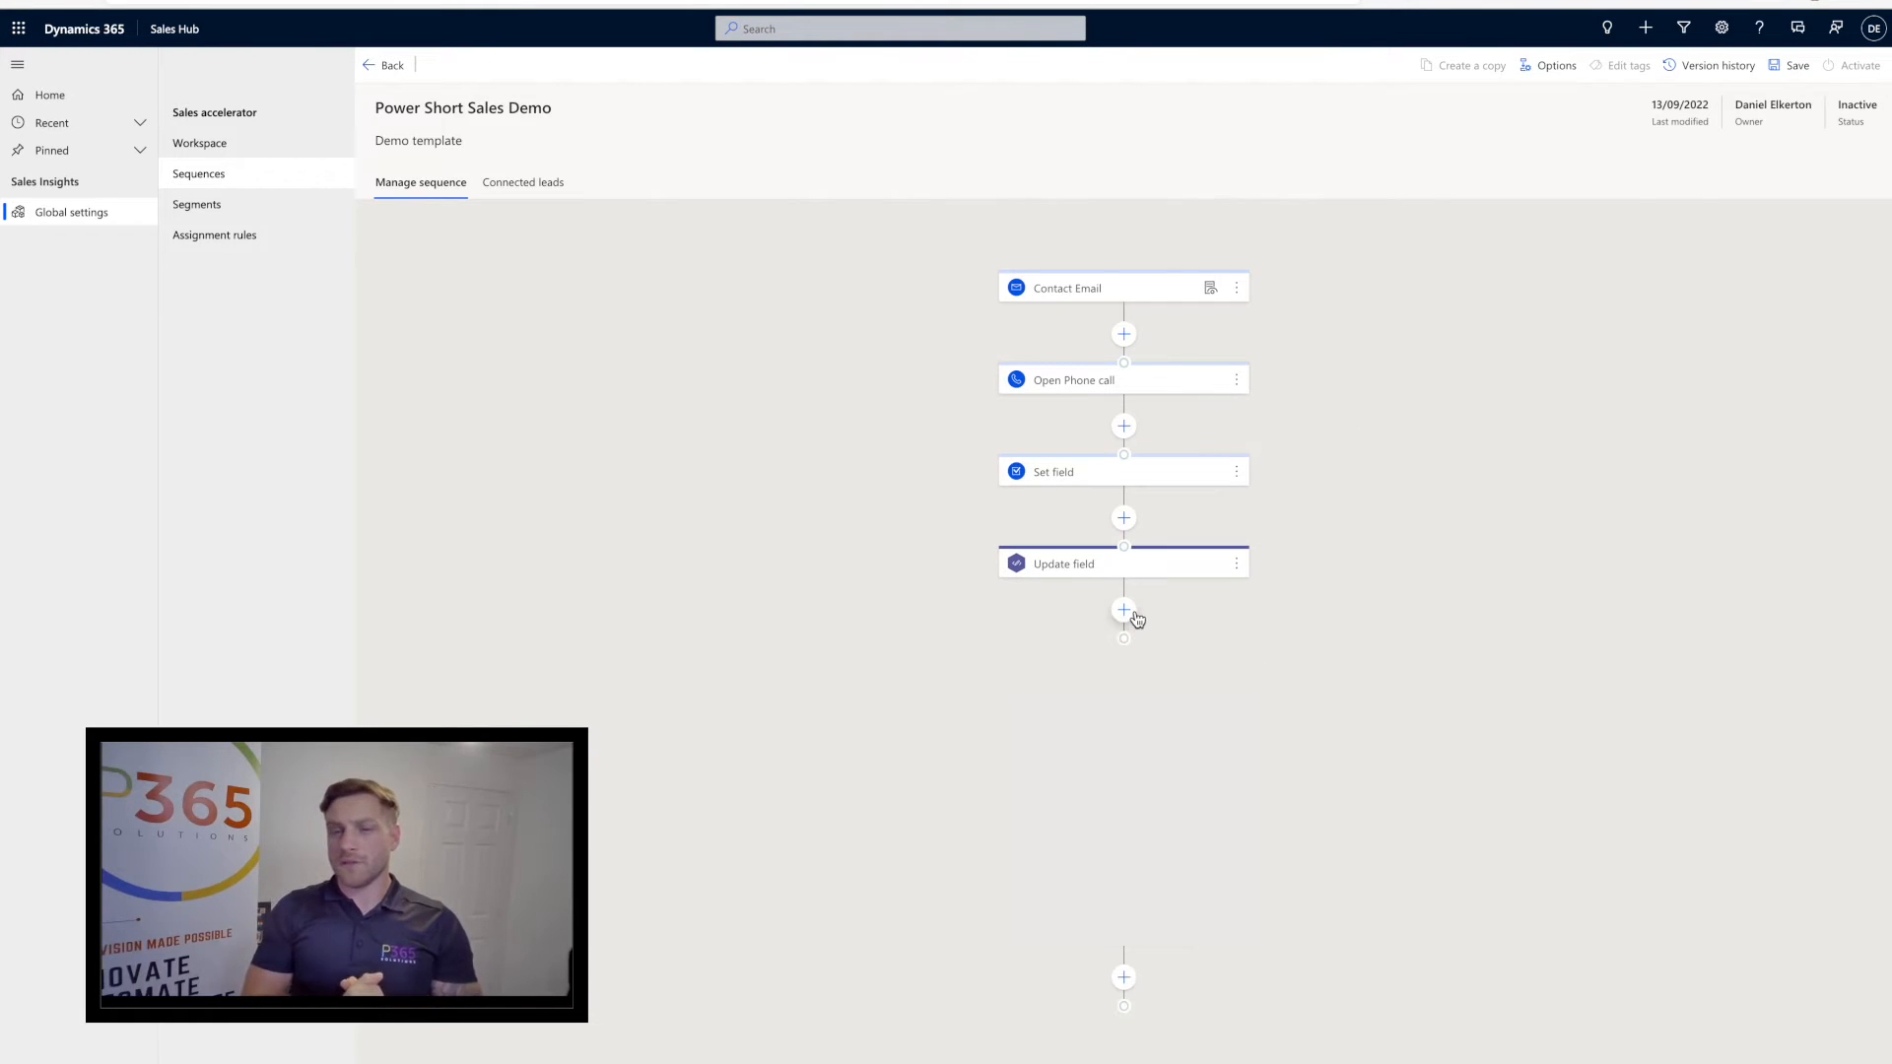
click(1122, 609)
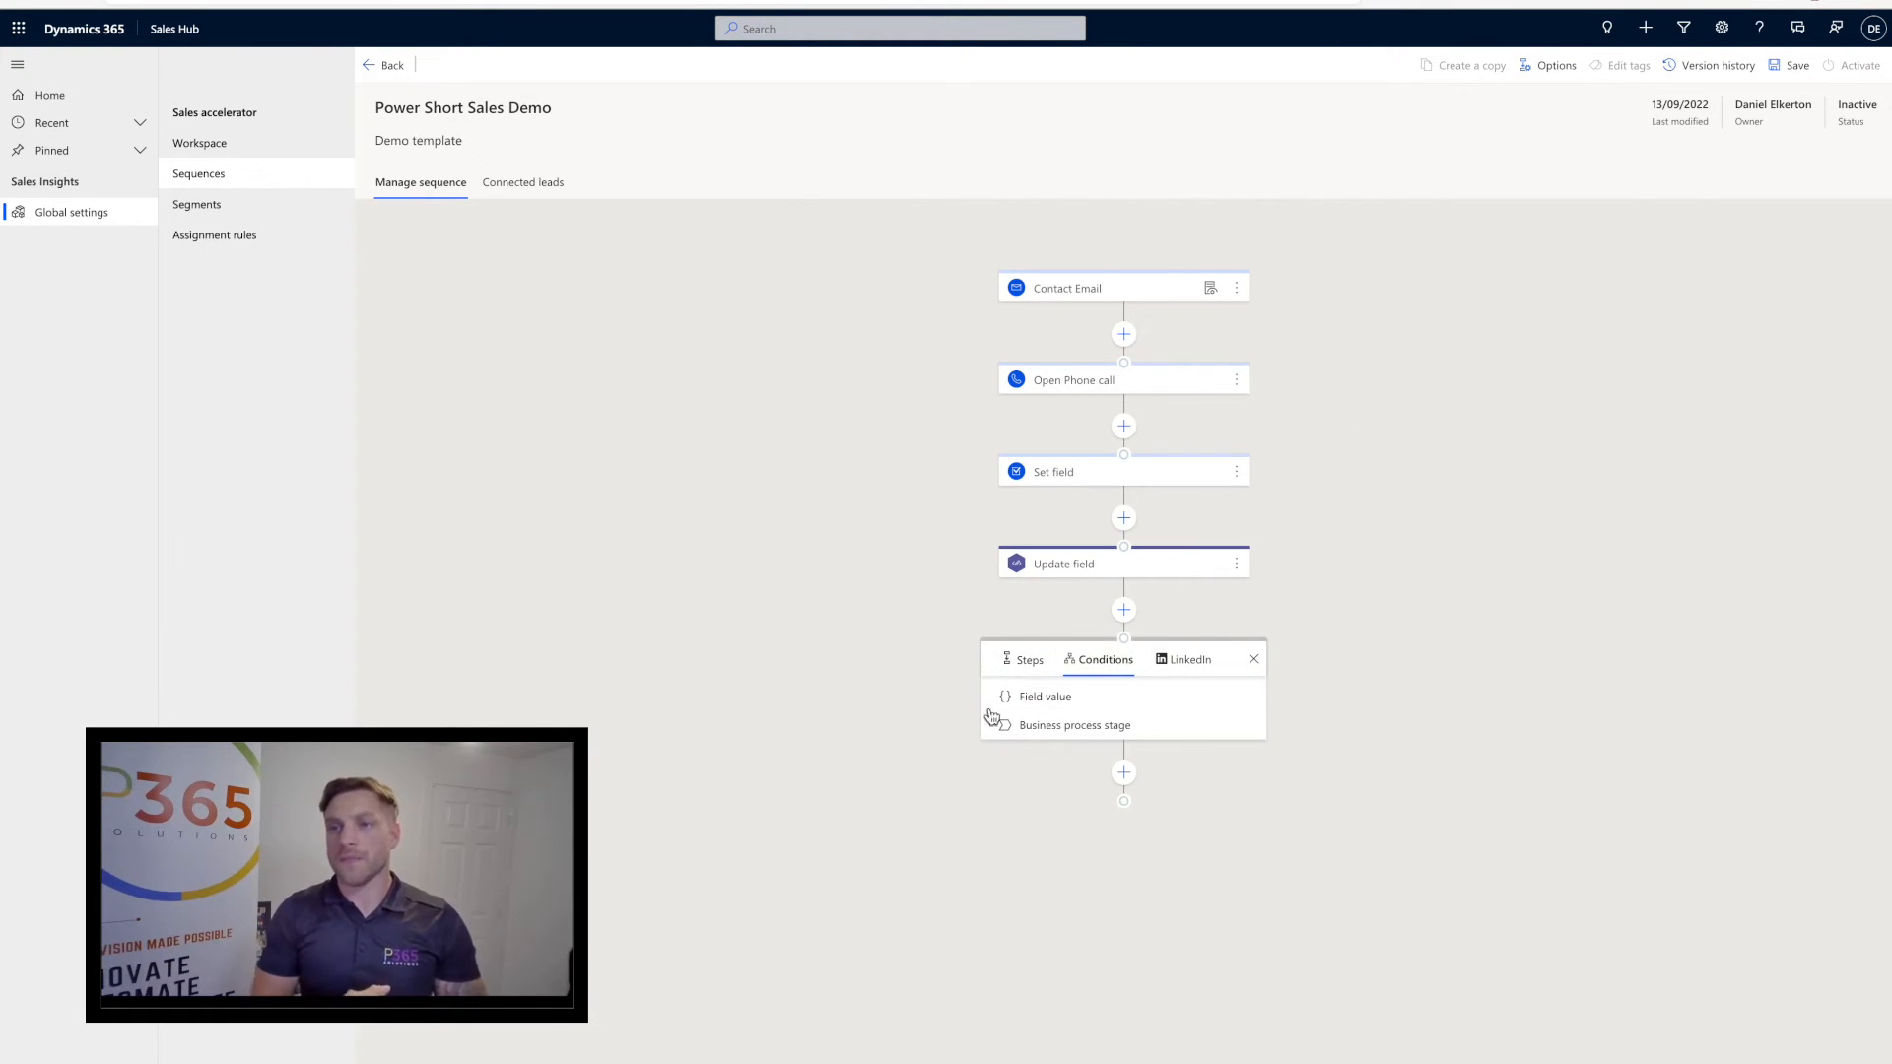
click(1075, 724)
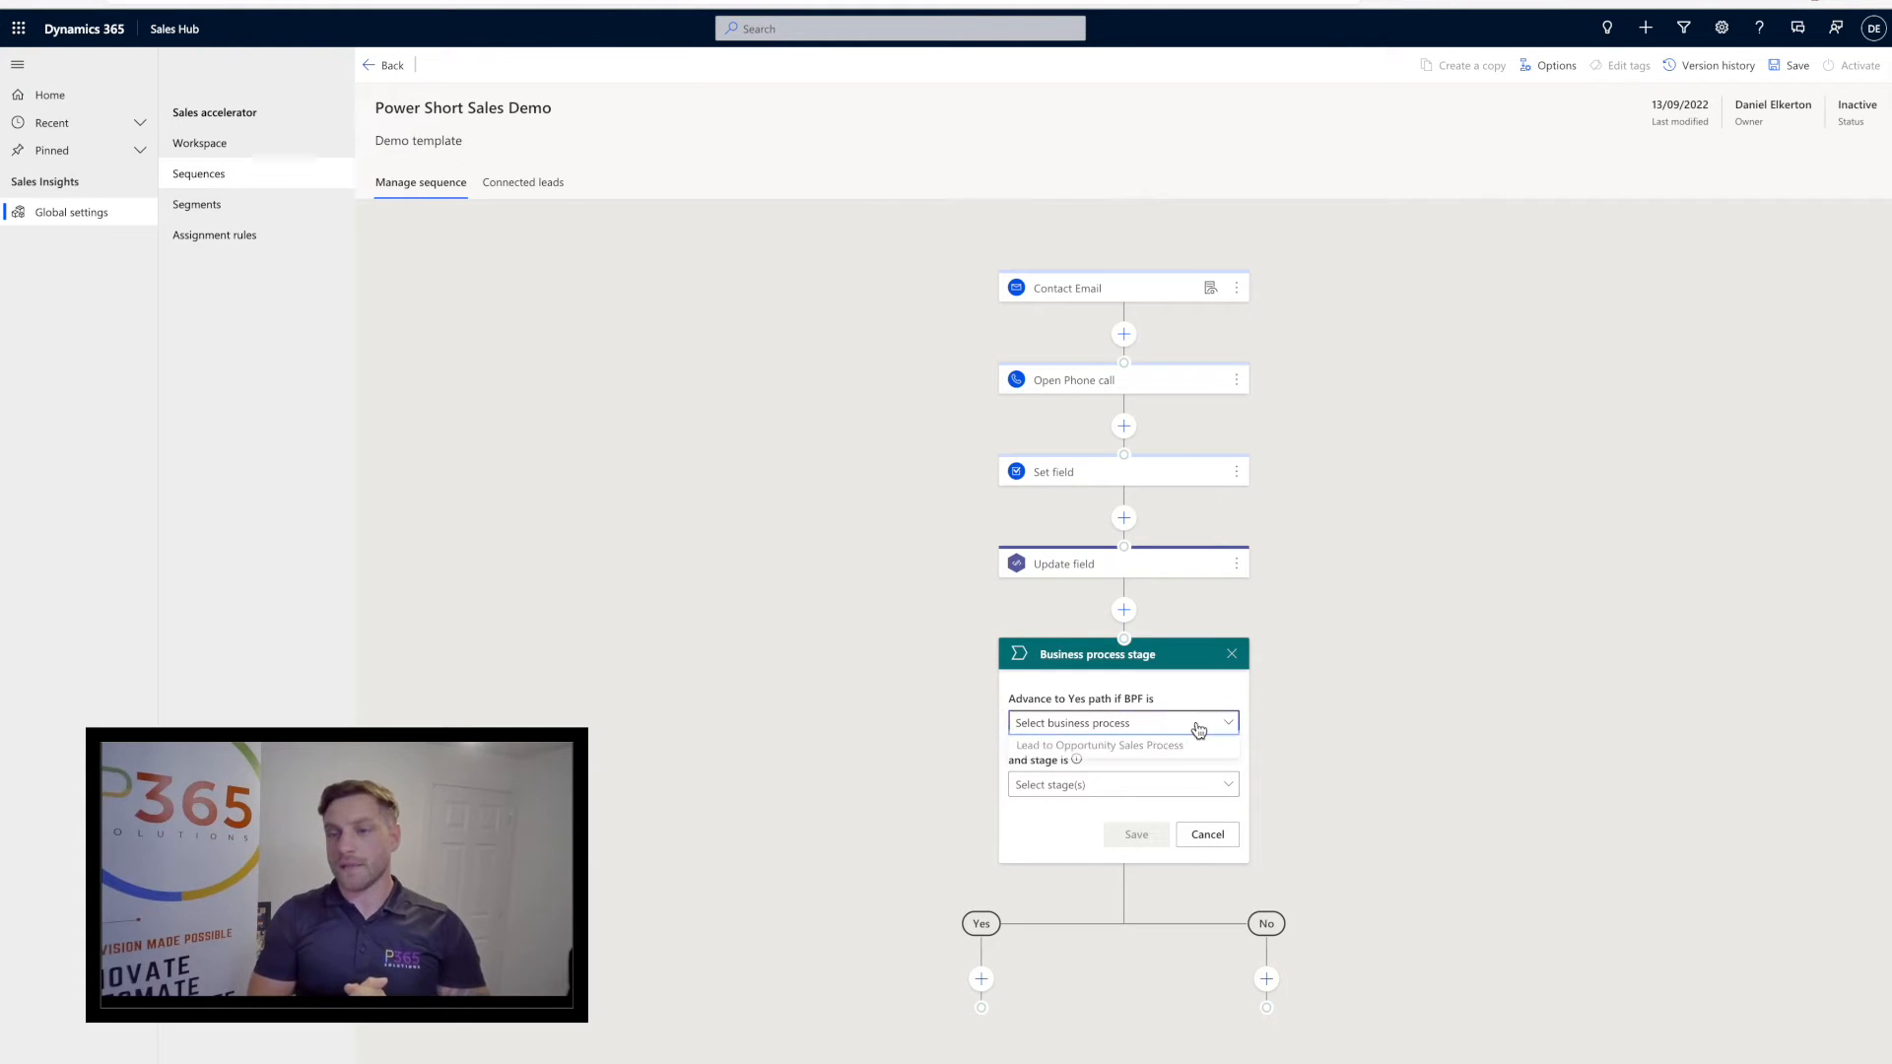
click(1099, 745)
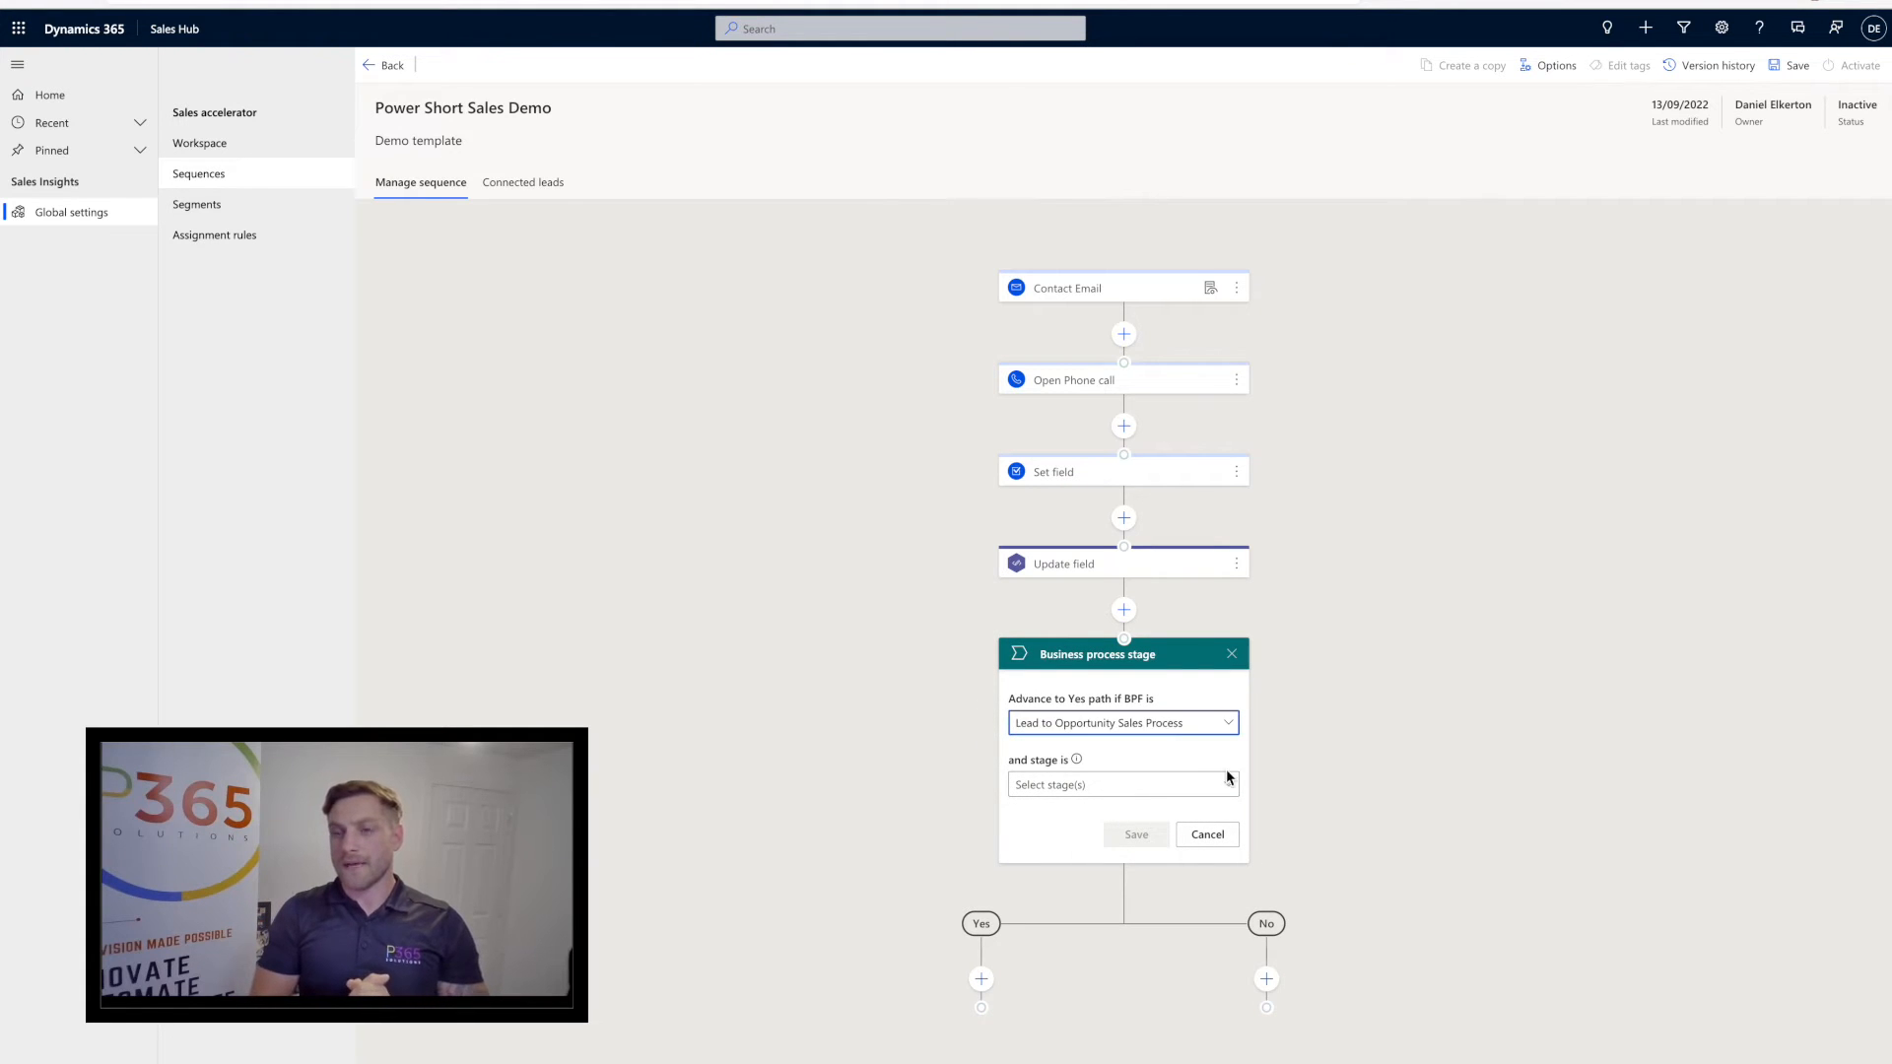
click(1119, 784)
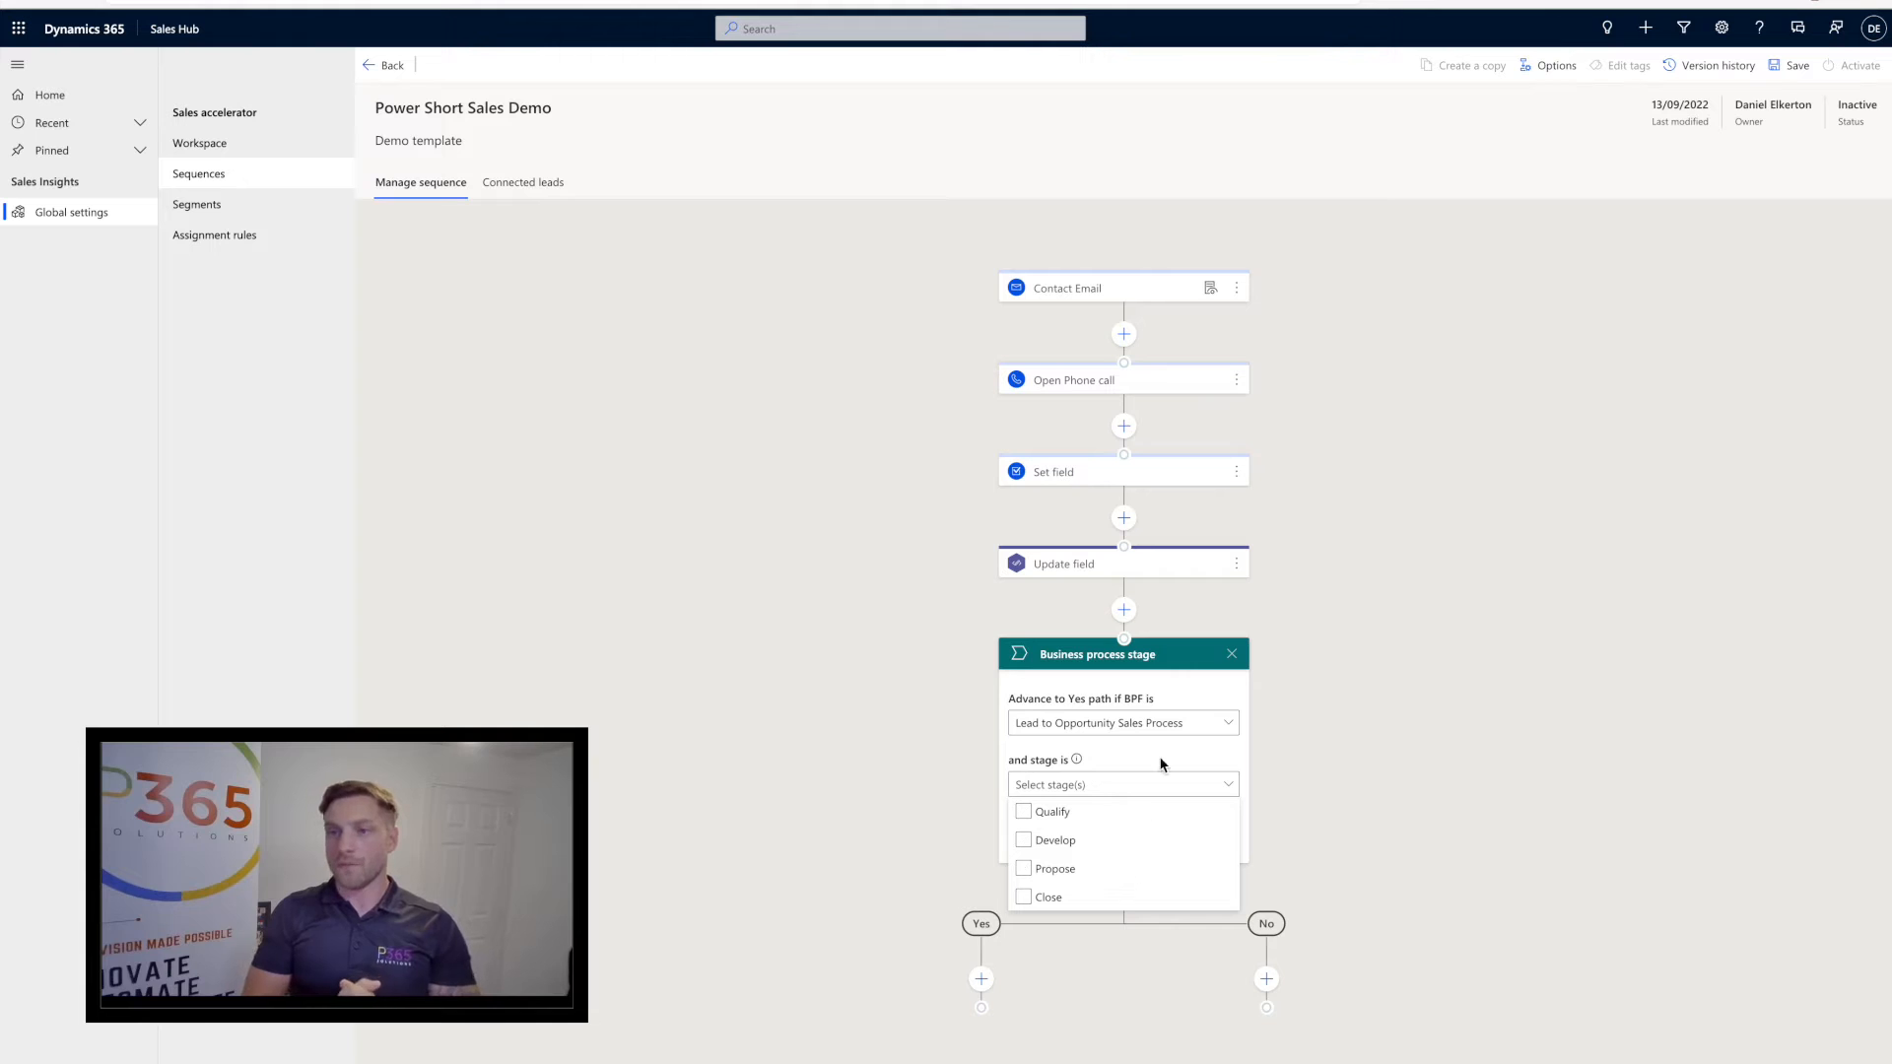
click(1231, 652)
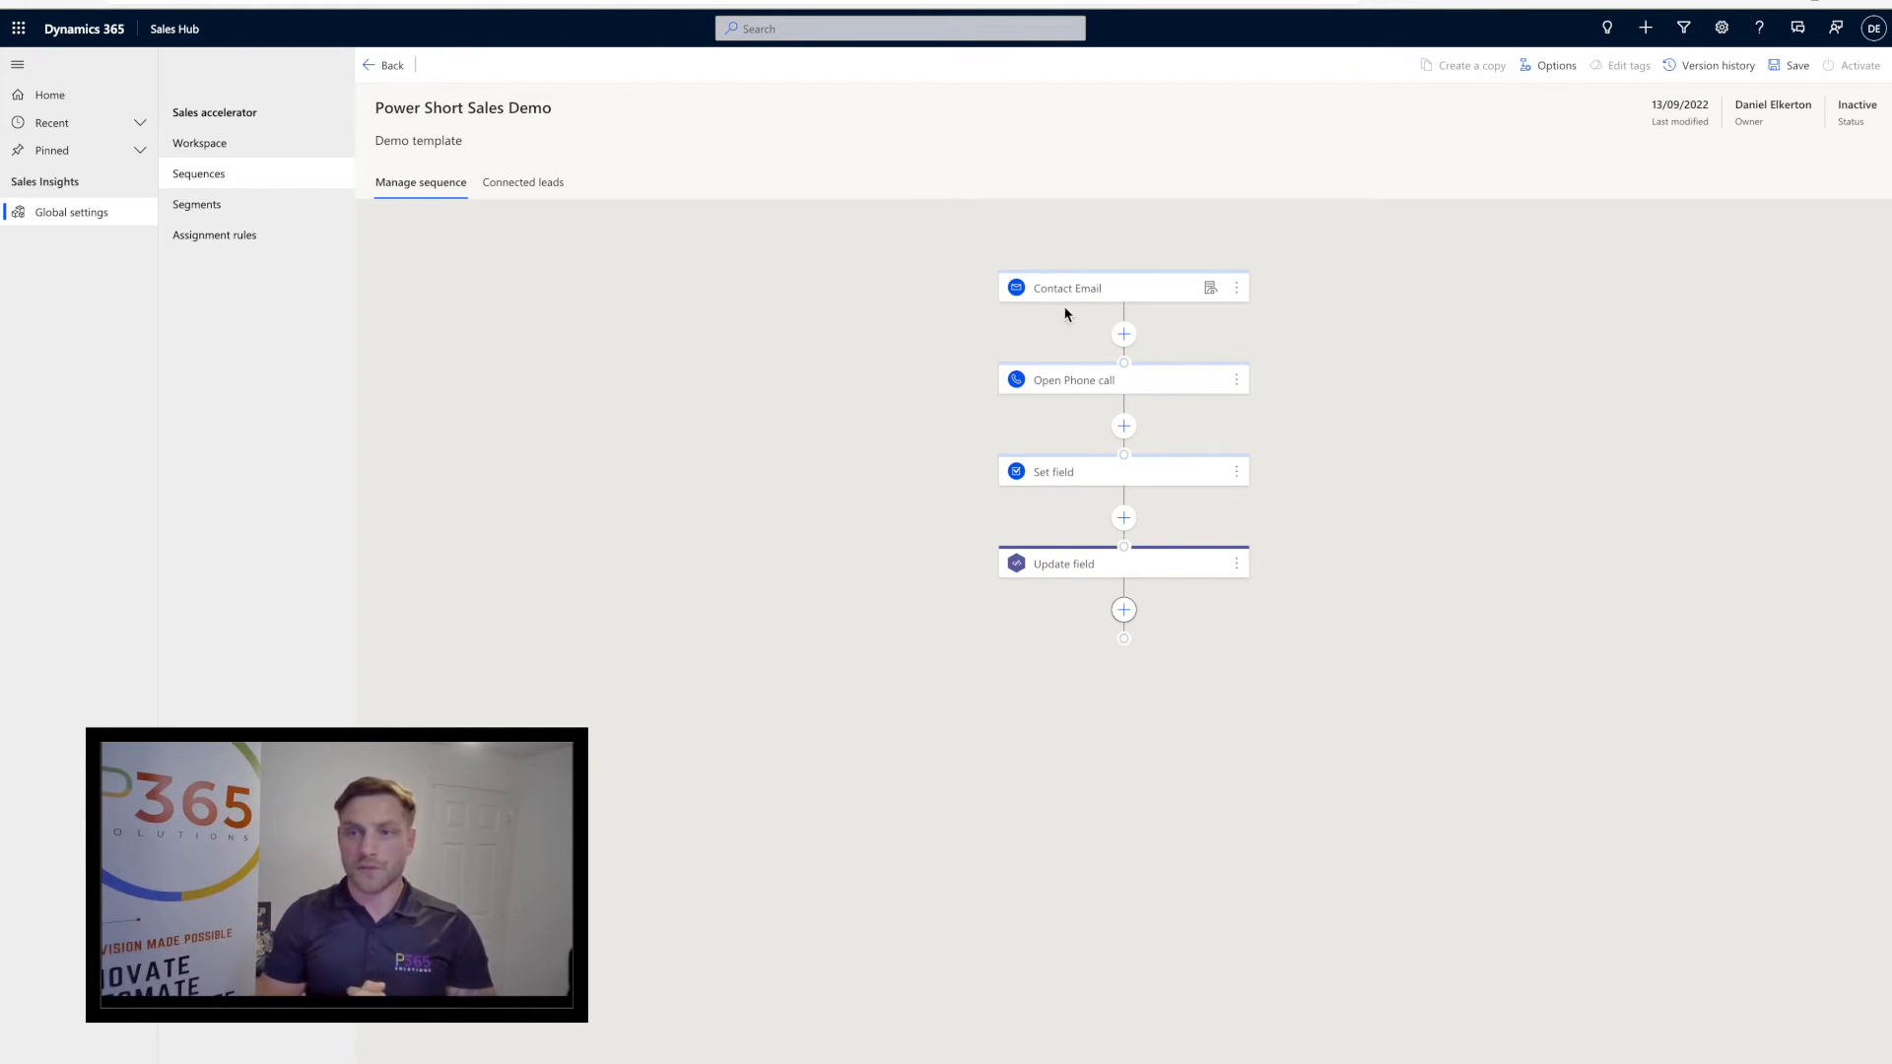
Activate the Power Short Sales Demo sequence and confirm activation
click(1855, 65)
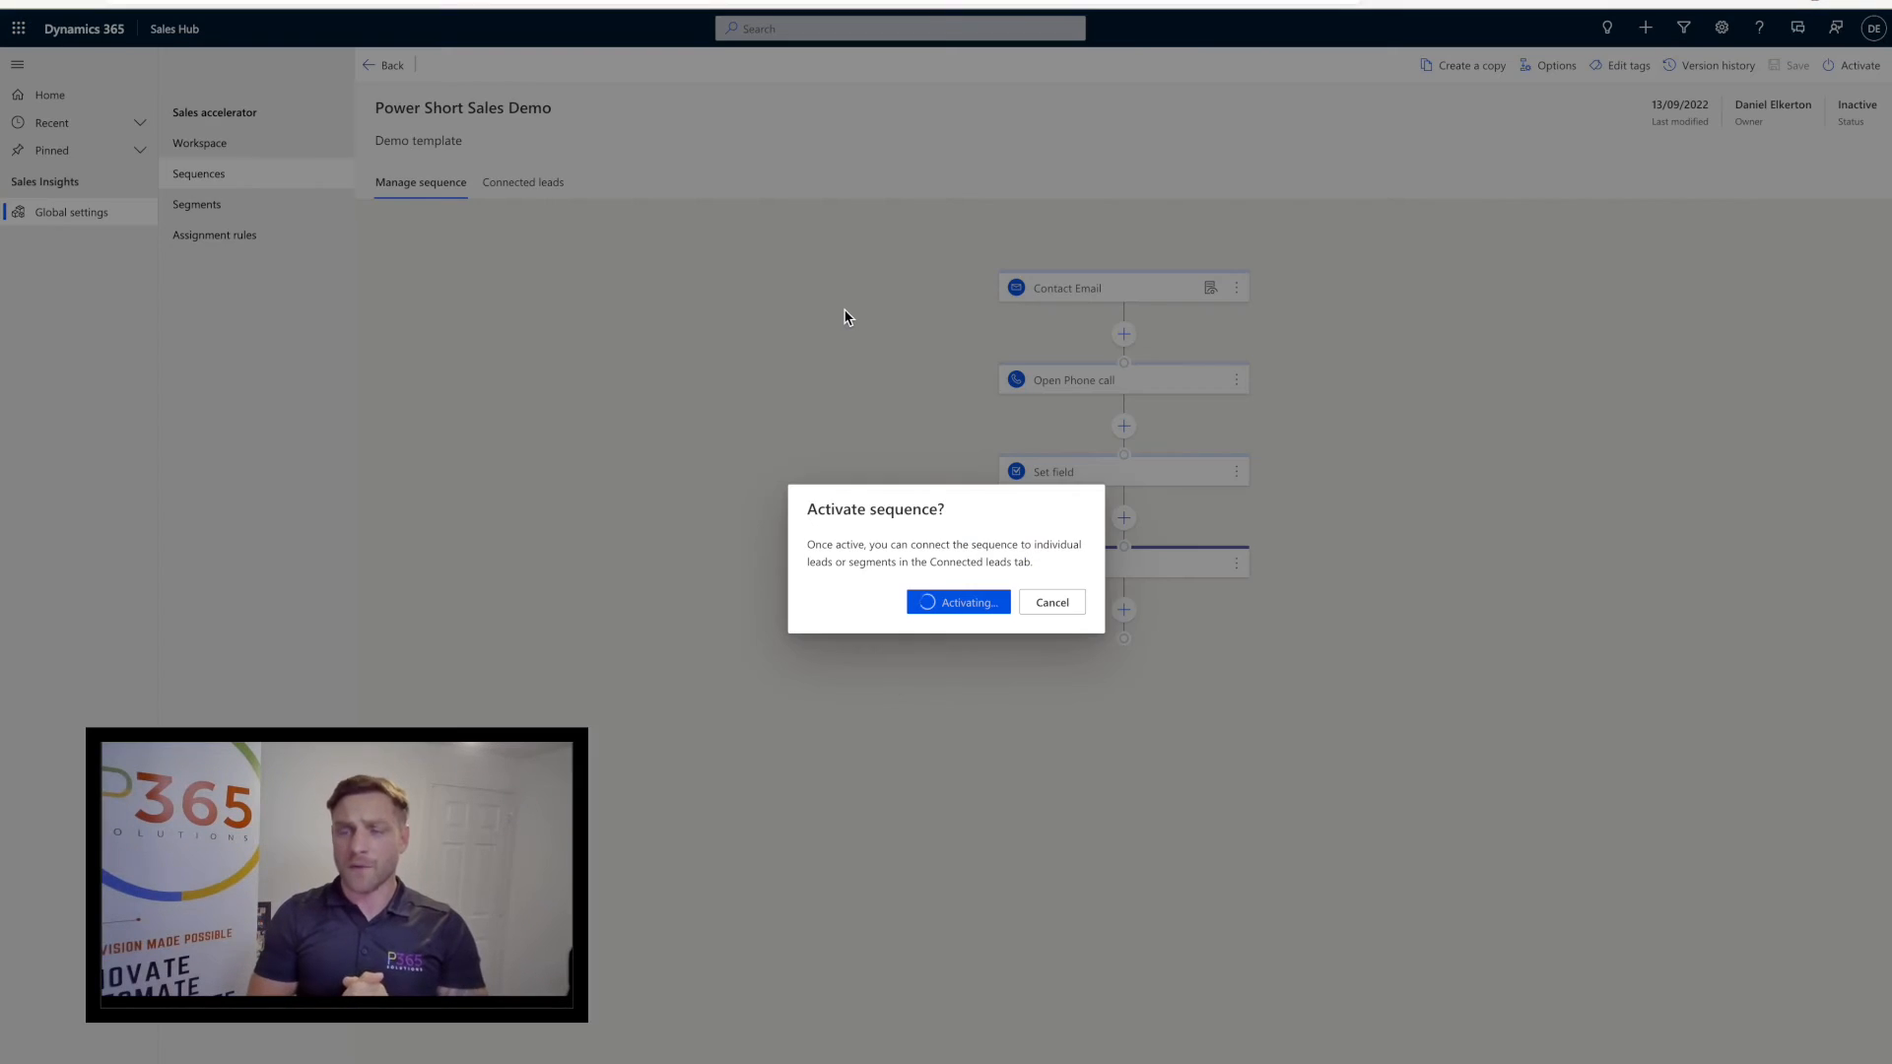
click(957, 602)
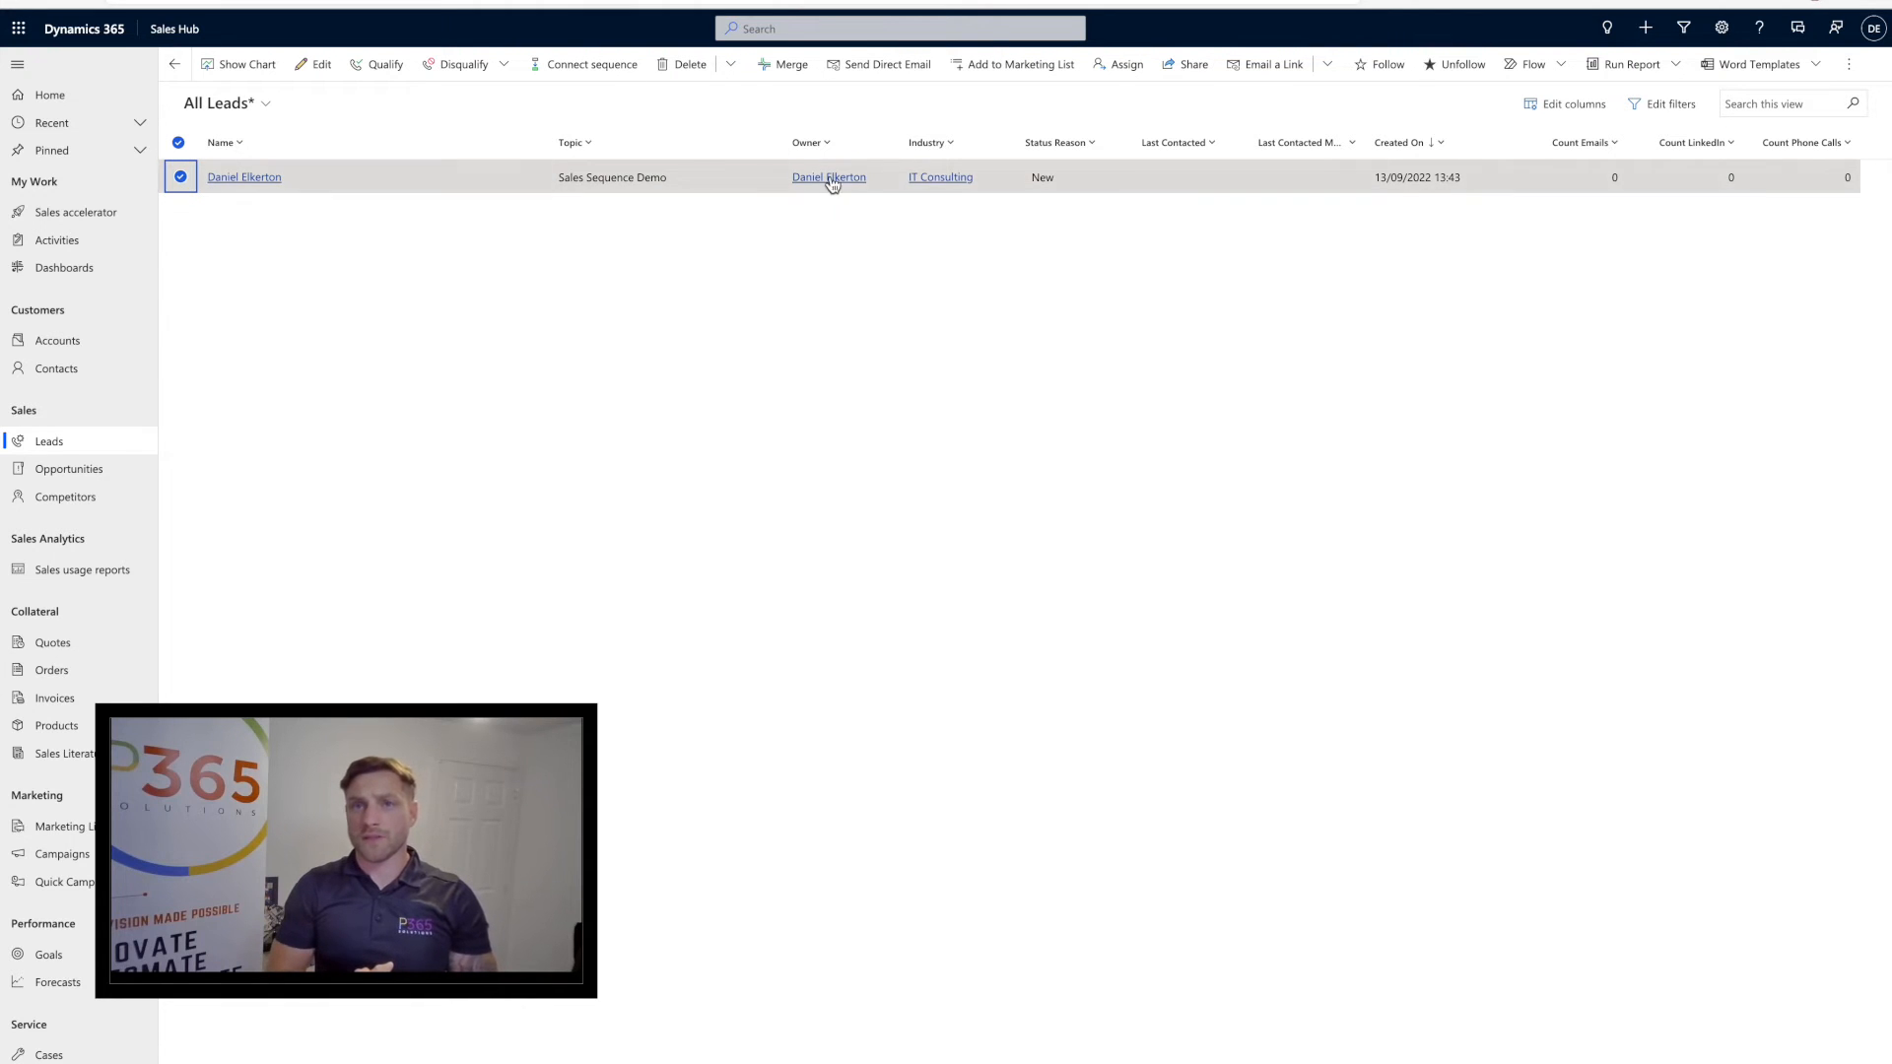
click(592, 64)
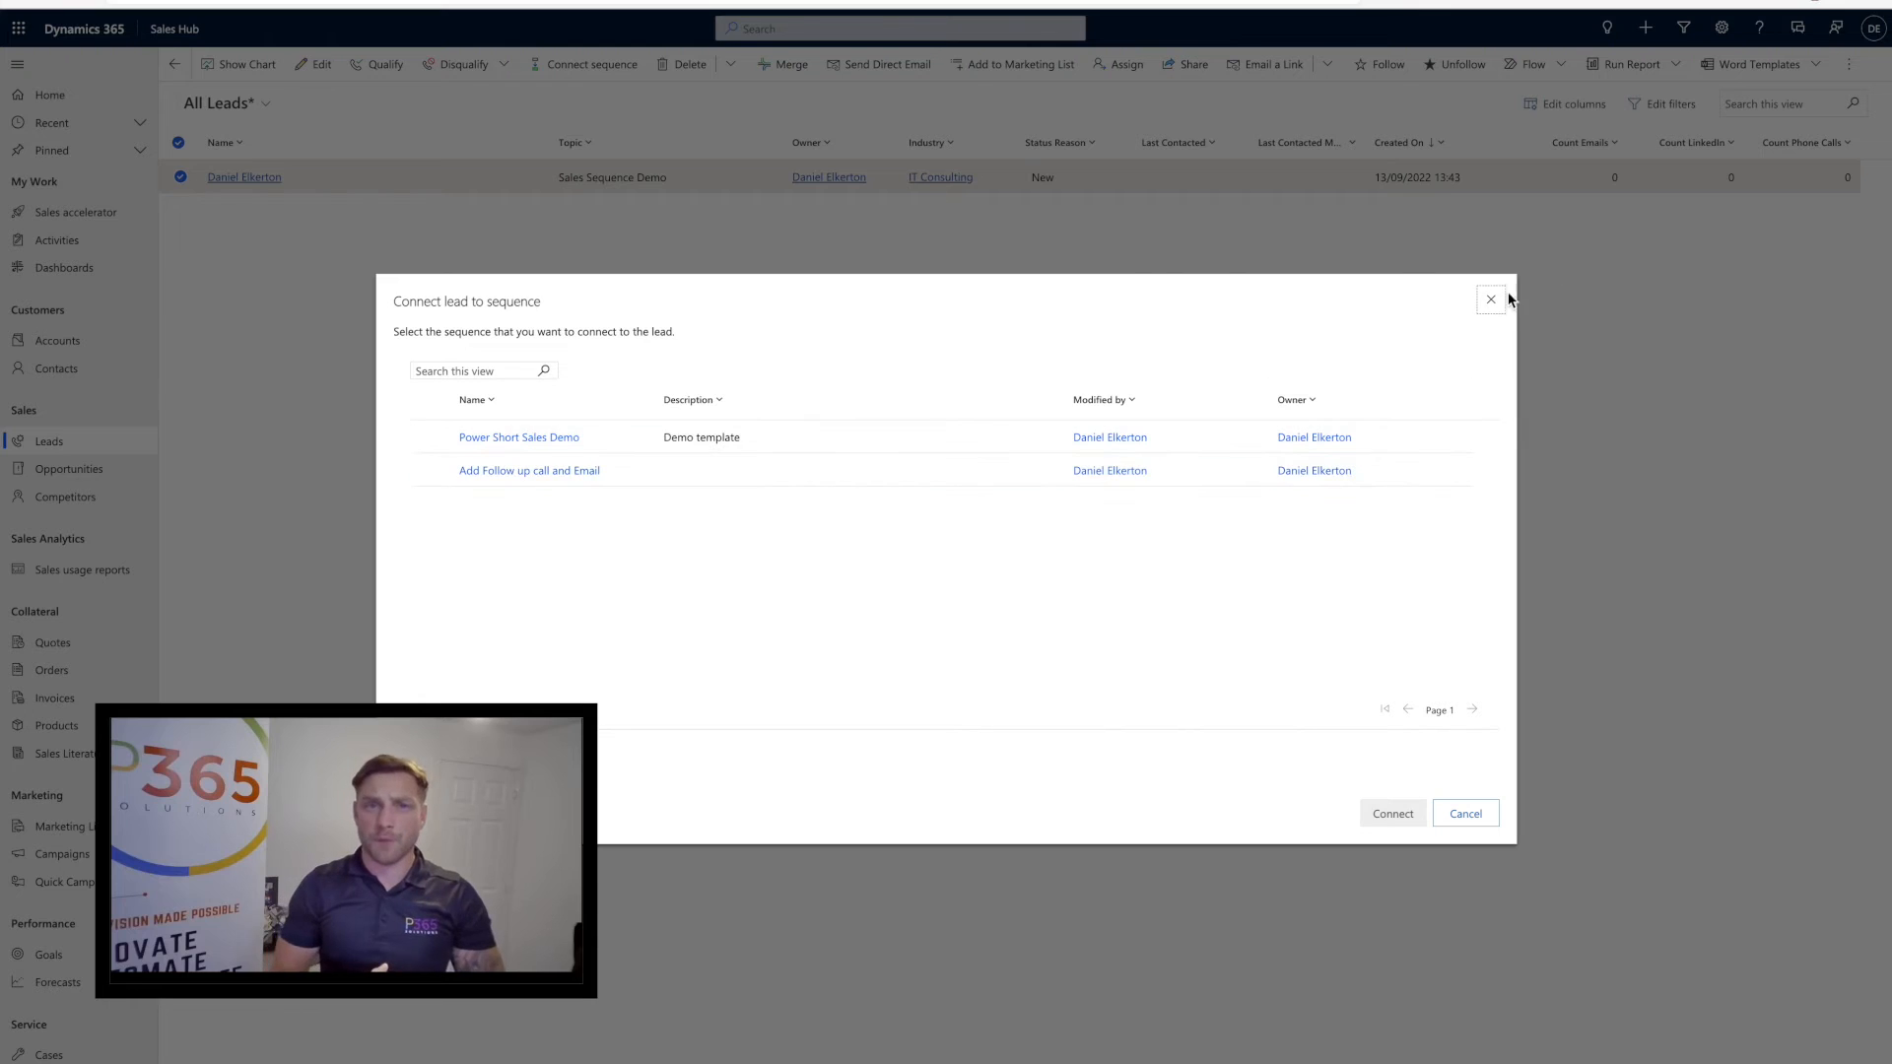
click(1489, 299)
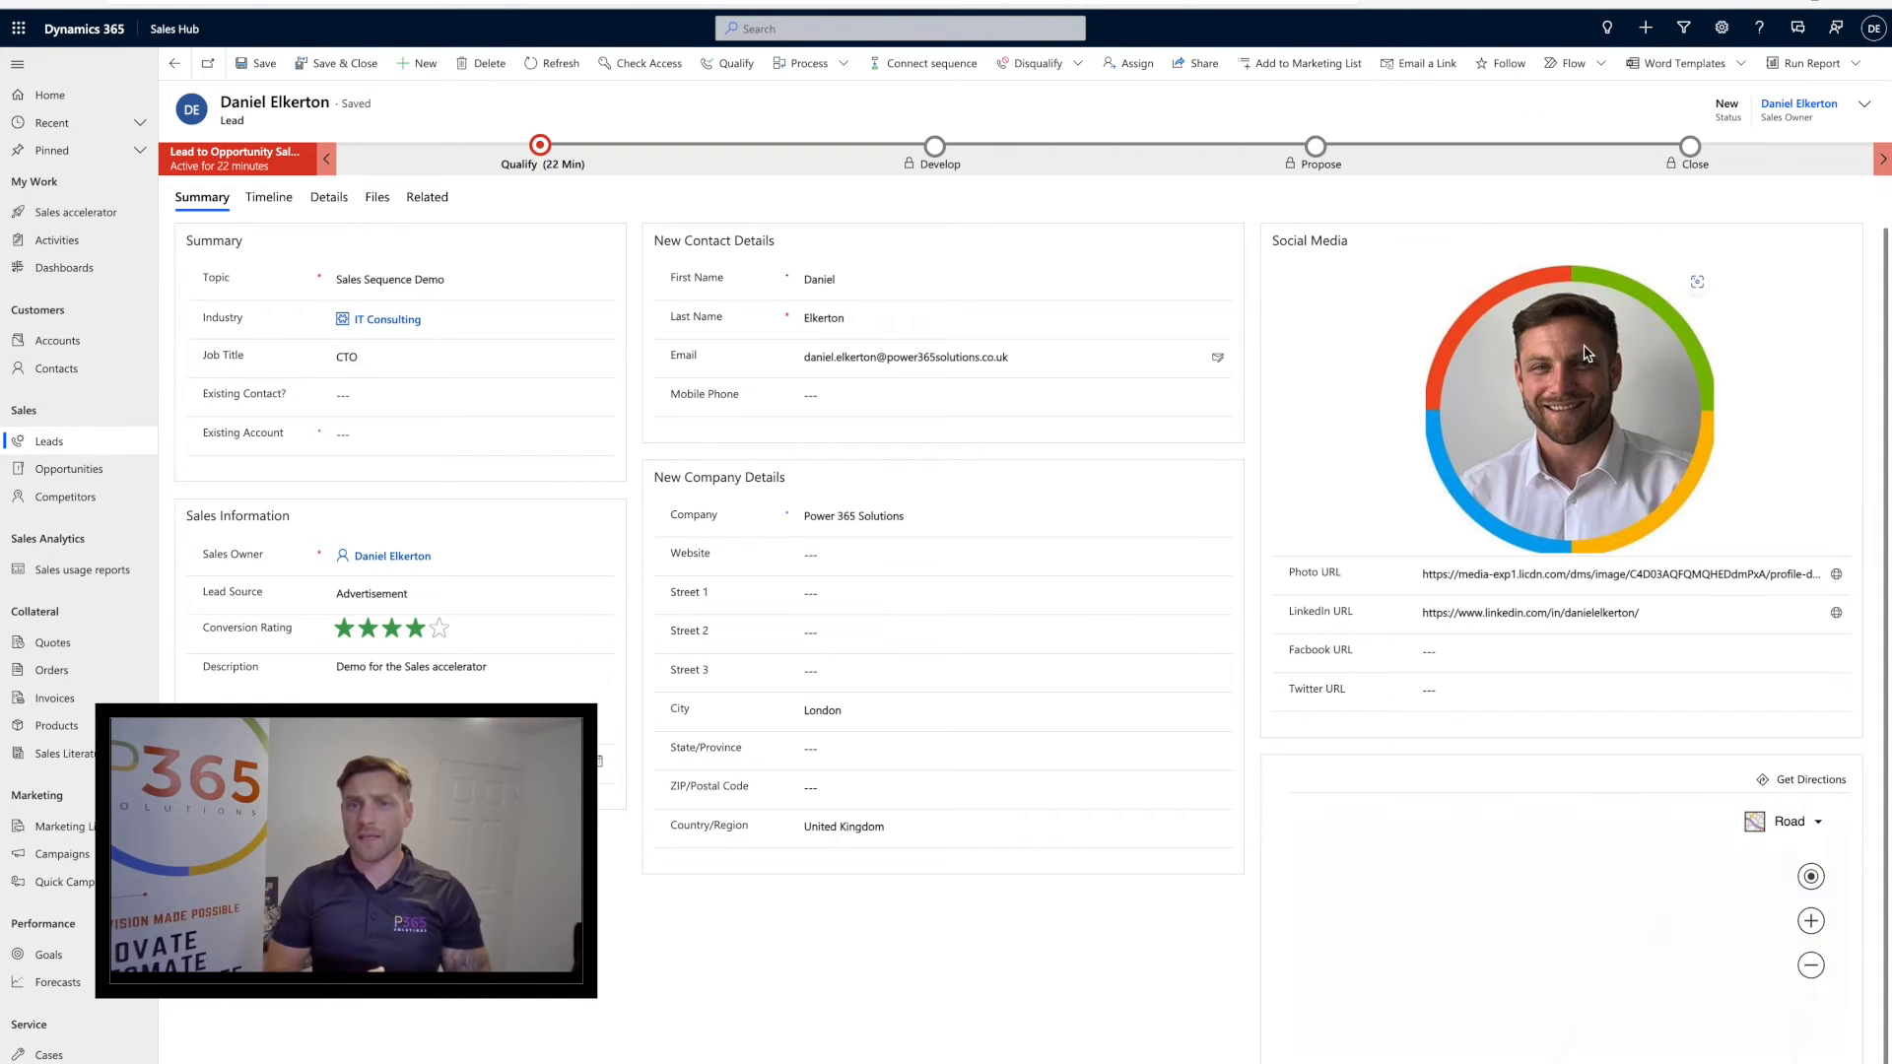
click(929, 63)
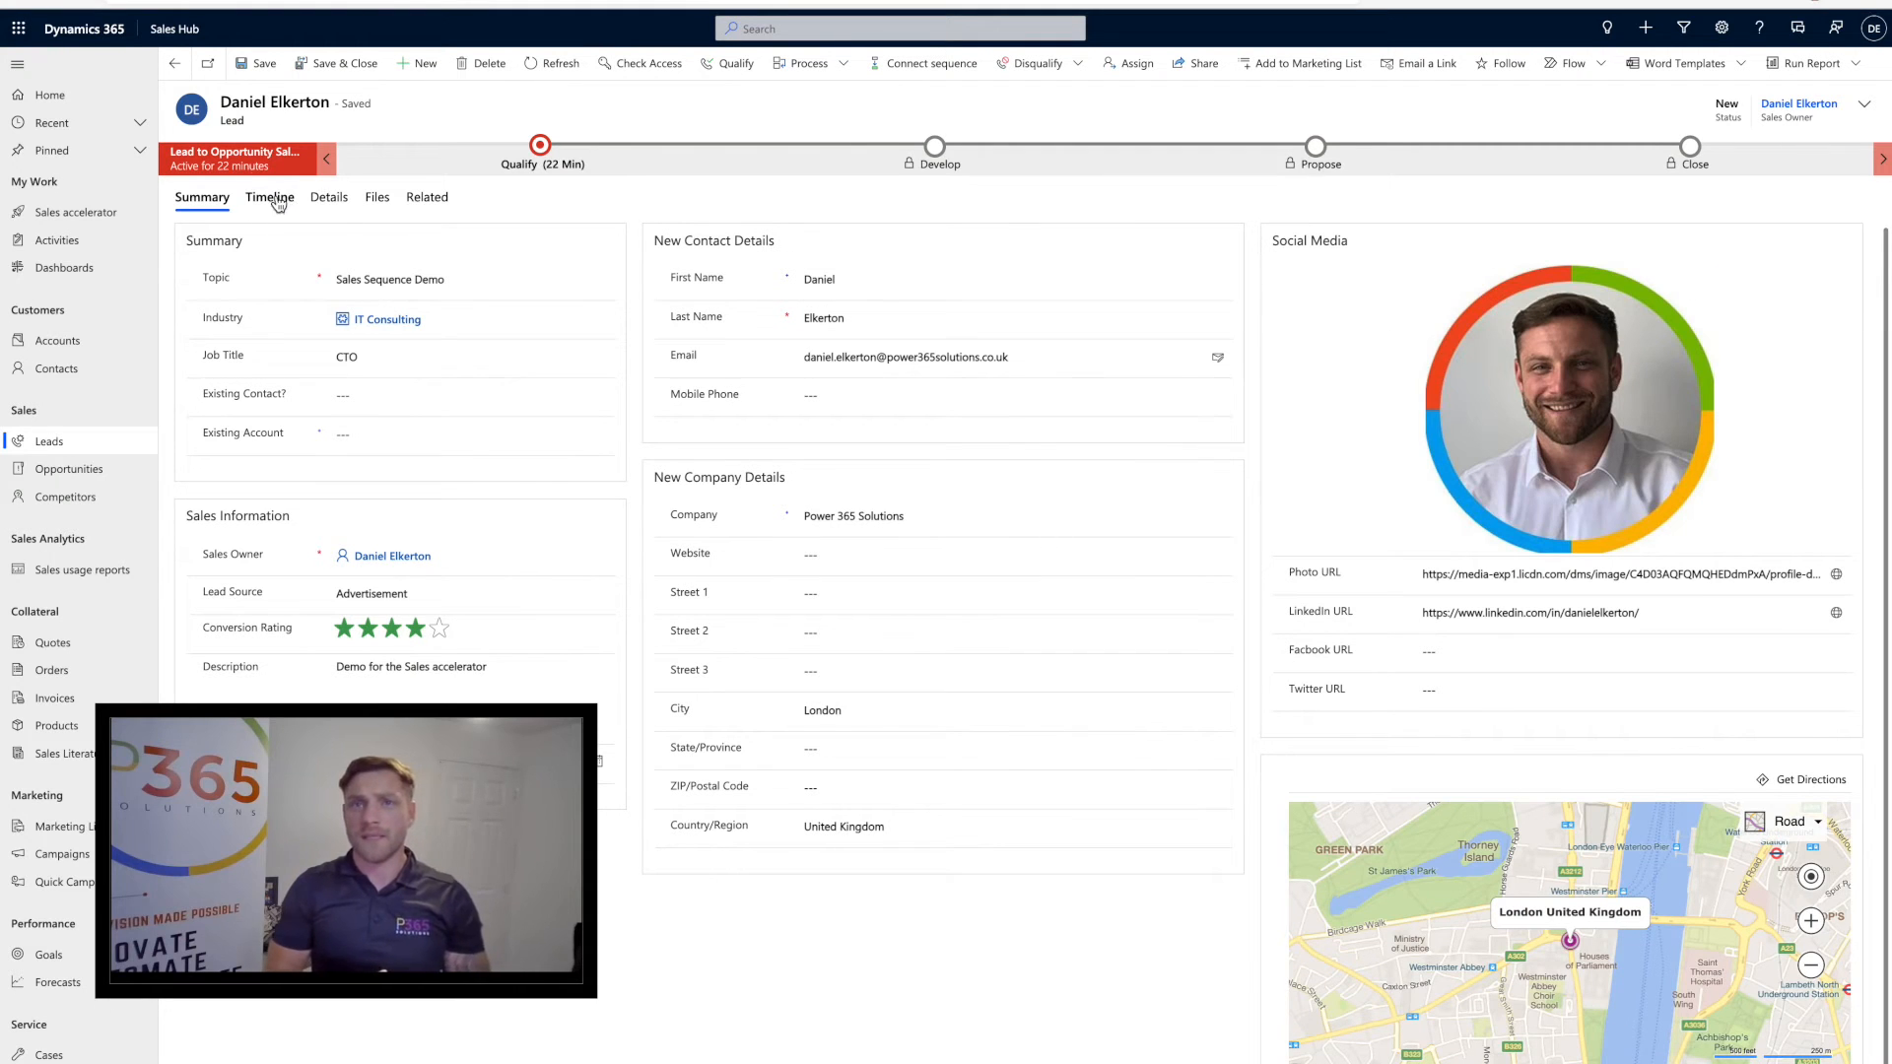
click(269, 197)
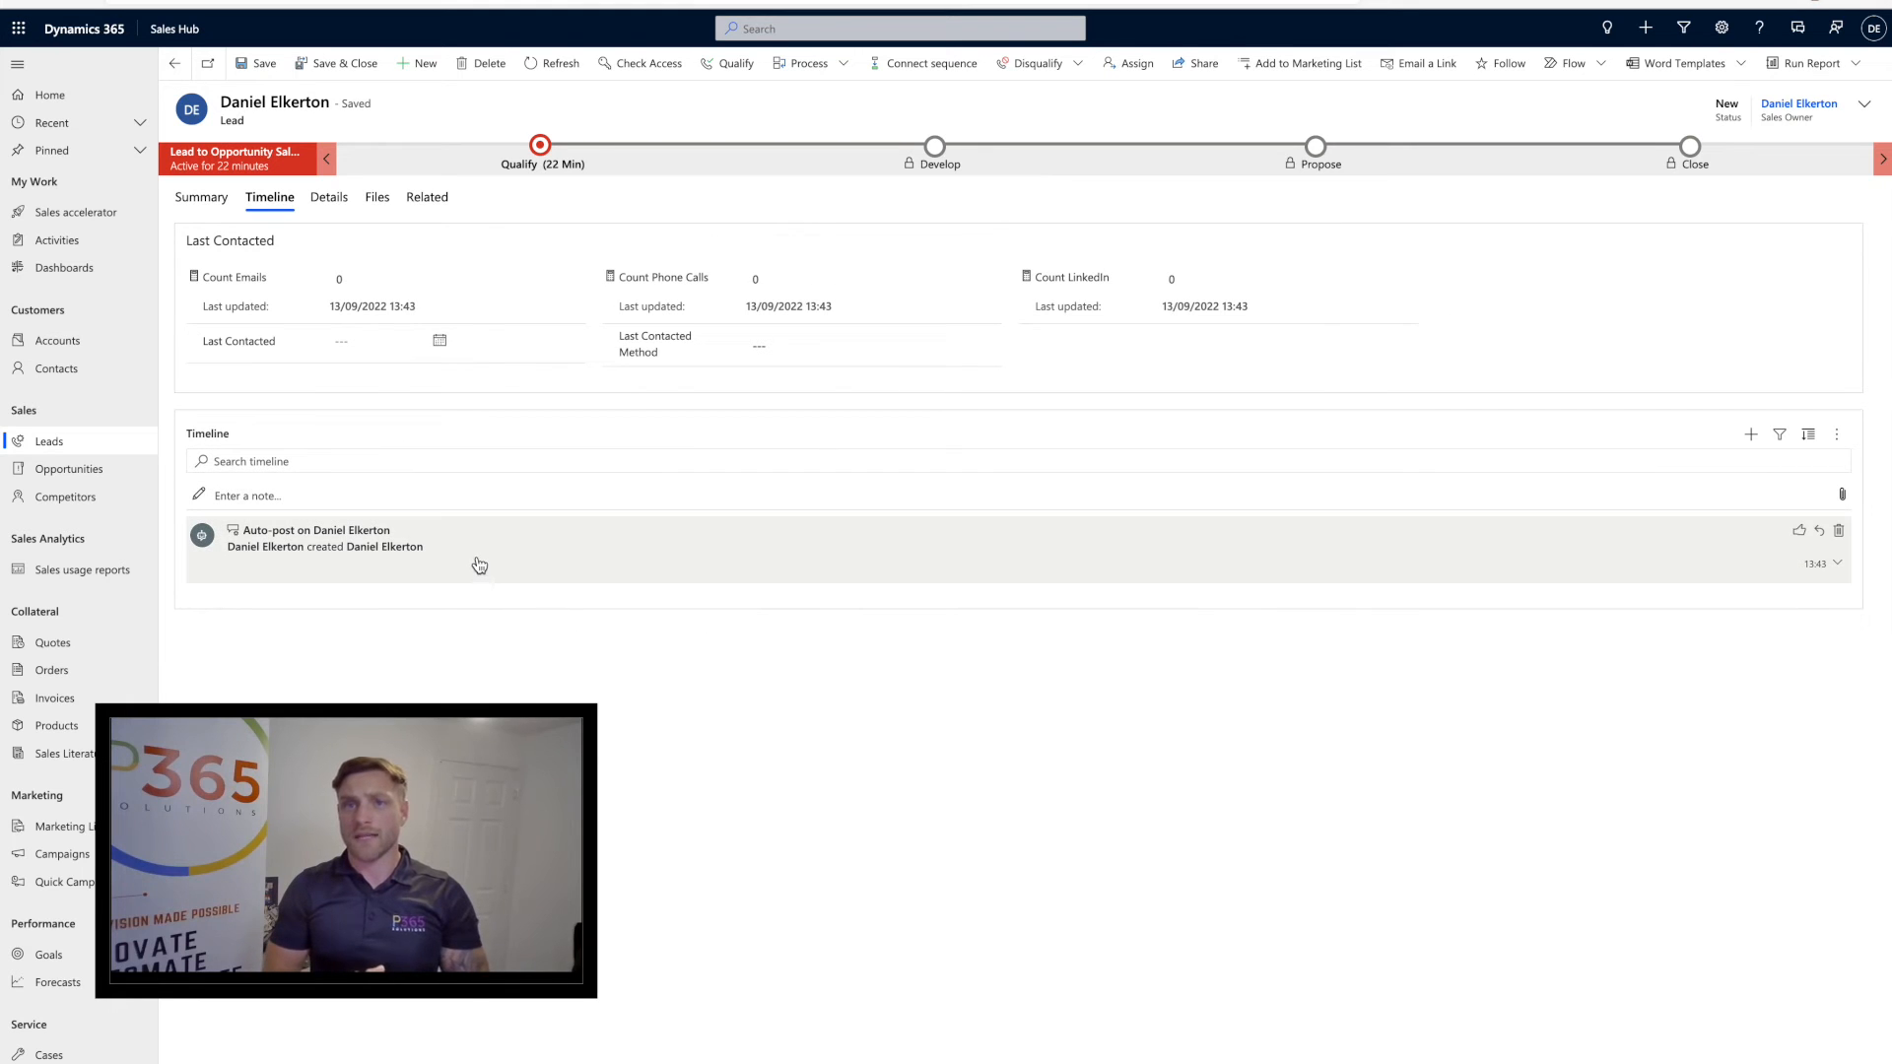
click(930, 63)
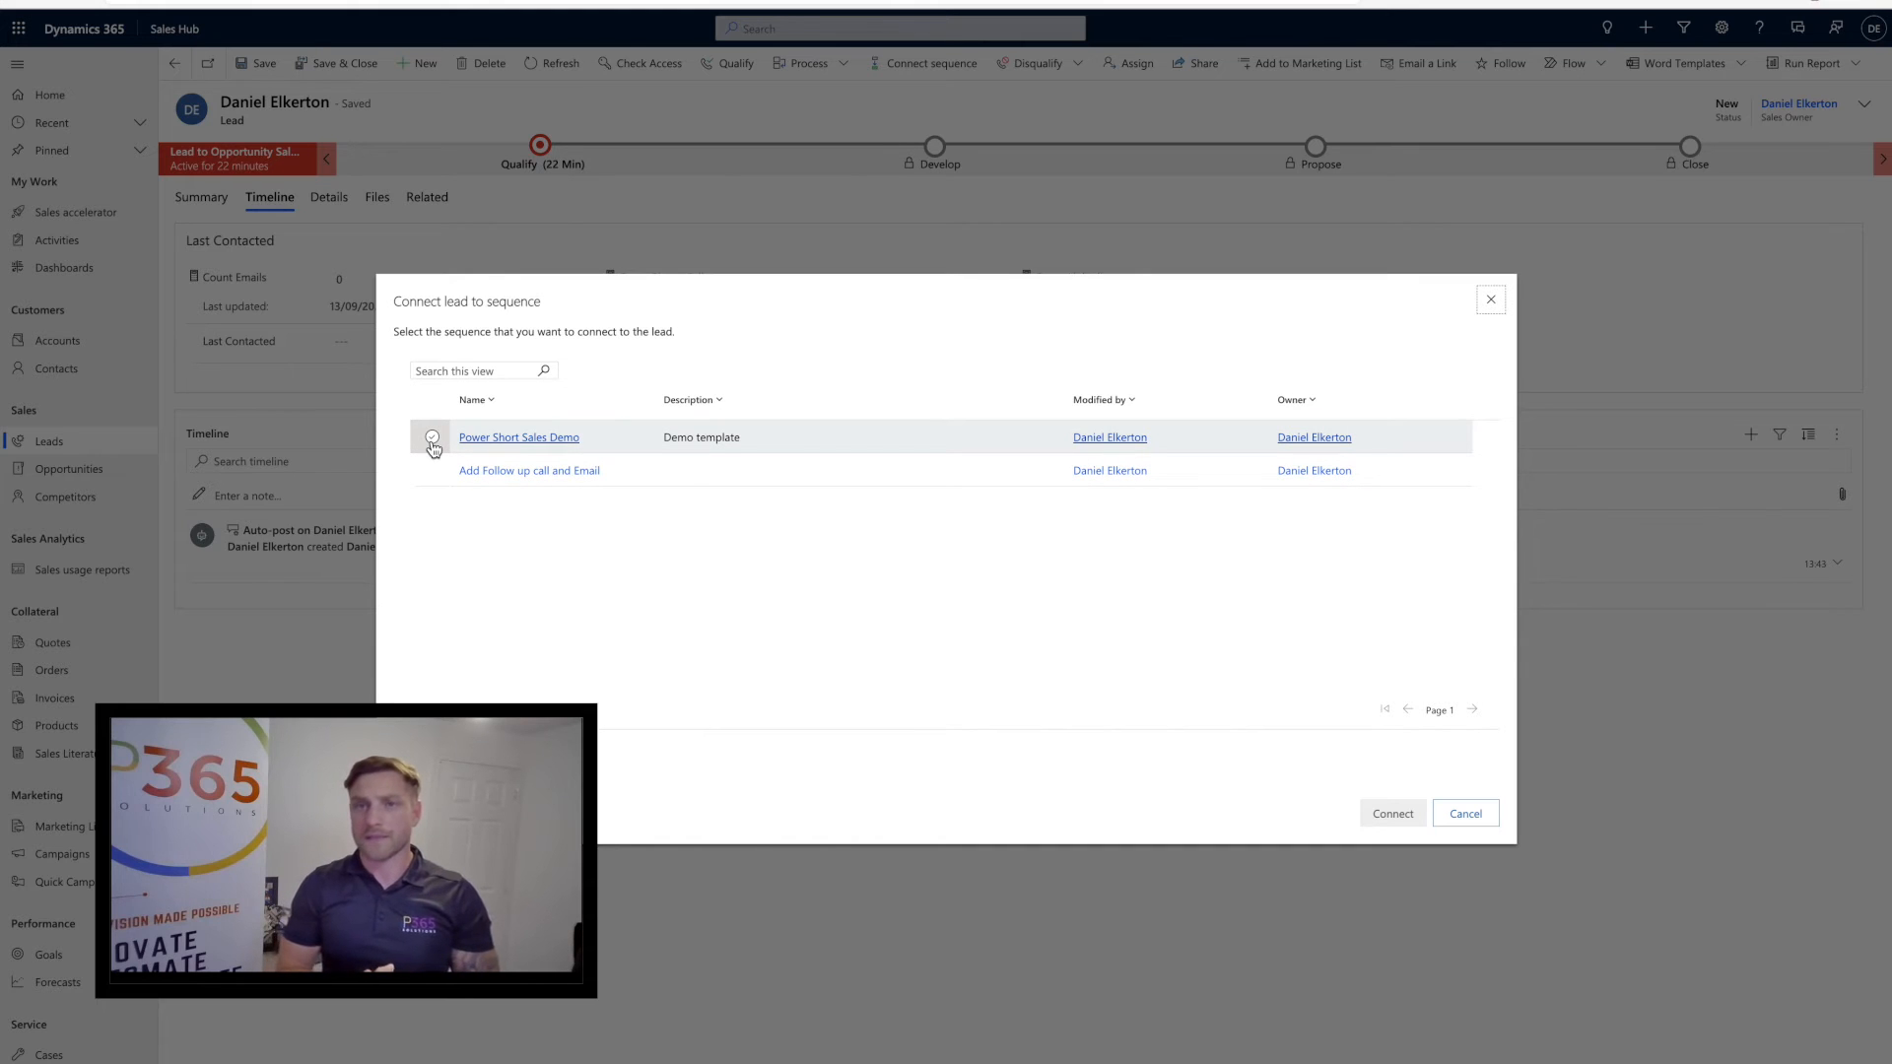
Connect Power Short Sales Demo to the lead and verify its new email activity on the Timeline
click(432, 436)
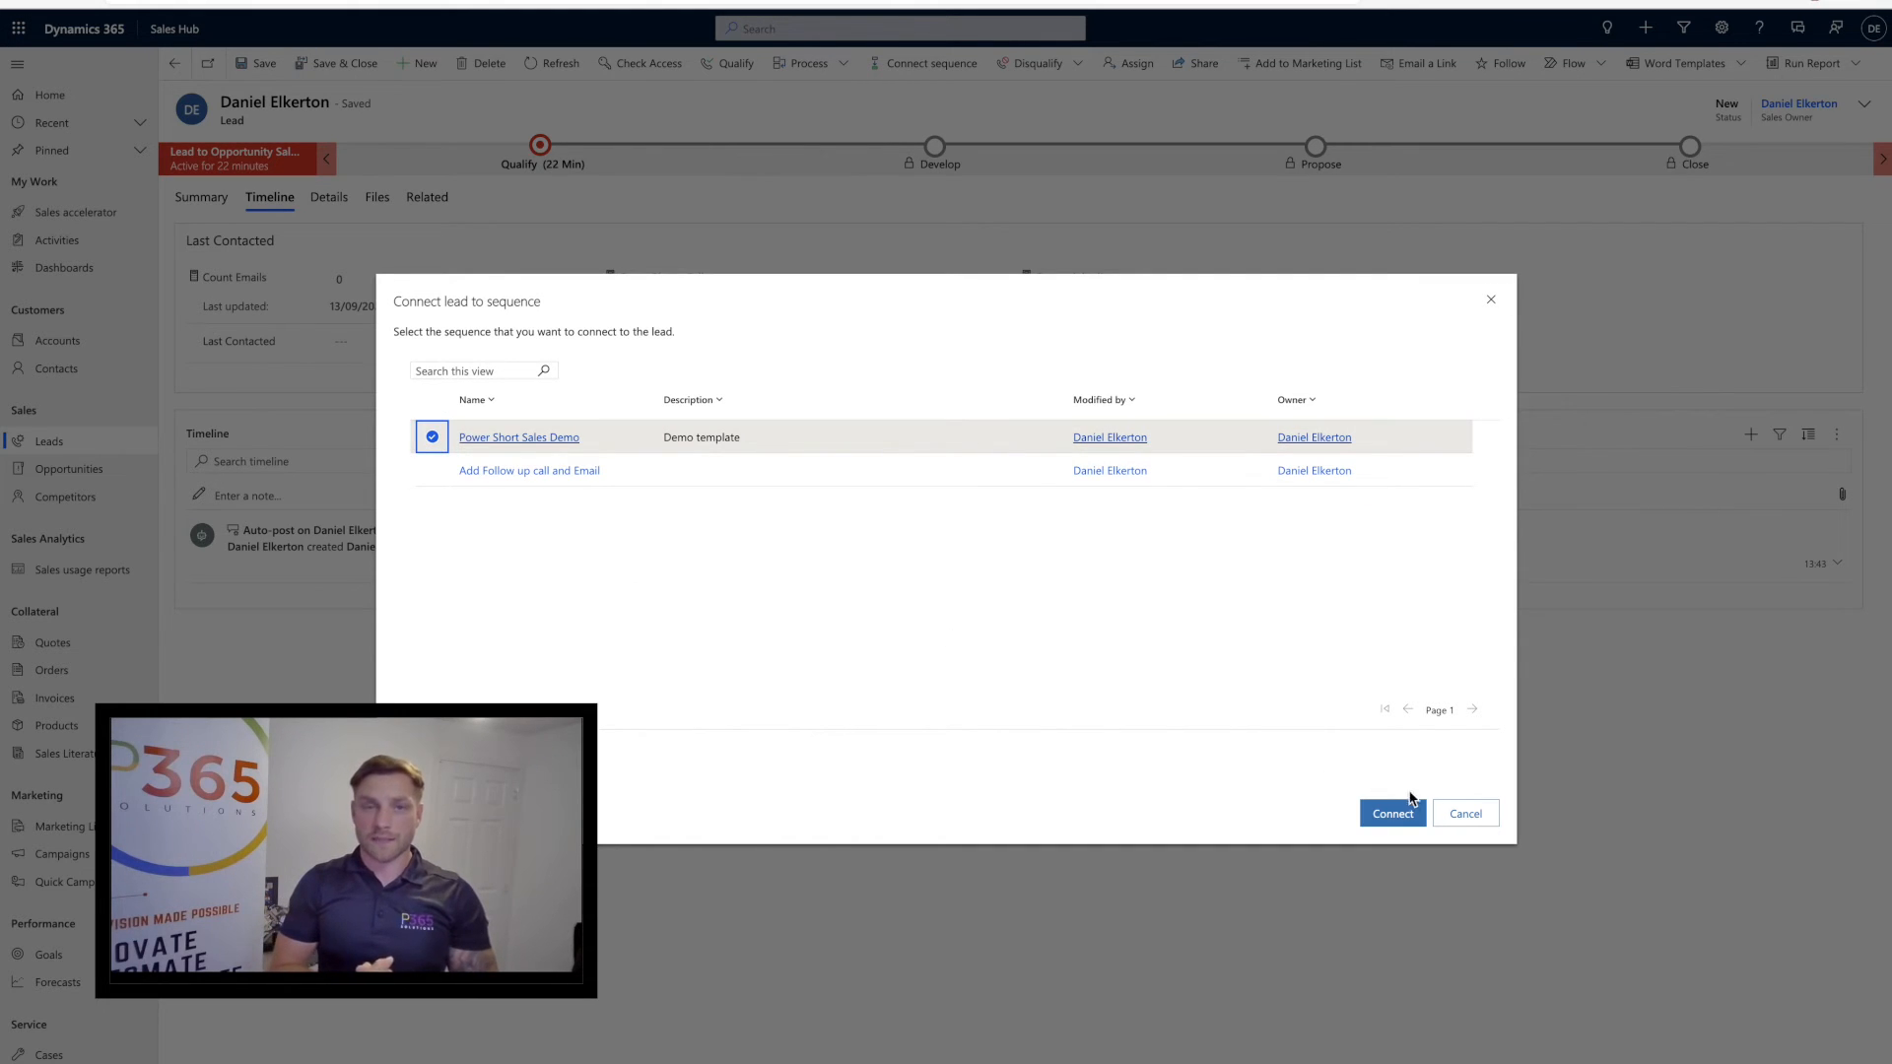
click(1465, 813)
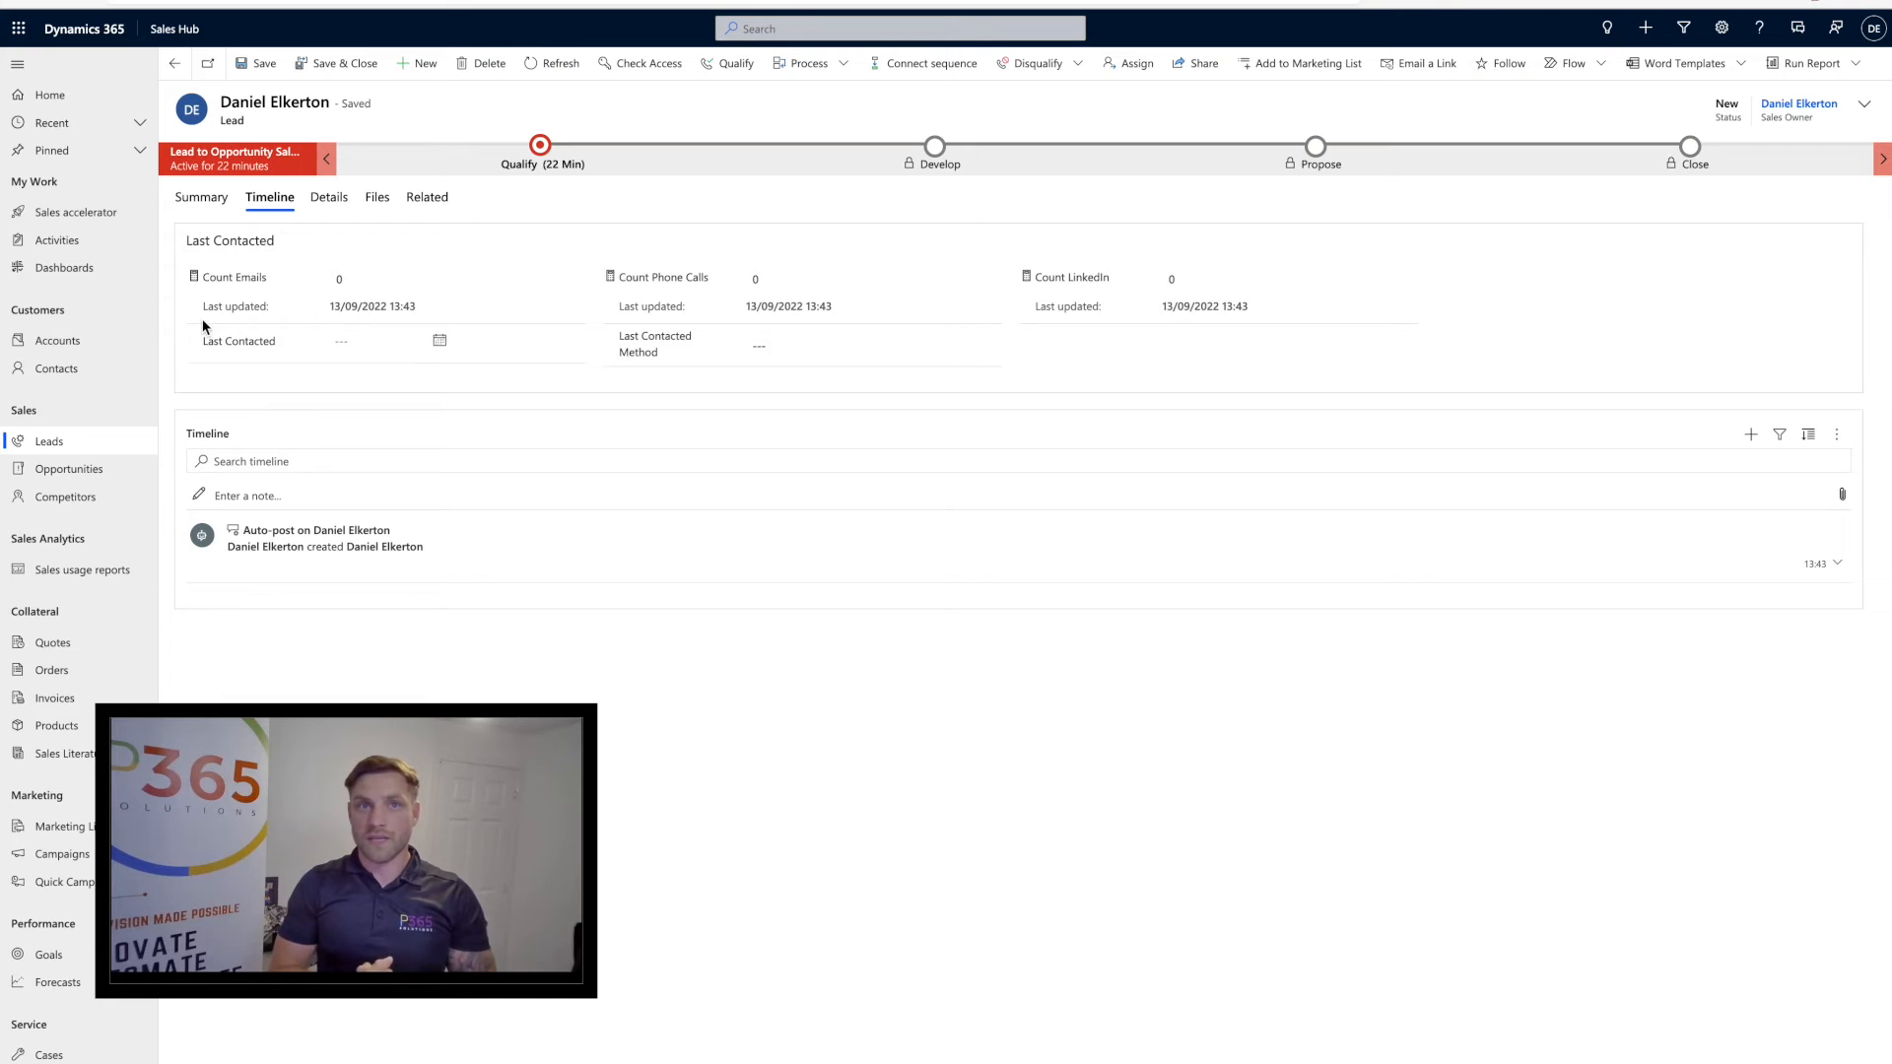
click(201, 197)
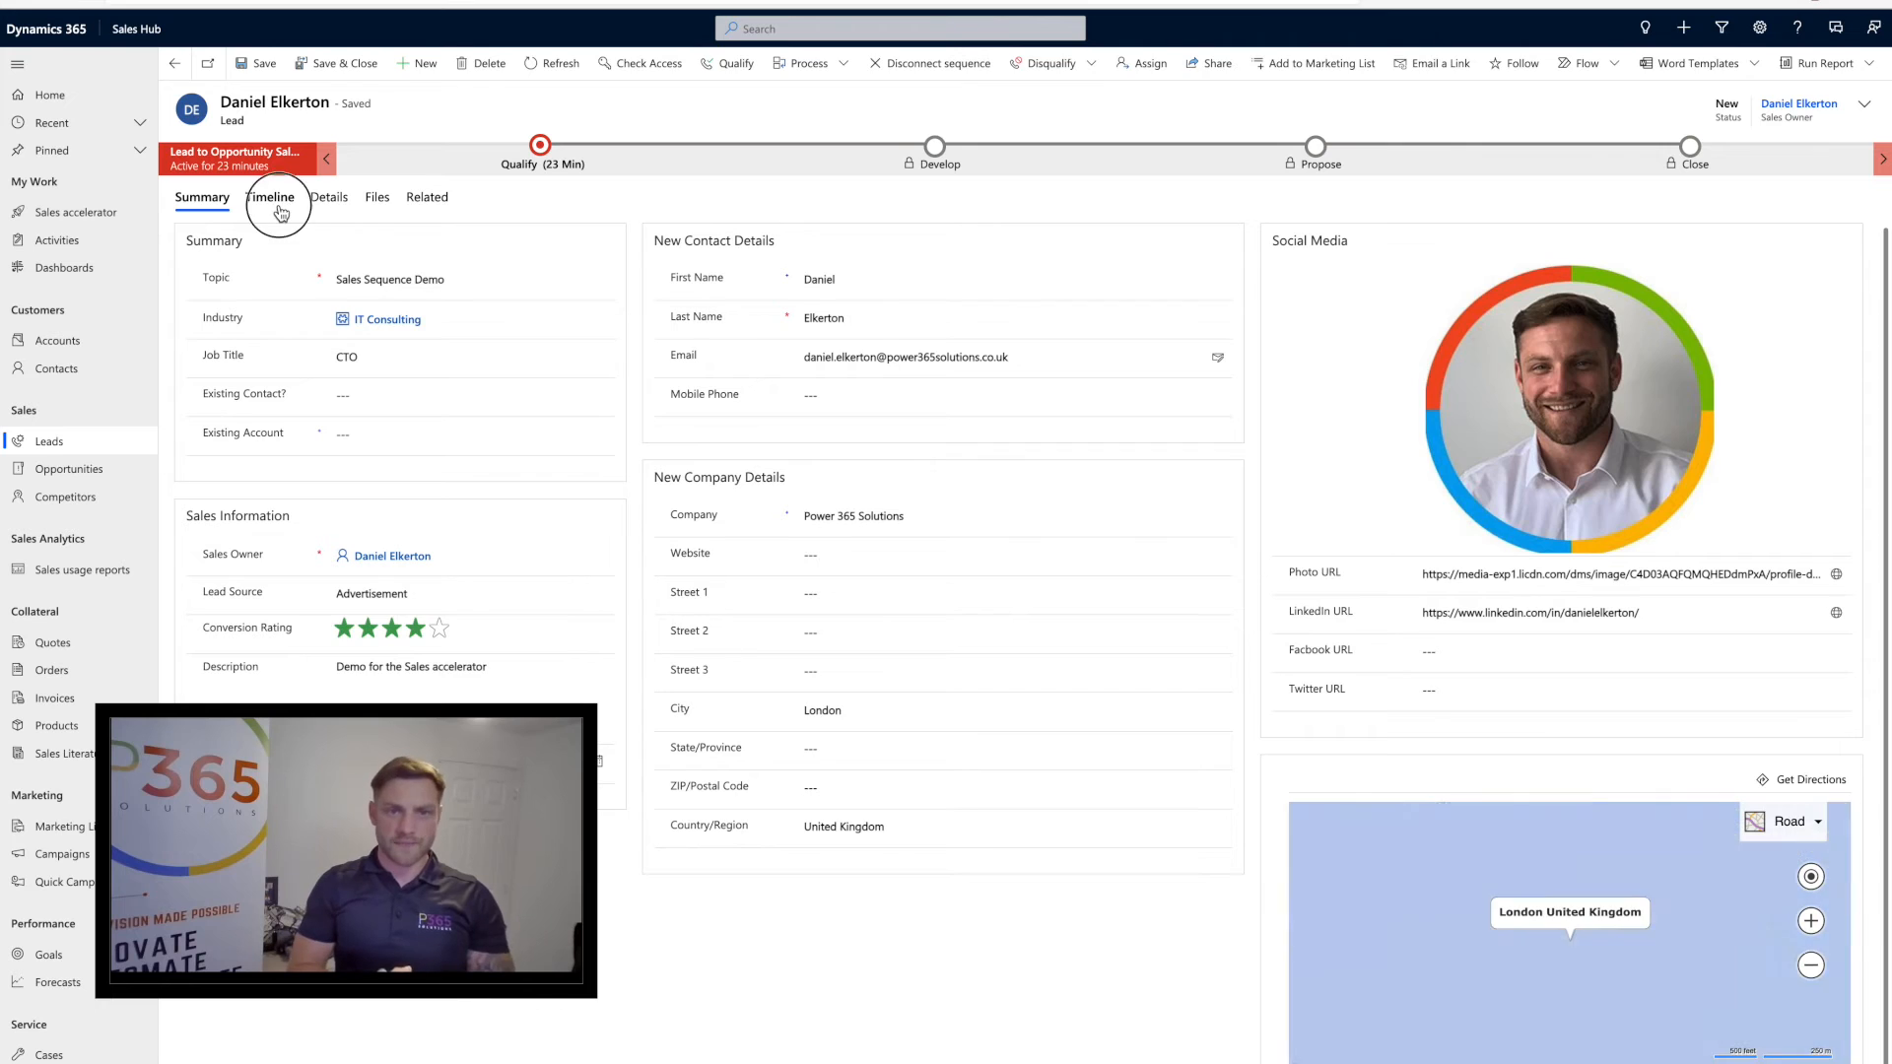
click(269, 197)
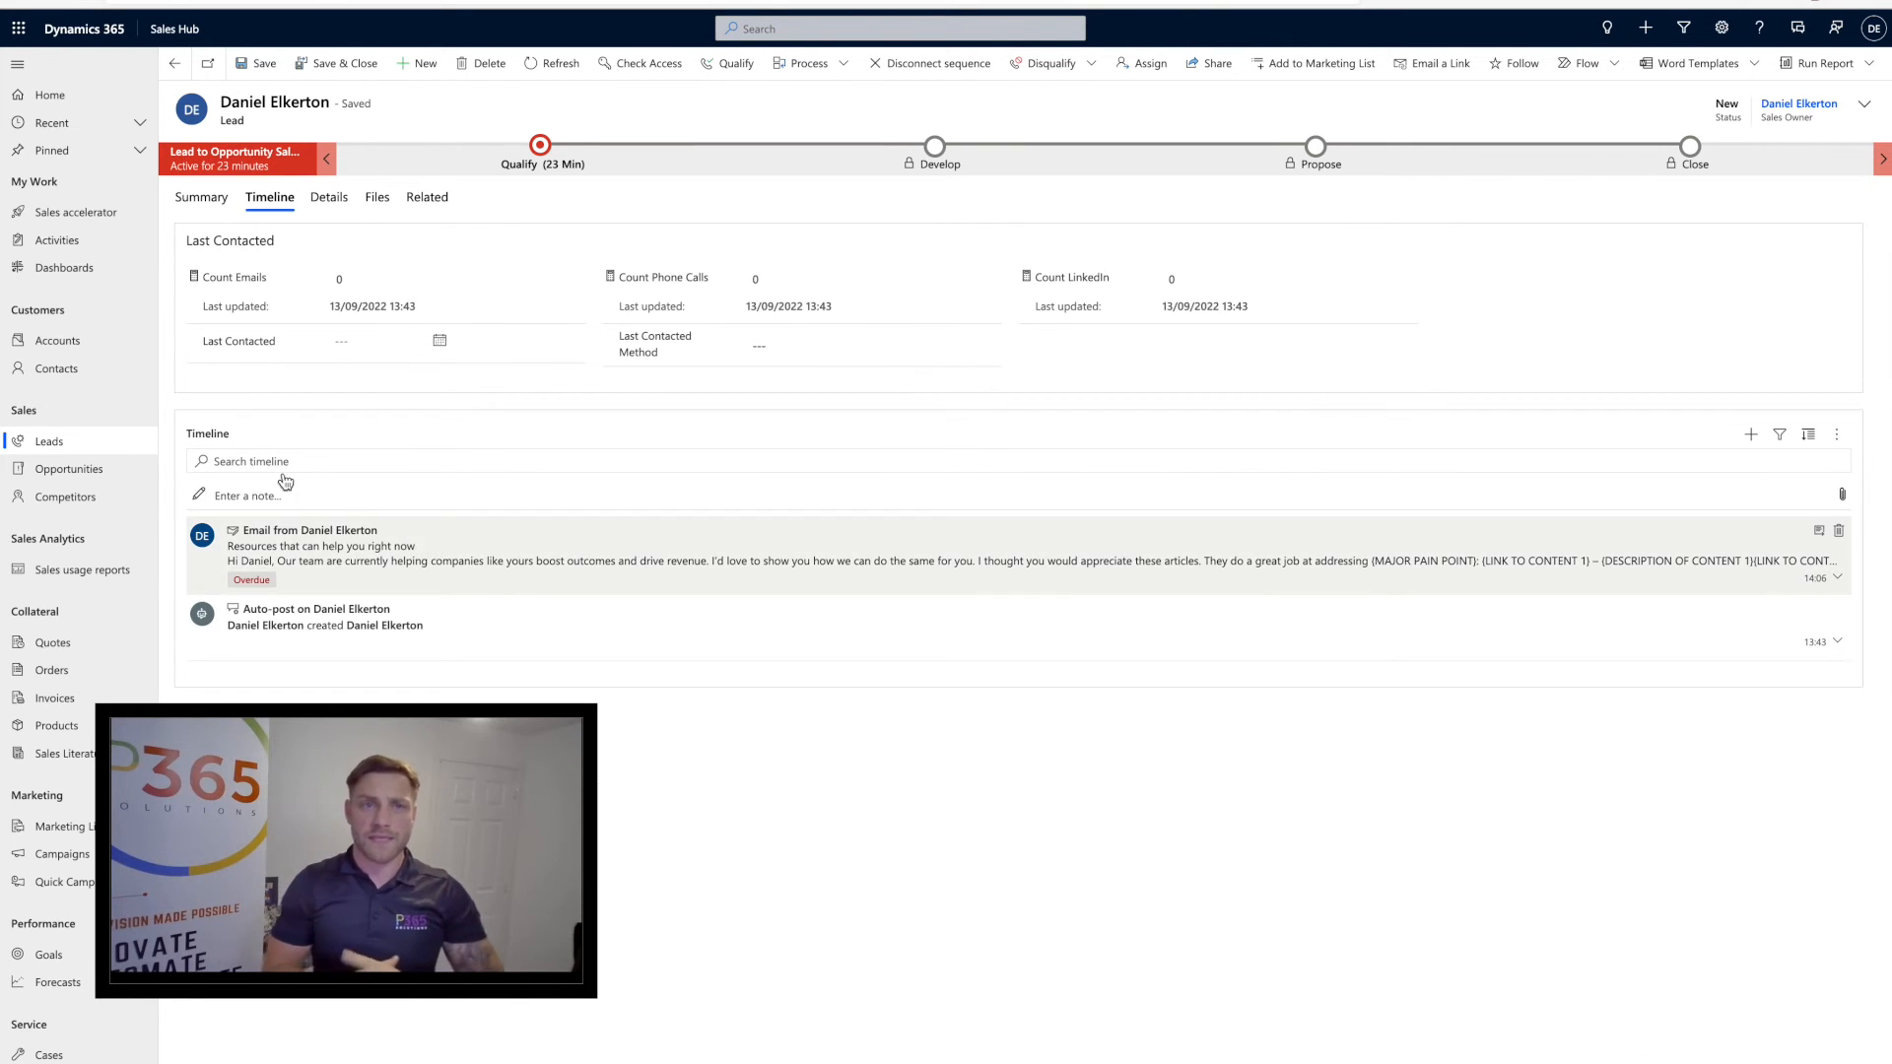
click(75, 211)
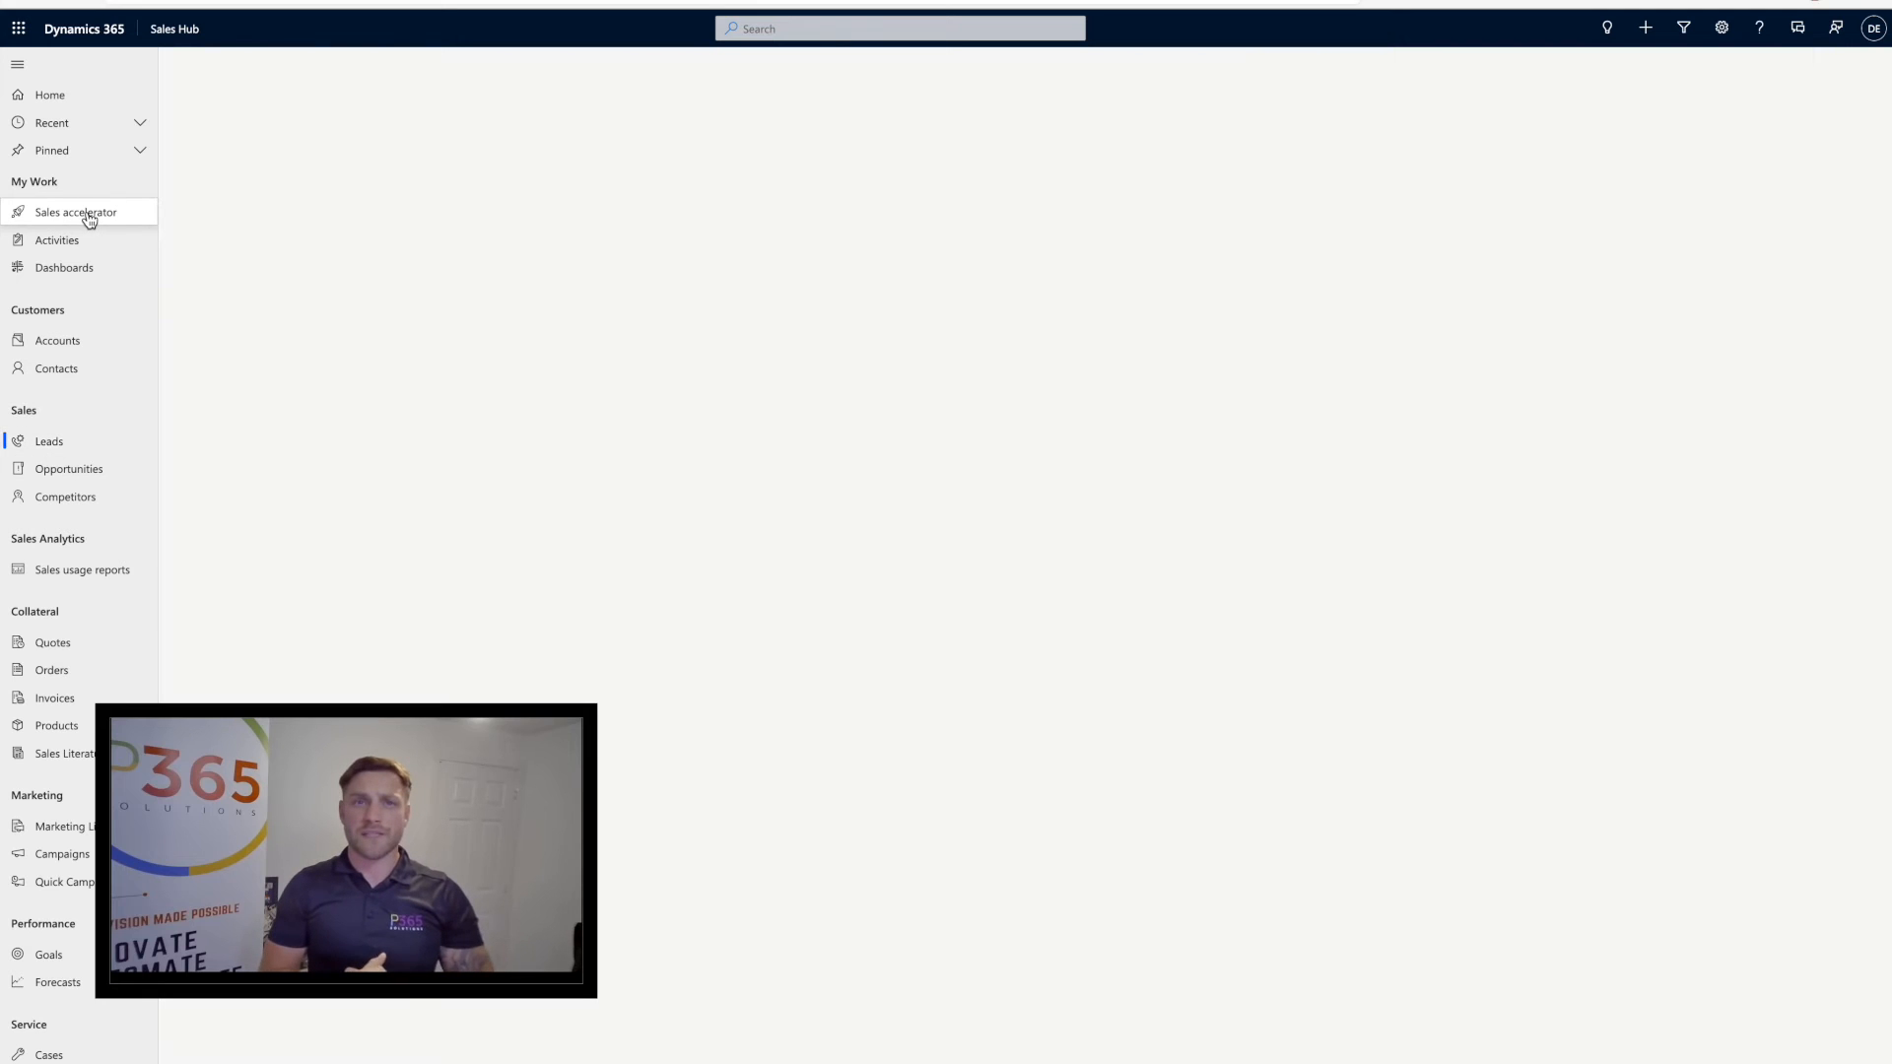
Open the lead's Contact Email work item, review the drafted email and Email Engagement, then close it
click(76, 211)
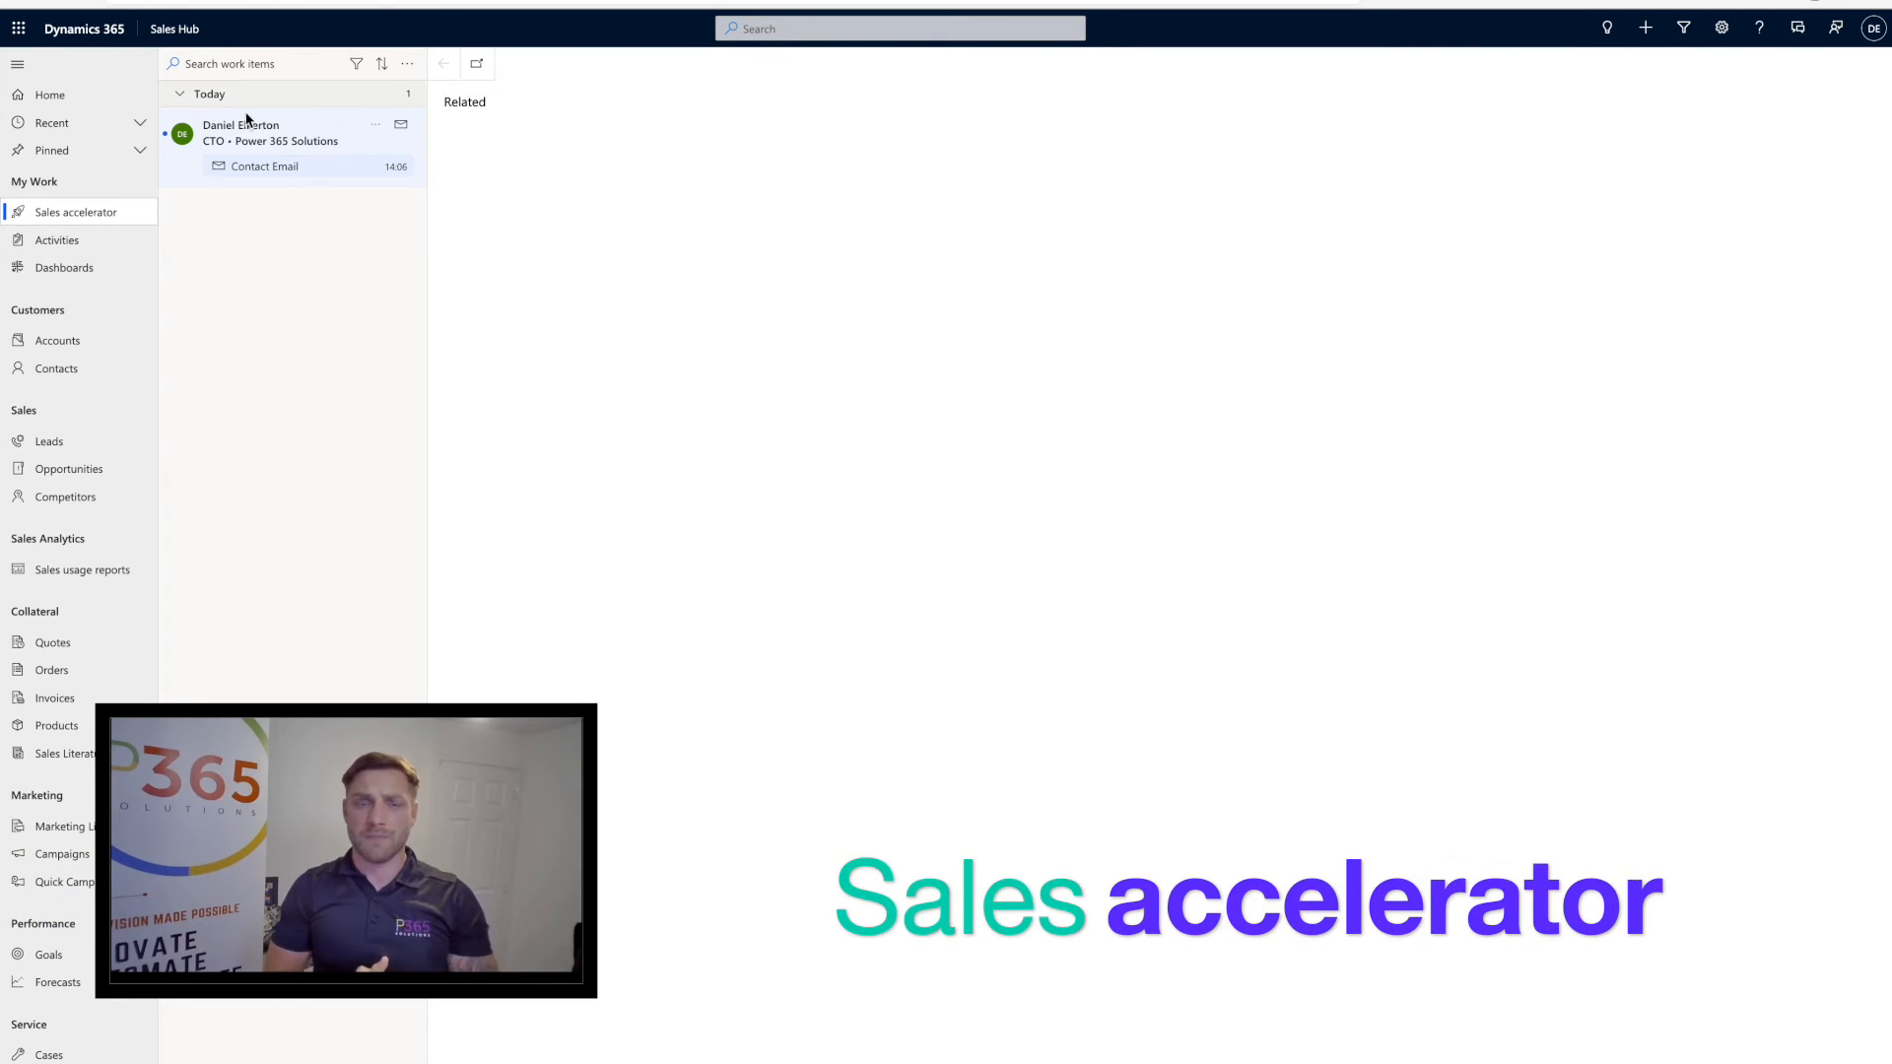
click(241, 133)
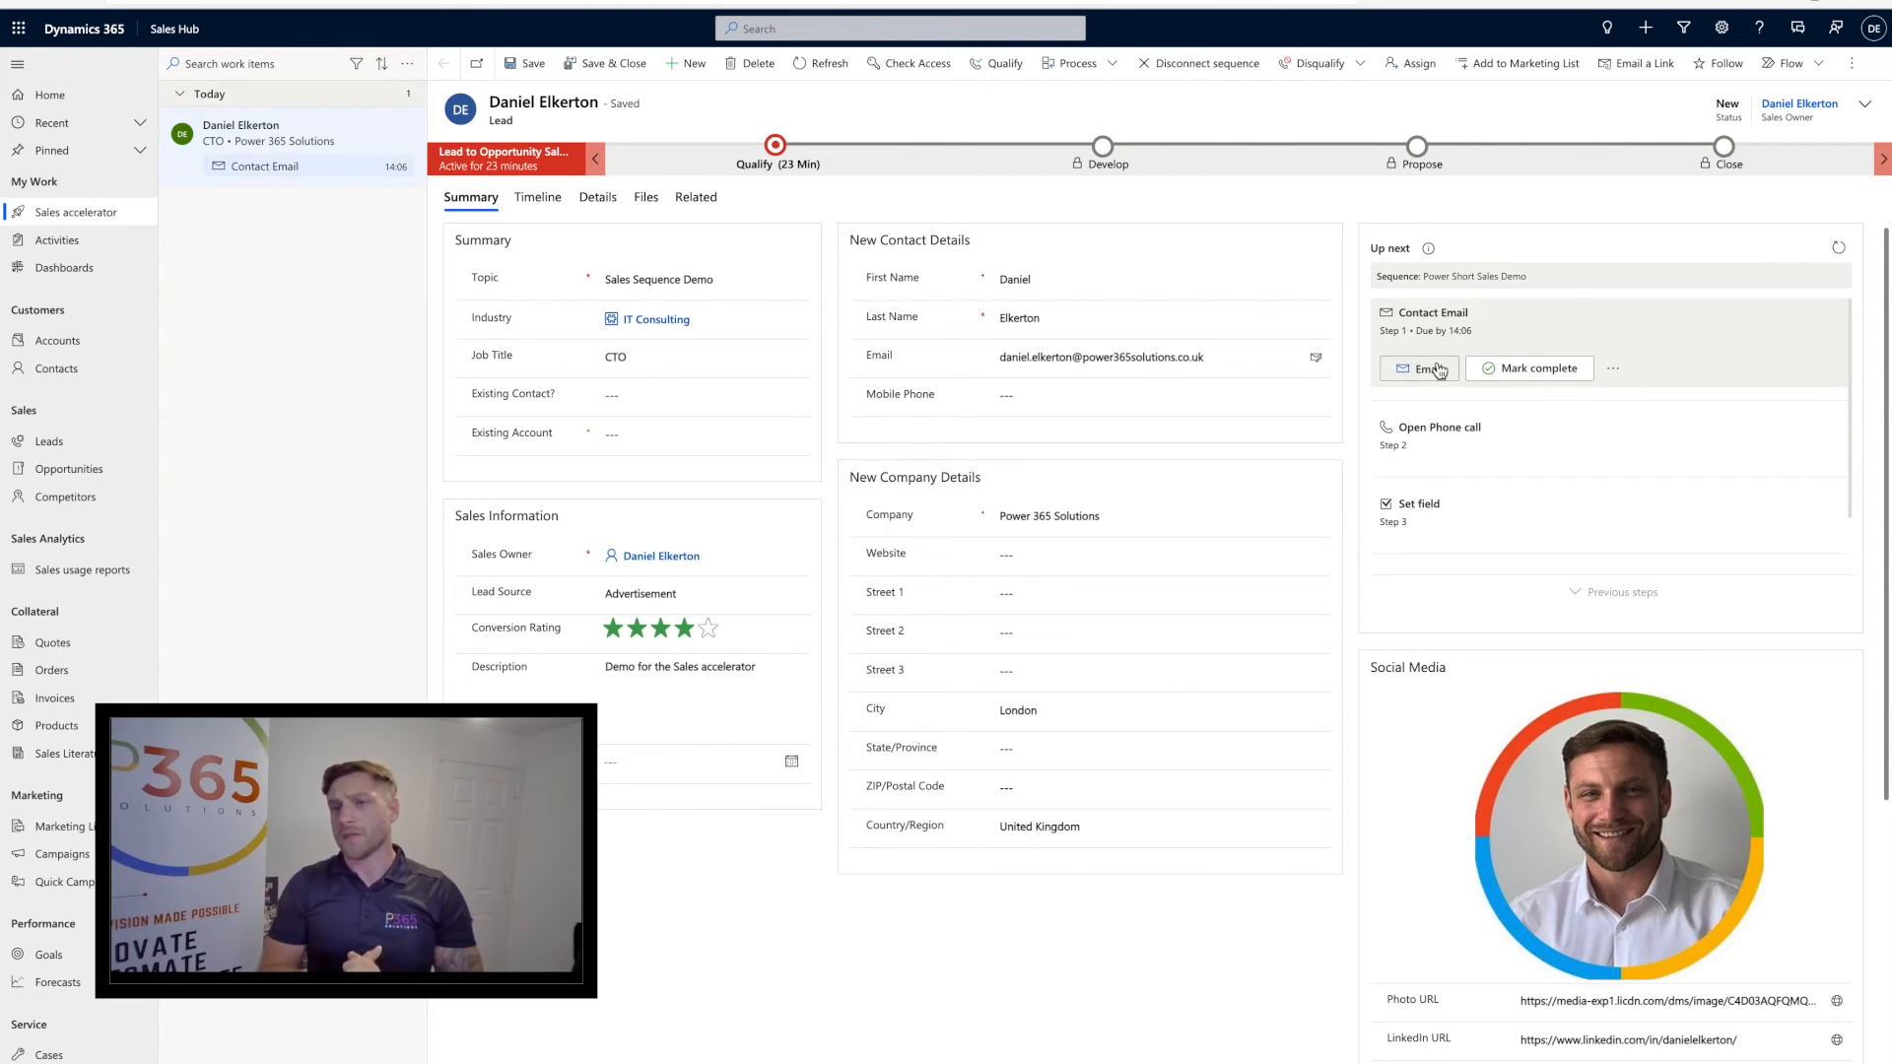
click(1418, 368)
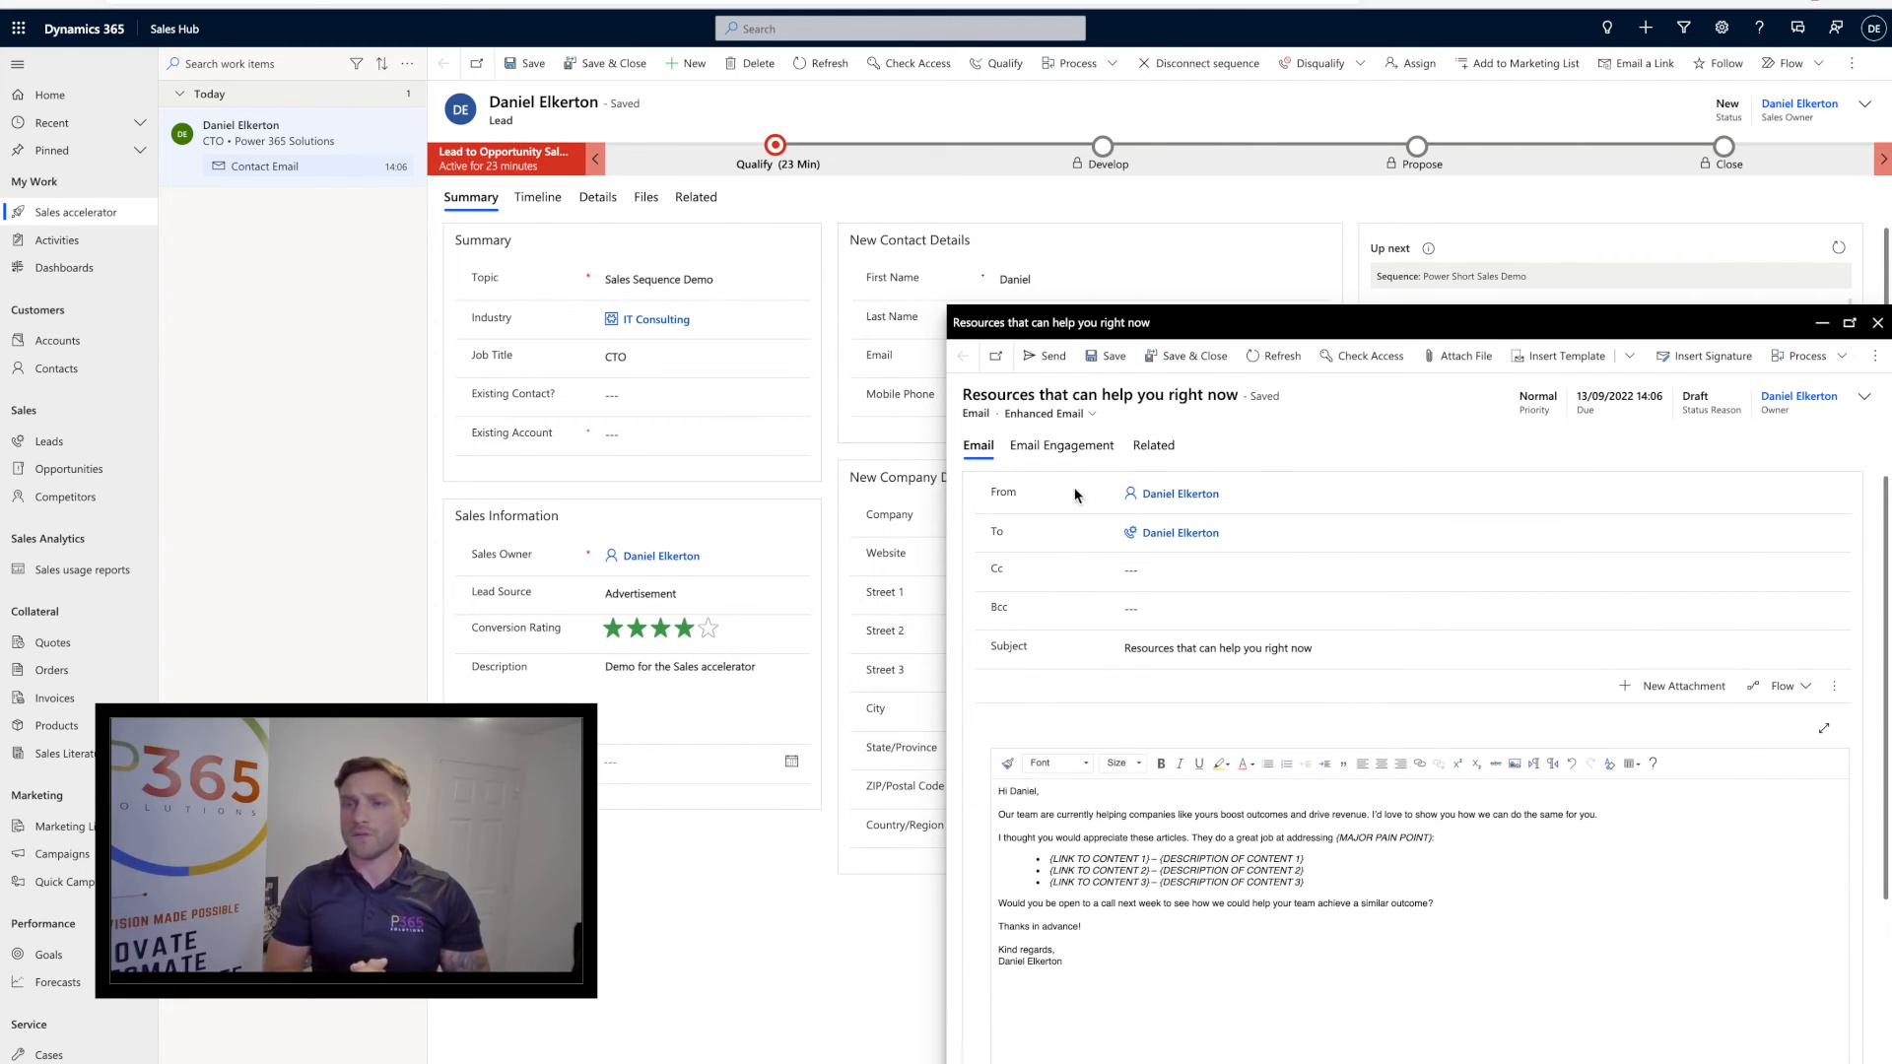
click(1062, 445)
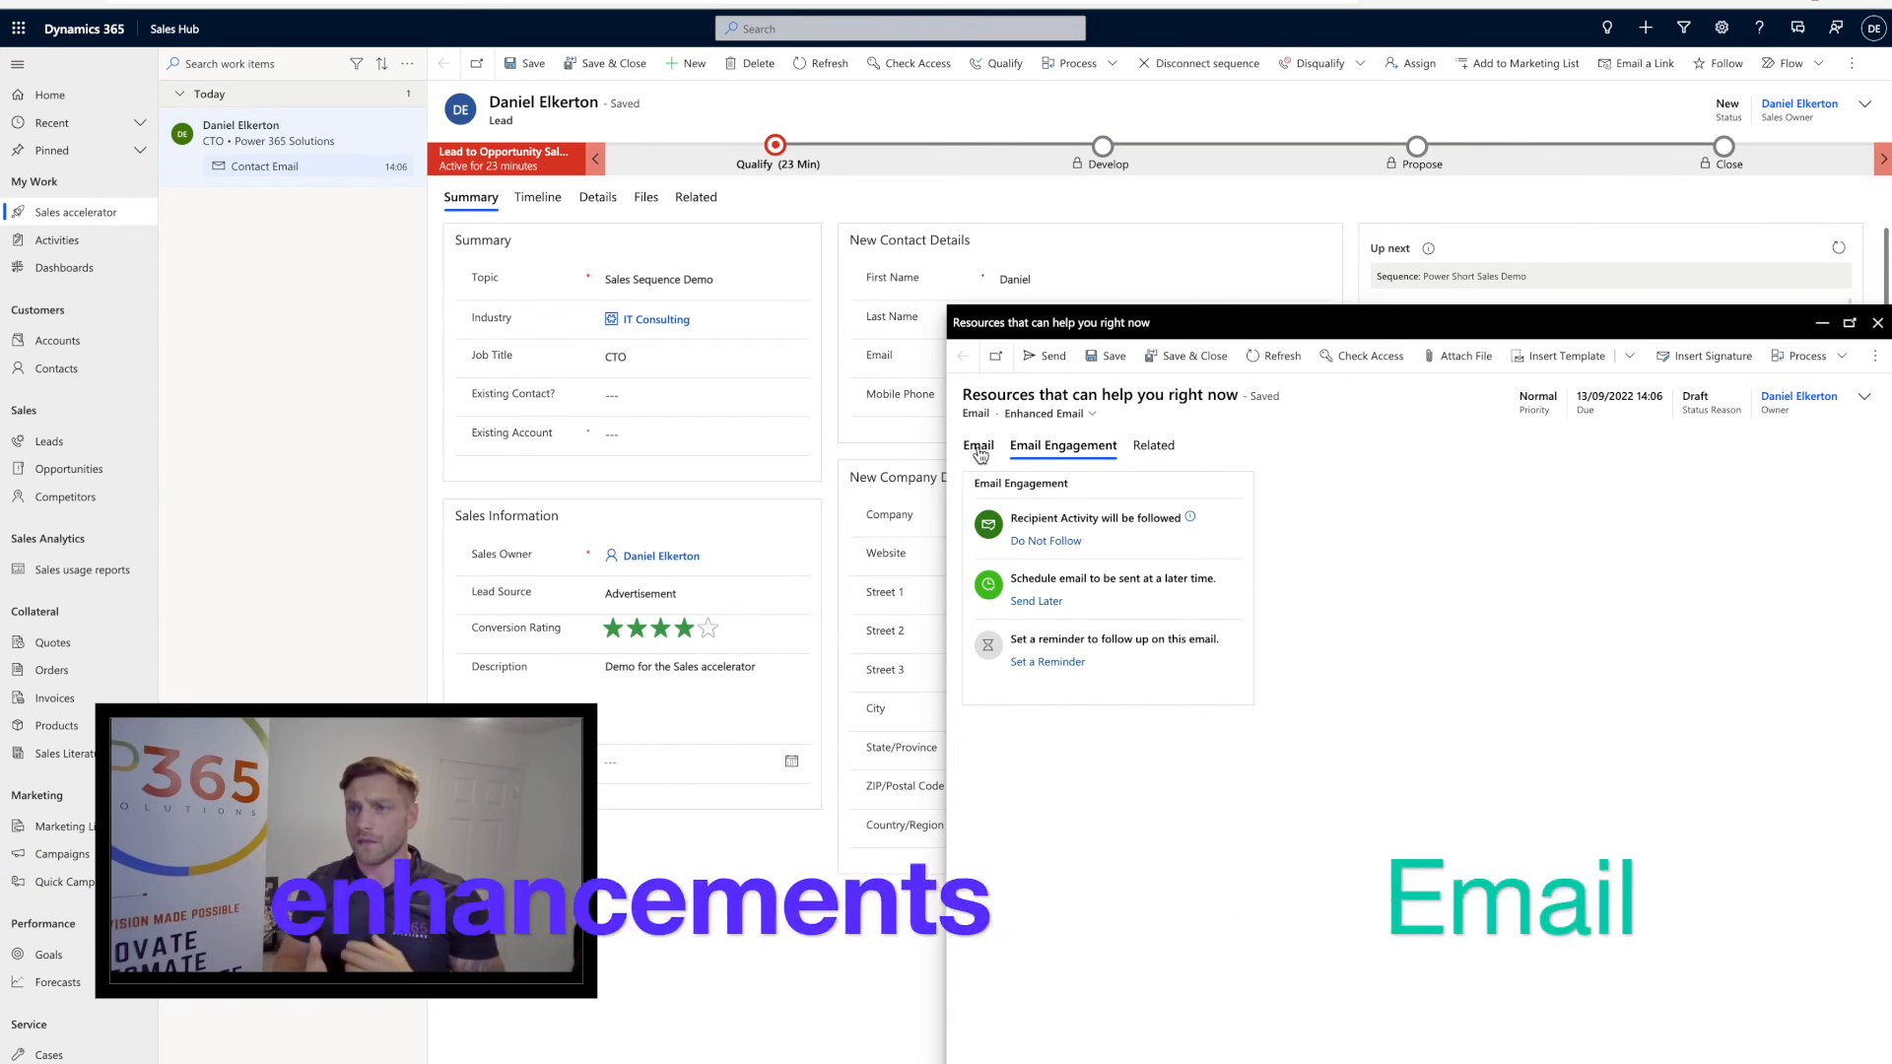
click(978, 445)
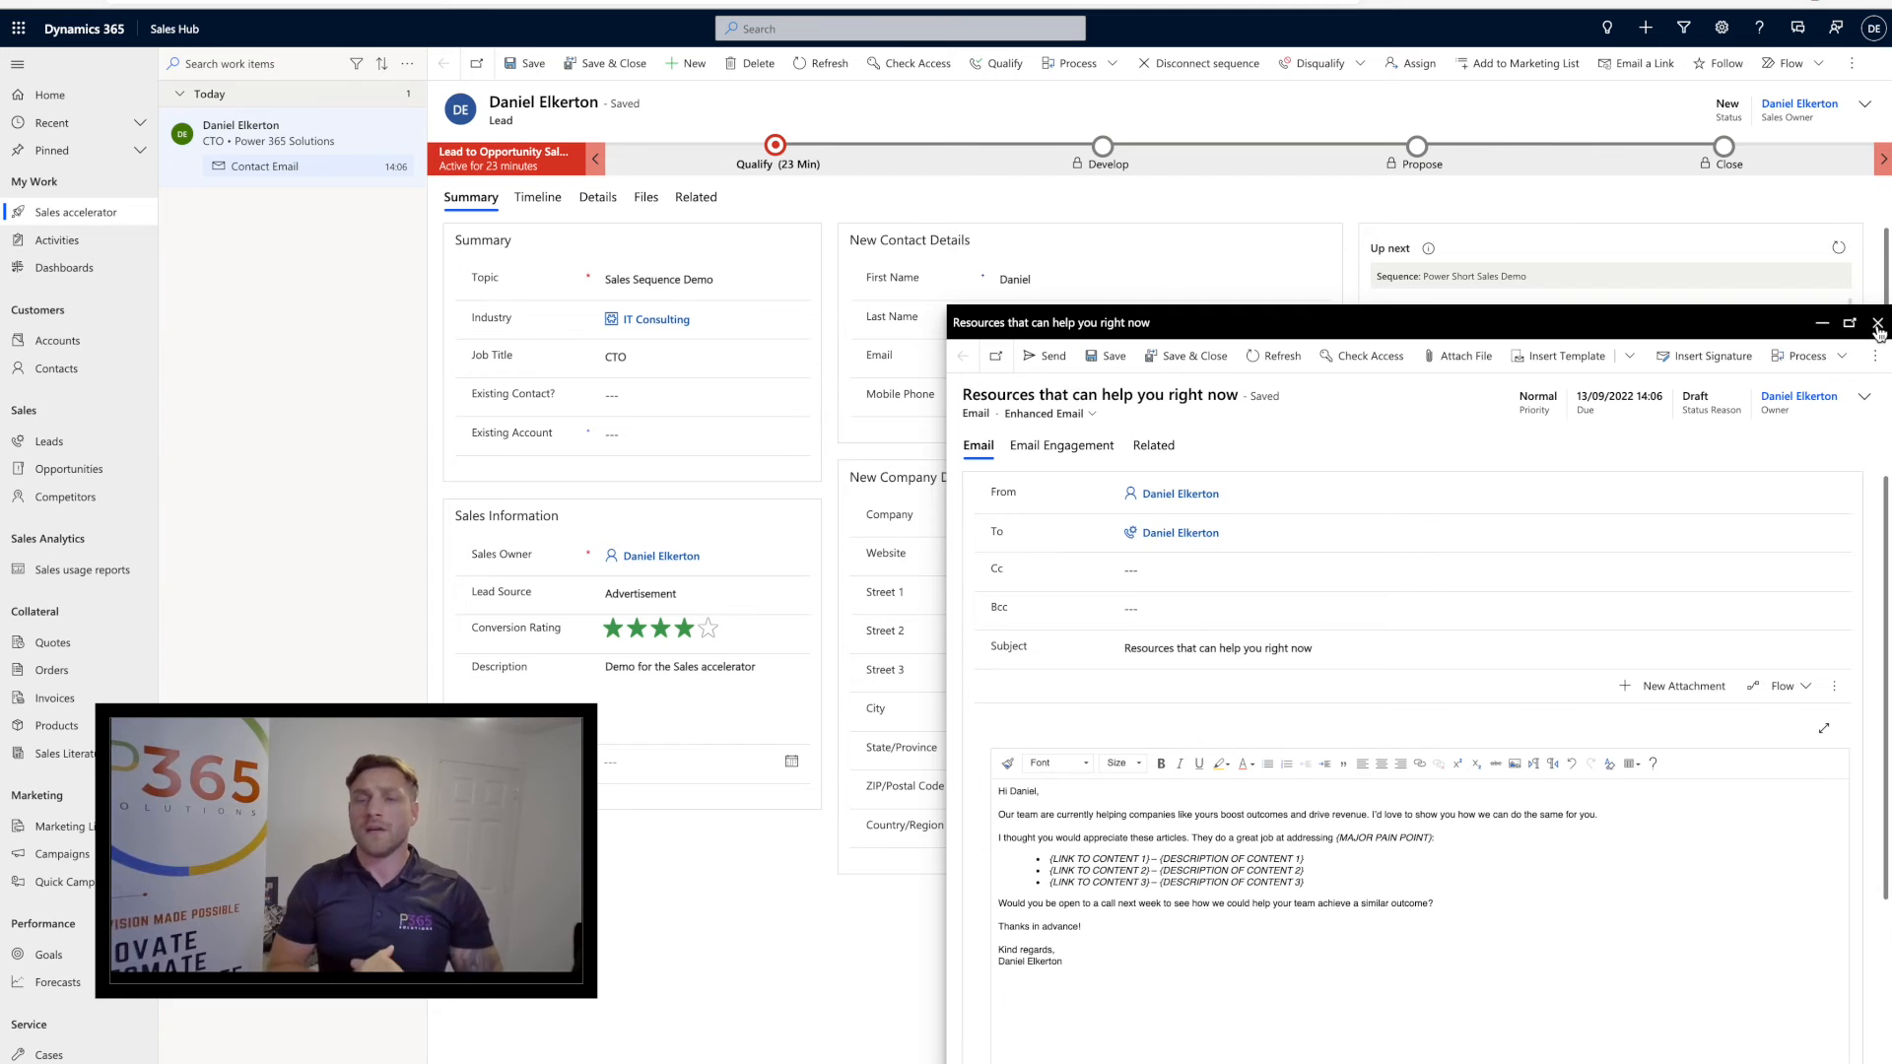
click(1877, 323)
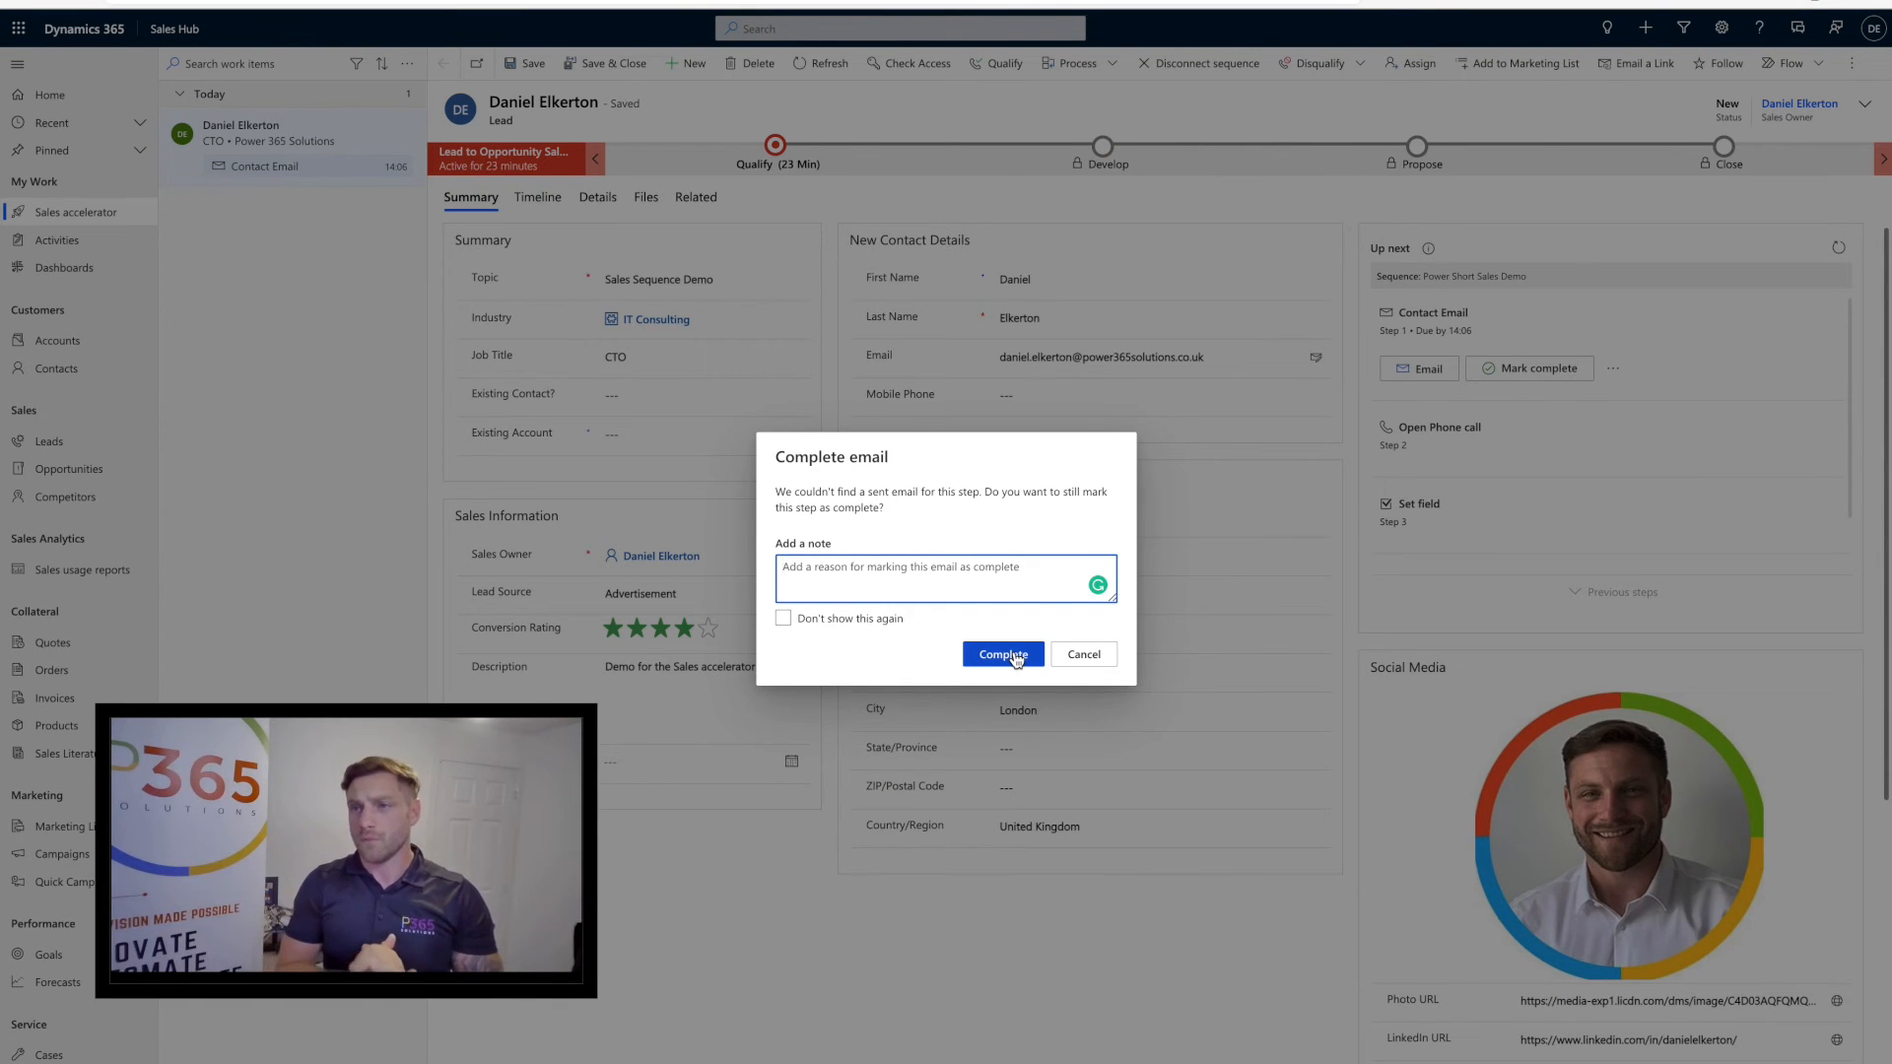
Complete the Contact Email step and refresh Up next to show Open Phone call
click(1001, 654)
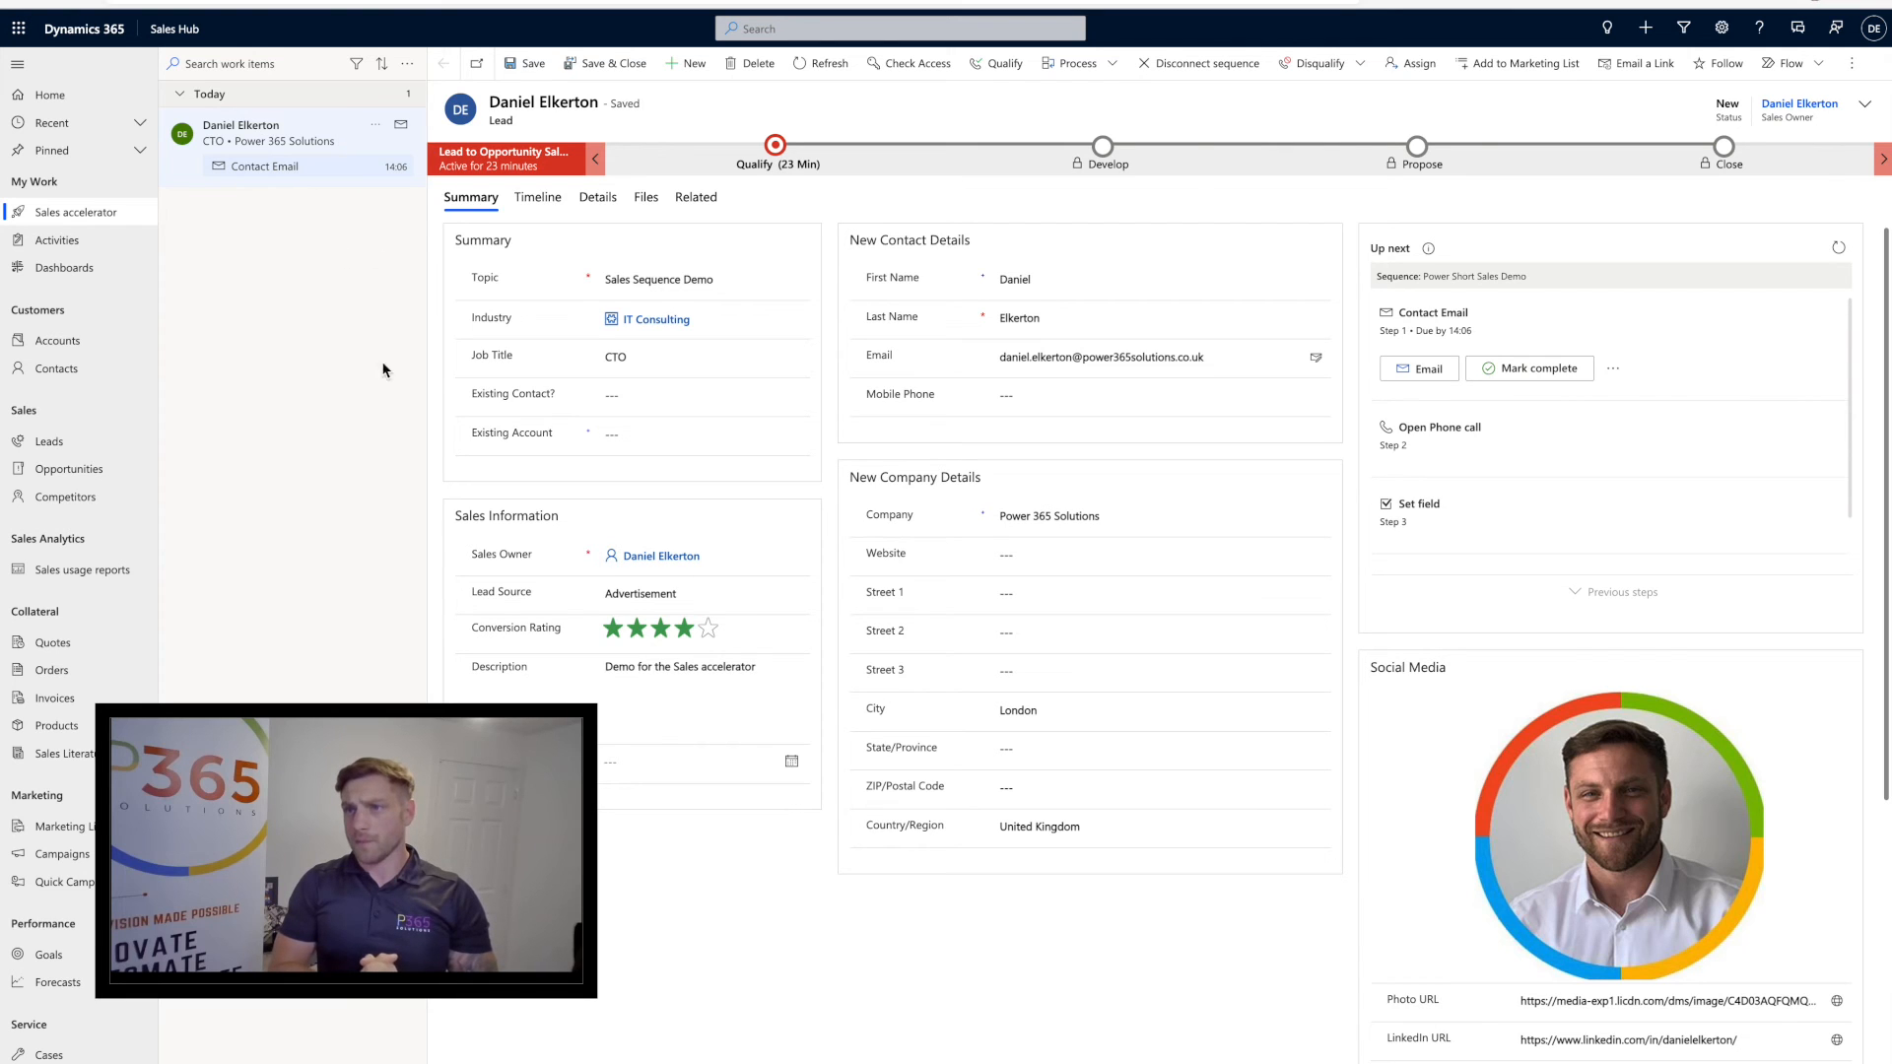
click(1537, 367)
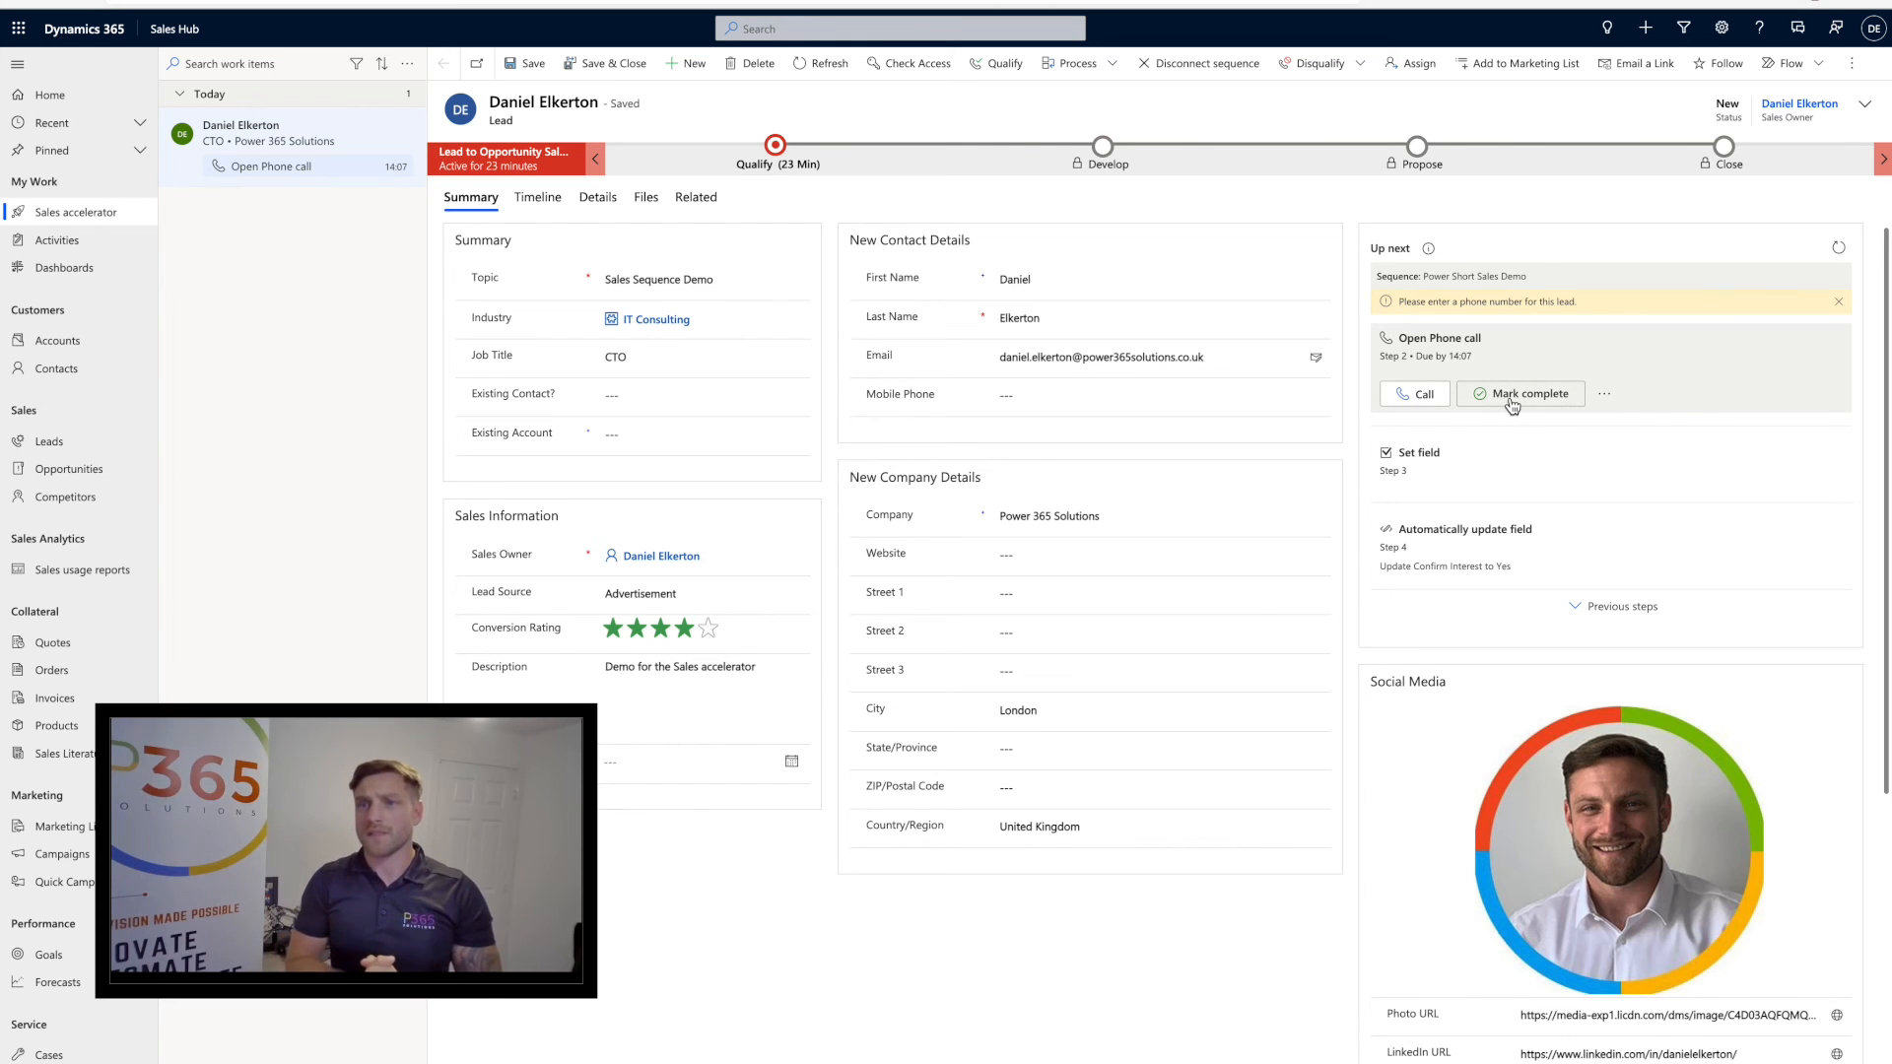
Complete the phone call and Set field steps, skip the failed field update, and view the timeline
click(1528, 393)
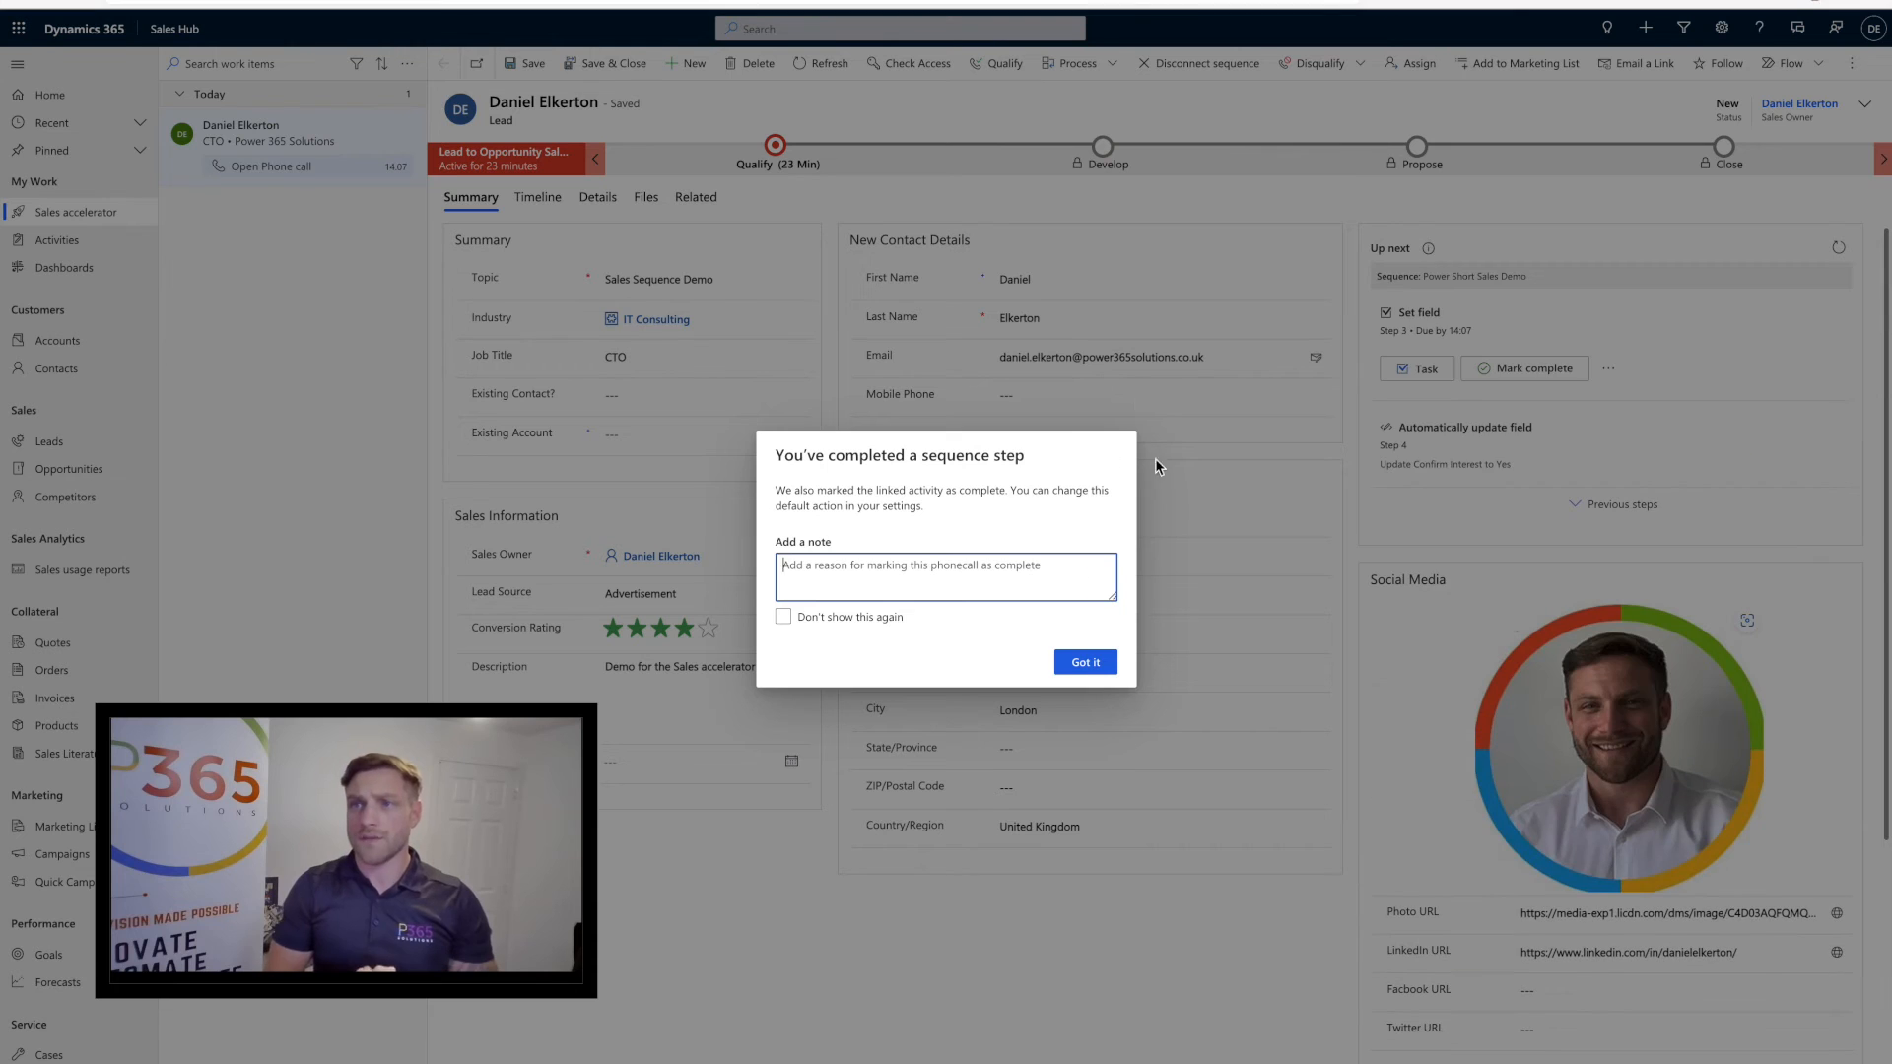
click(1084, 661)
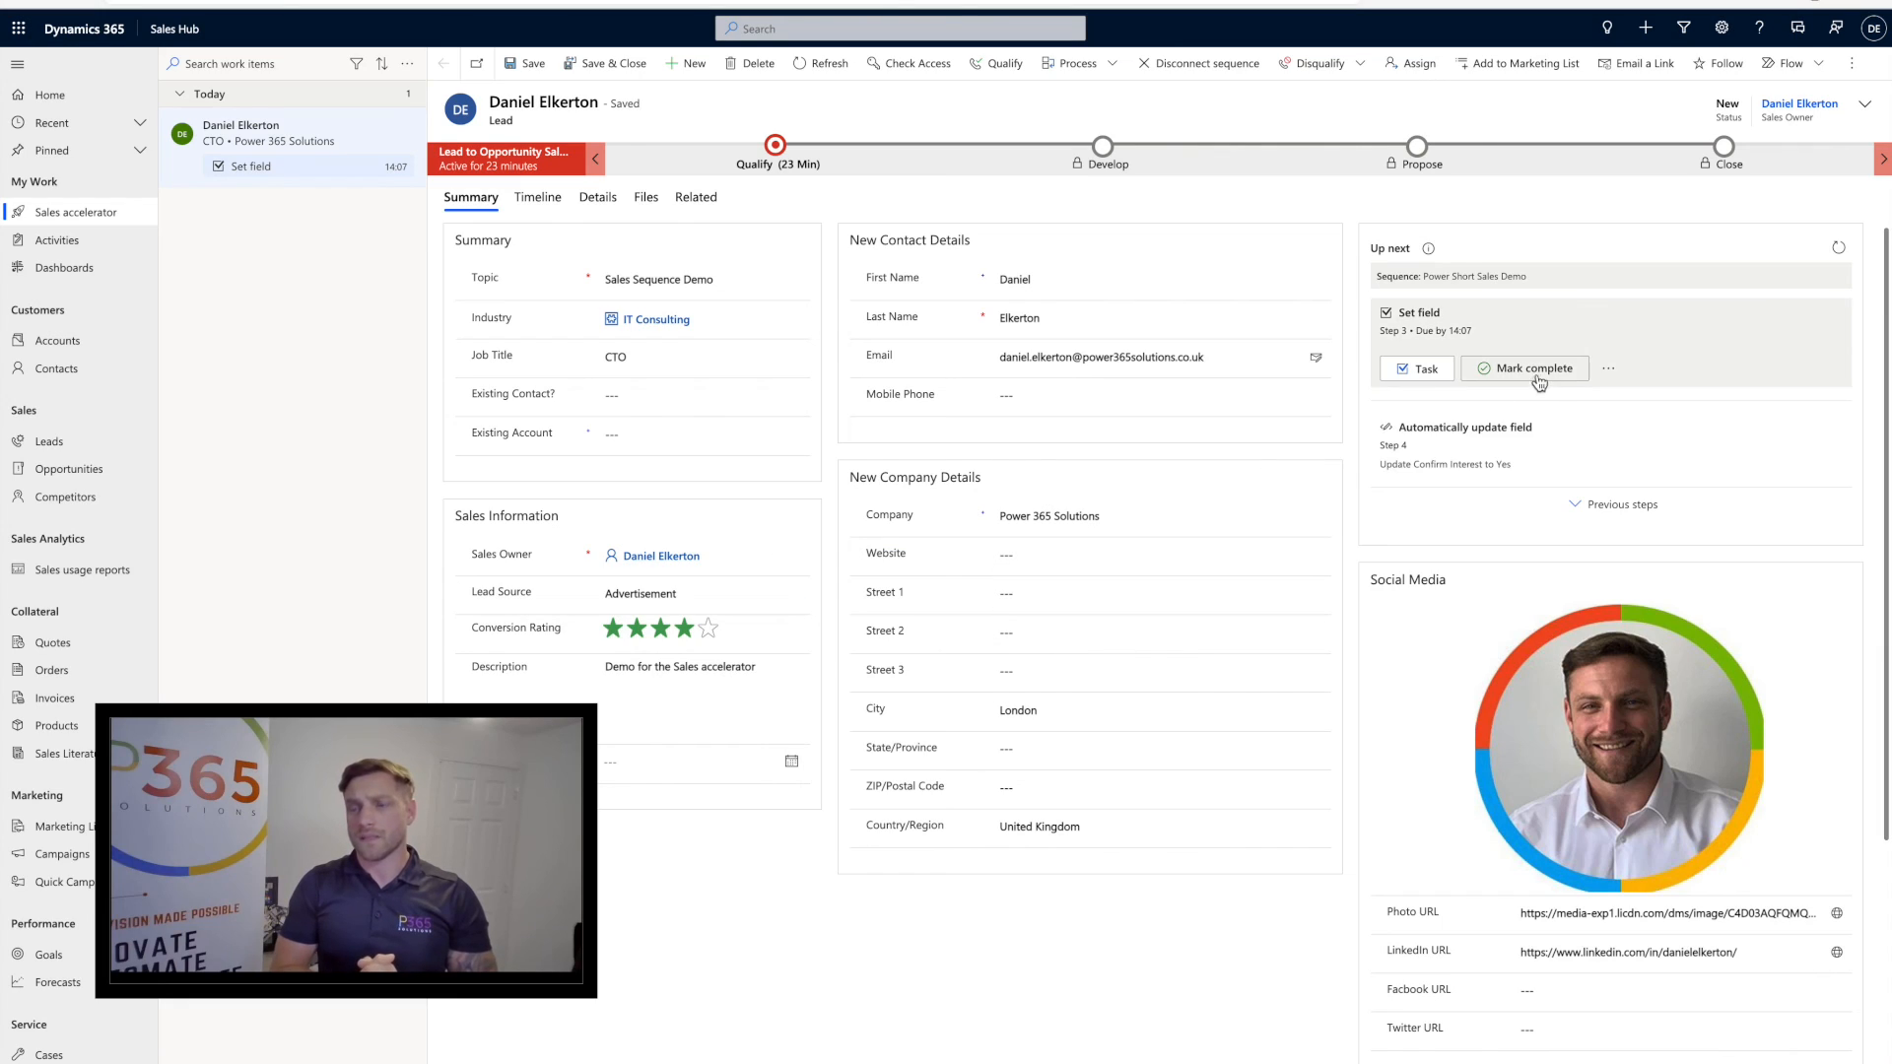
click(1532, 368)
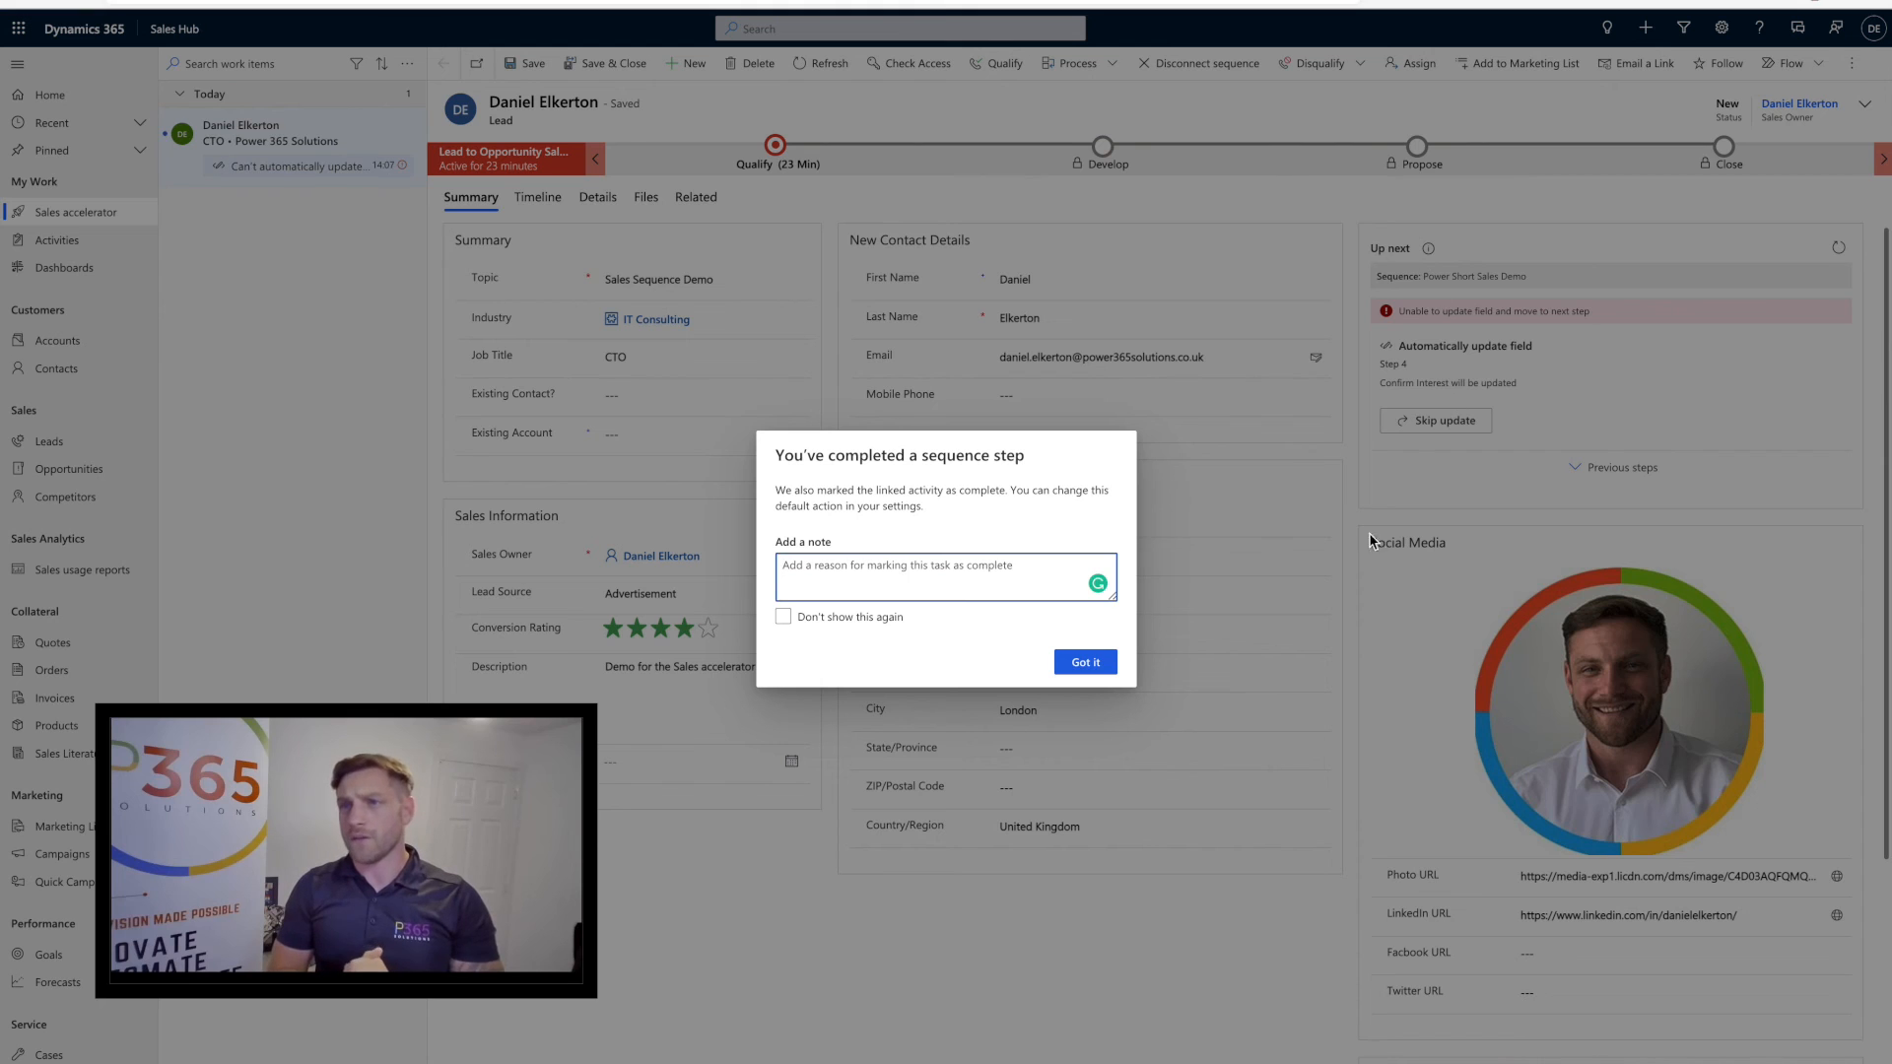
click(1082, 662)
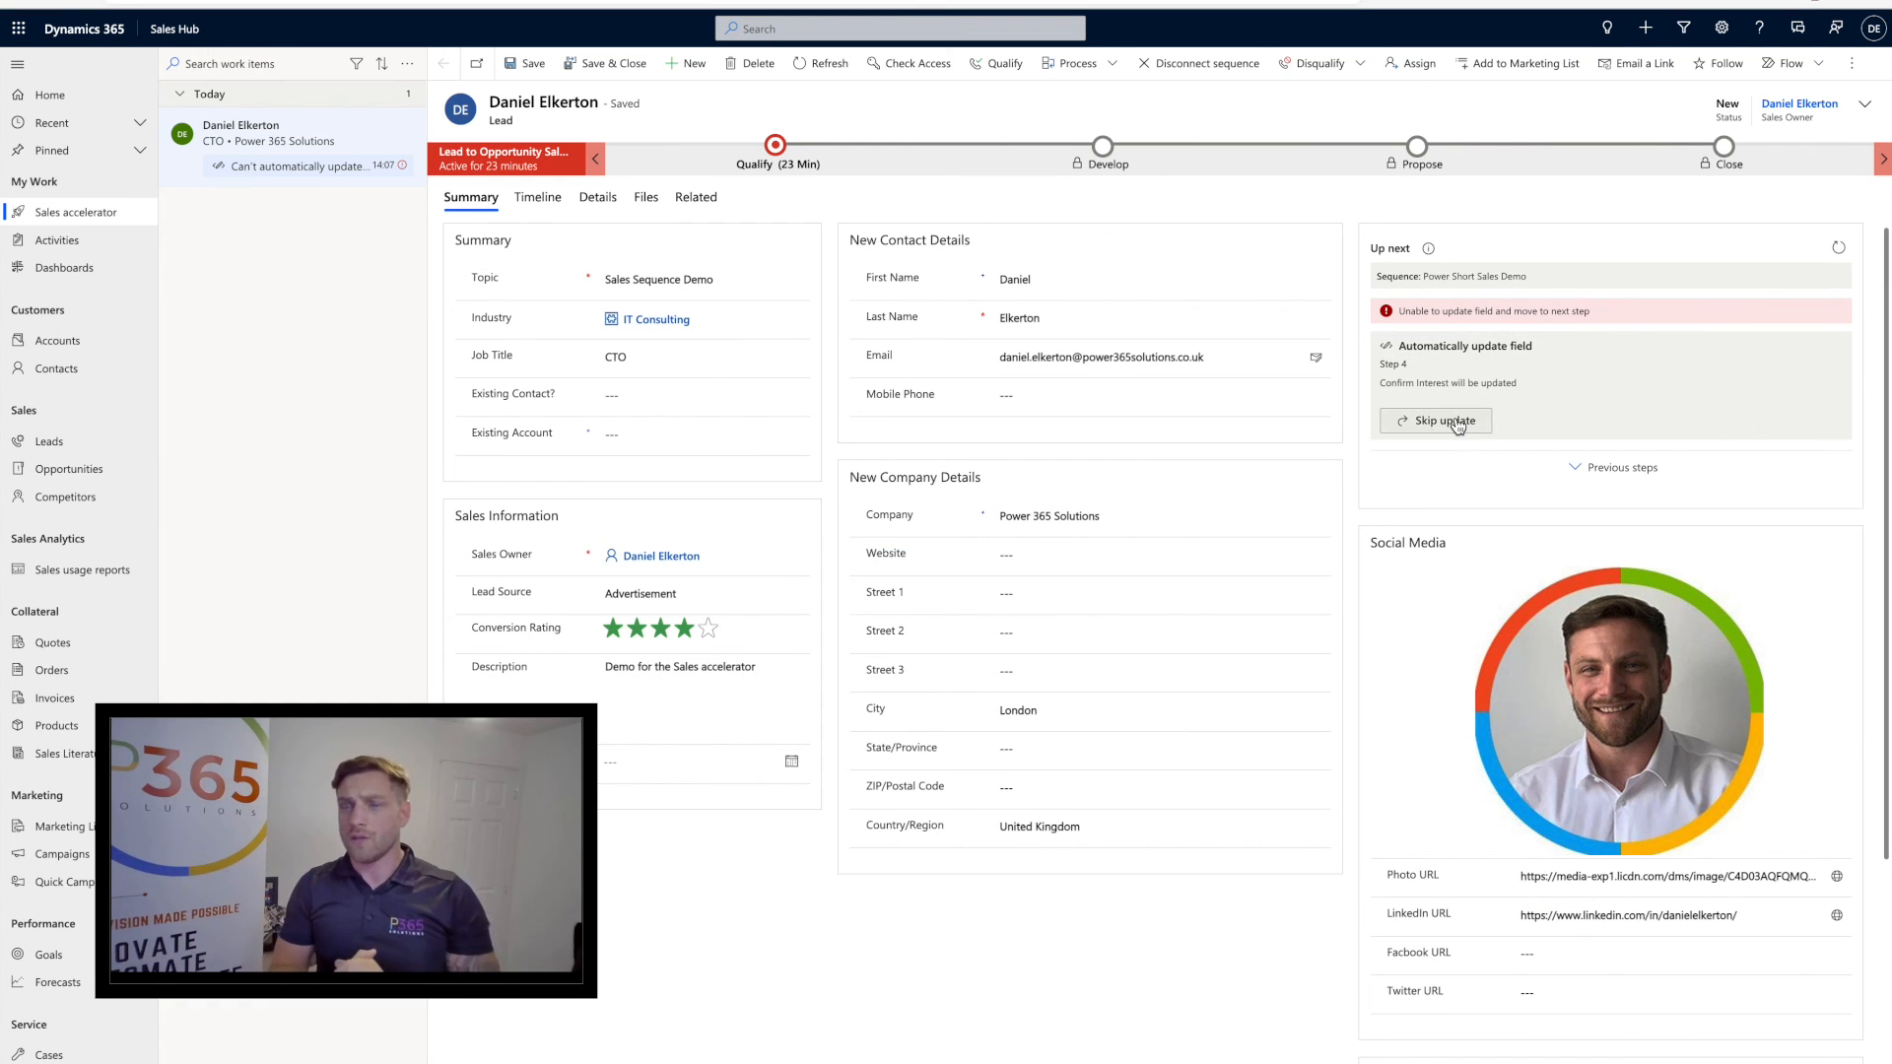
click(1434, 421)
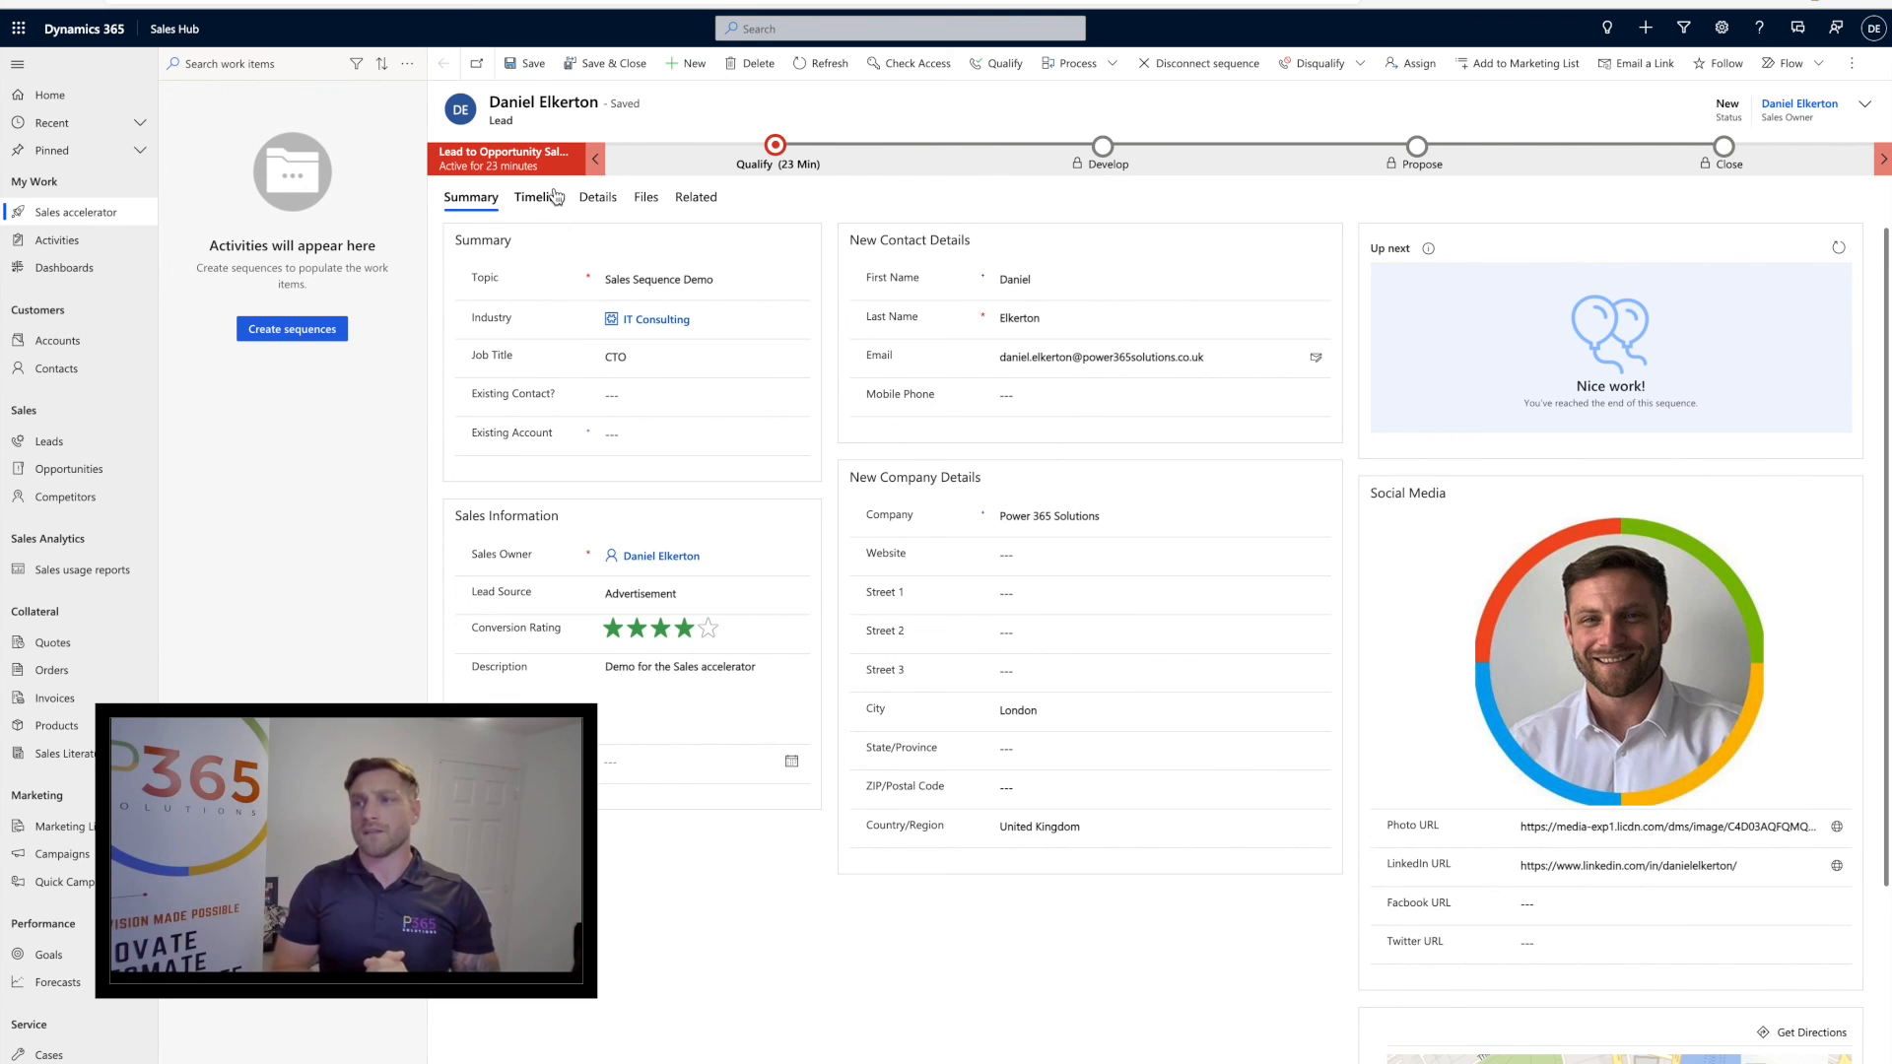
click(538, 197)
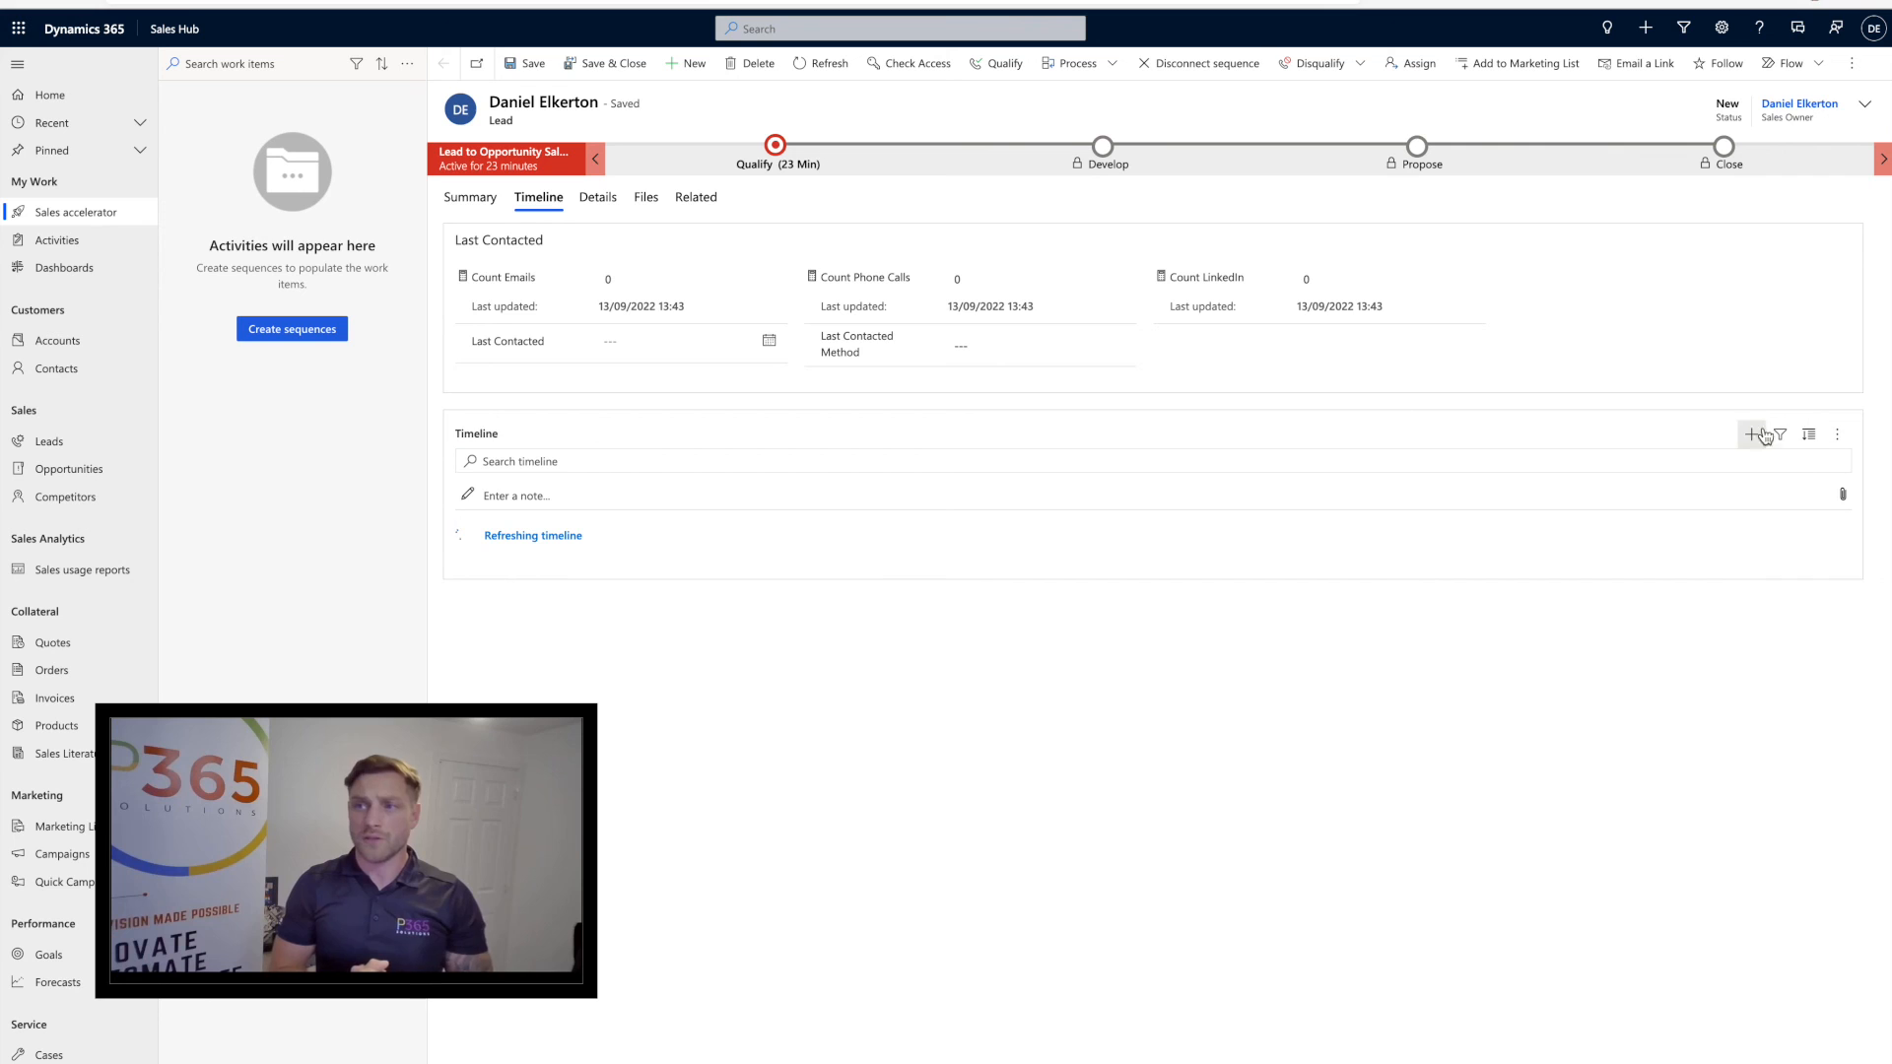